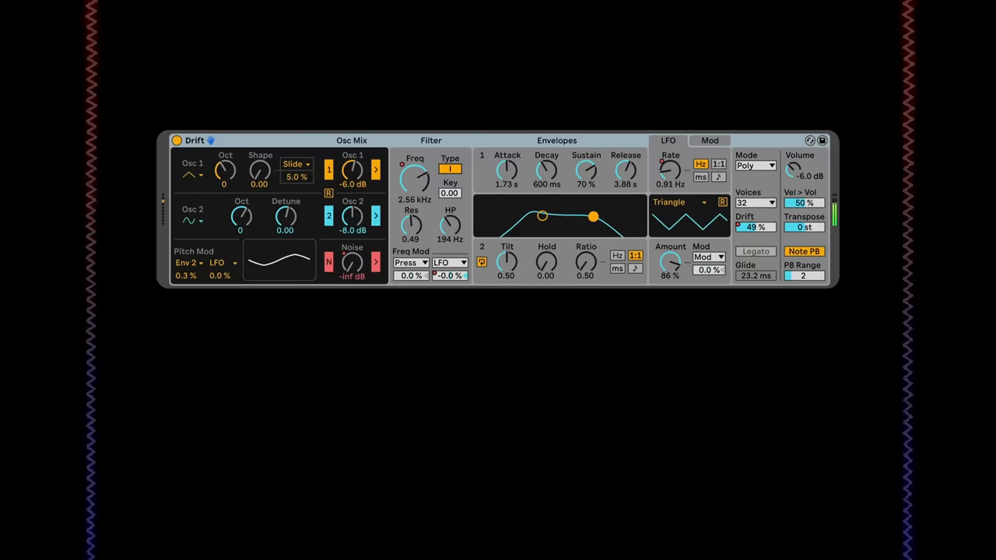
Step: Play the Pseudo Reverb preset in Drift while introducing the device
{"action": "left_click_drag", "start_coordinate": [669, 168], "coordinate": [670, 156]}
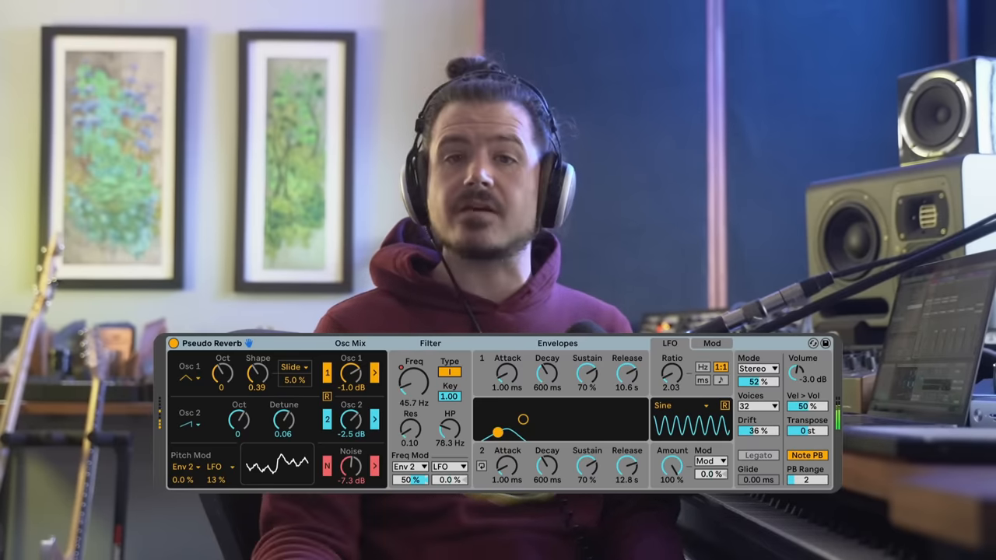
{"action": "left_click_drag", "start_coordinate": [411, 374], "coordinate": [411, 381]}
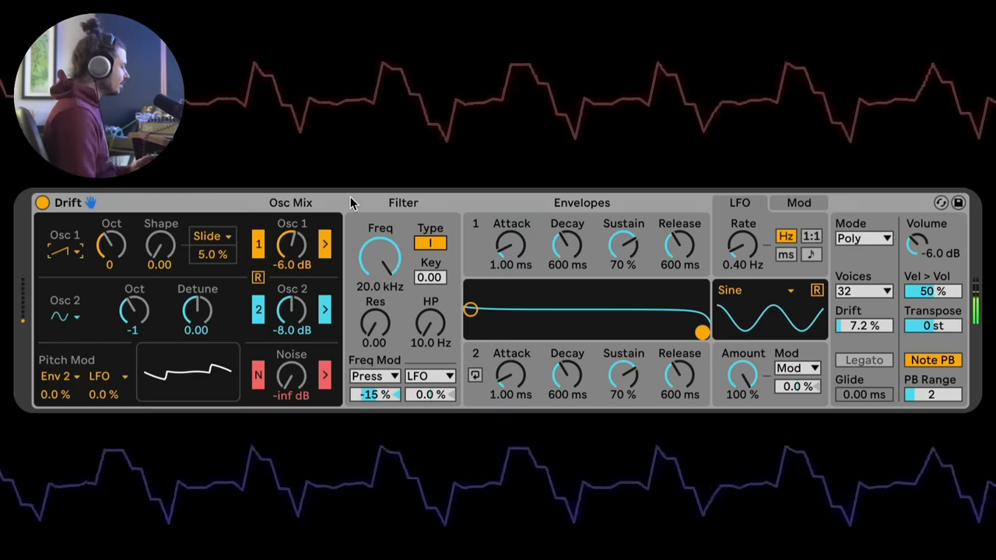
{"action": "mouse_move", "coordinate": [137, 319]}
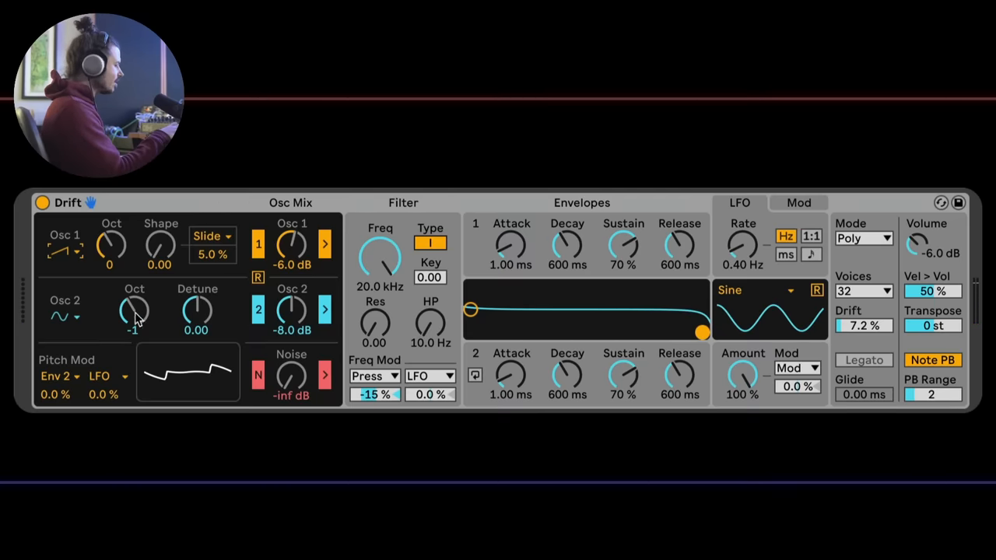
{"action": "mouse_move", "coordinate": [389, 224]}
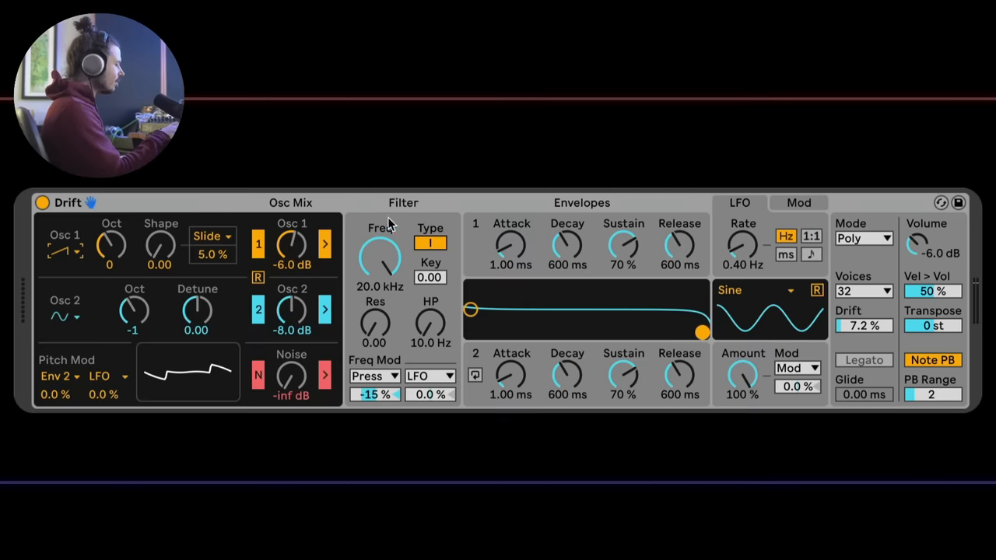
{"action": "mouse_move", "coordinate": [370, 202]}
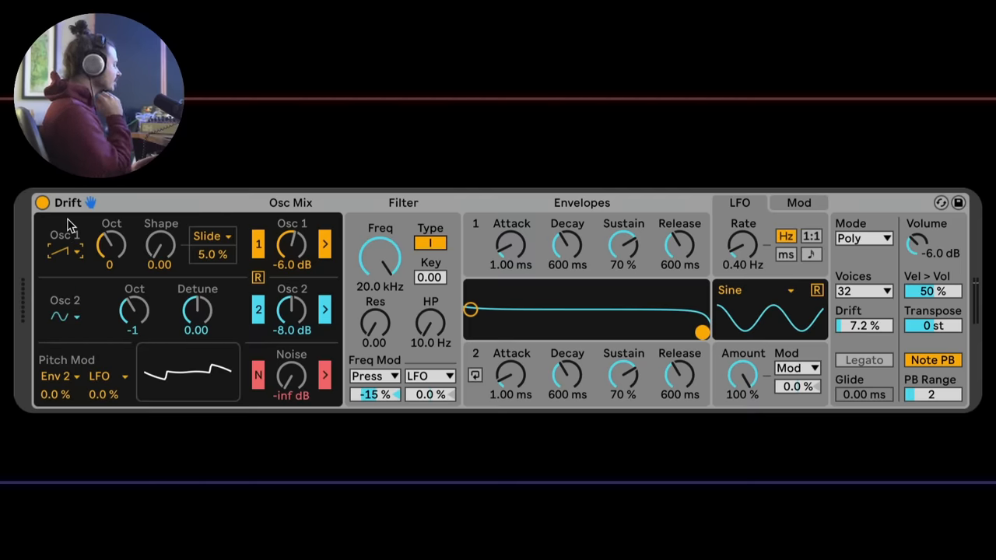
{"action": "mouse_move", "coordinate": [134, 227]}
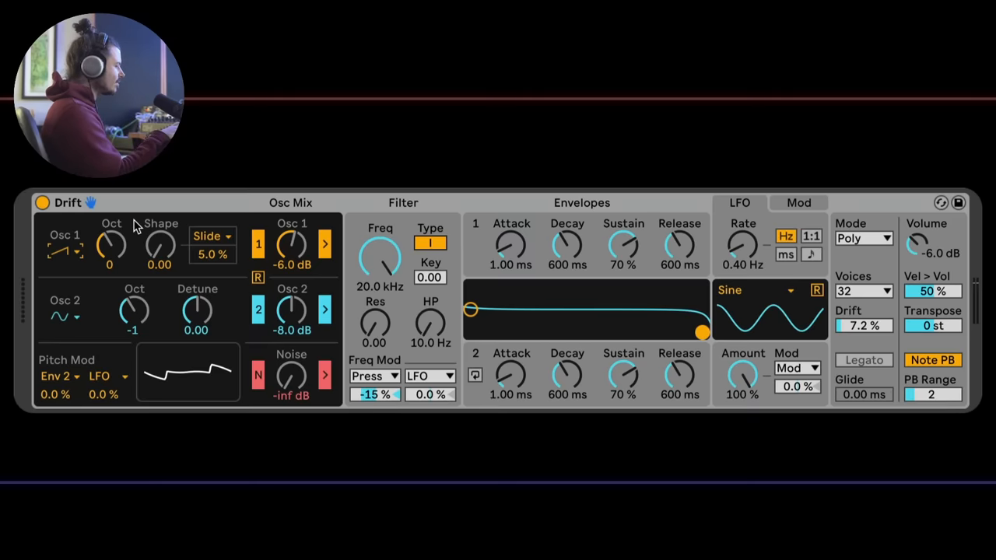
{"action": "mouse_move", "coordinate": [159, 246]}
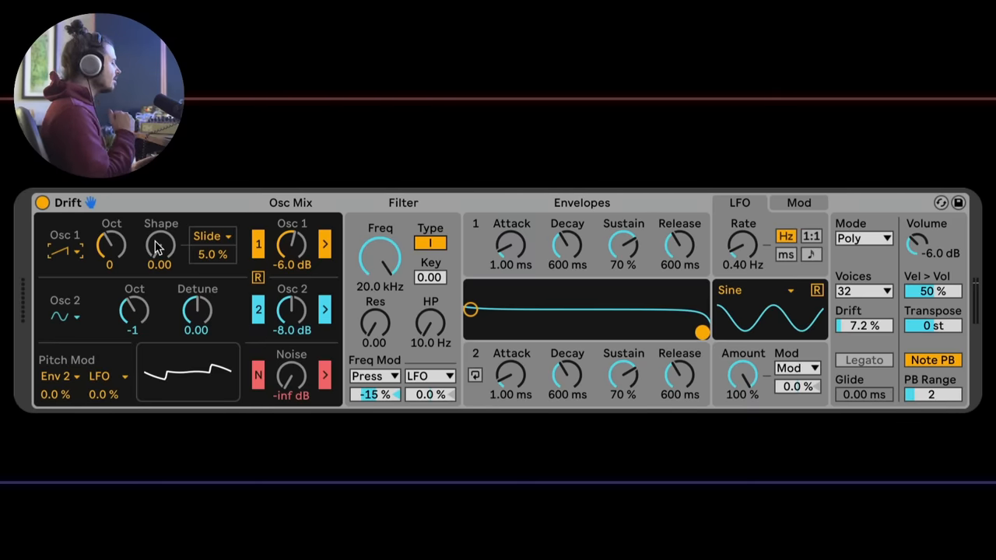
{"action": "mouse_move", "coordinate": [186, 271]}
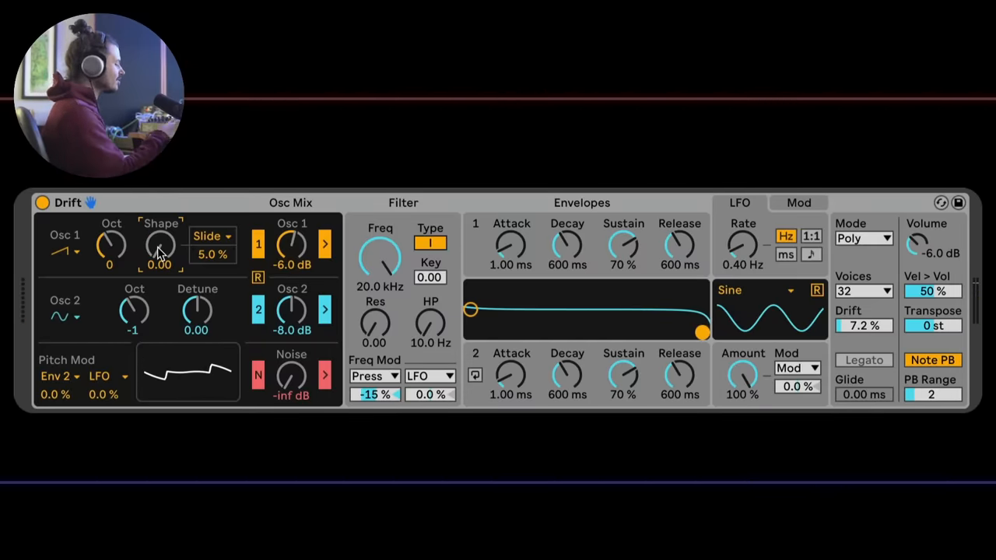
Step: Sweep Osc 1's Shape knob on the saw waveform and leave it at 0.00
{"action": "left_click_drag", "start_coordinate": [158, 246], "coordinate": [159, 246]}
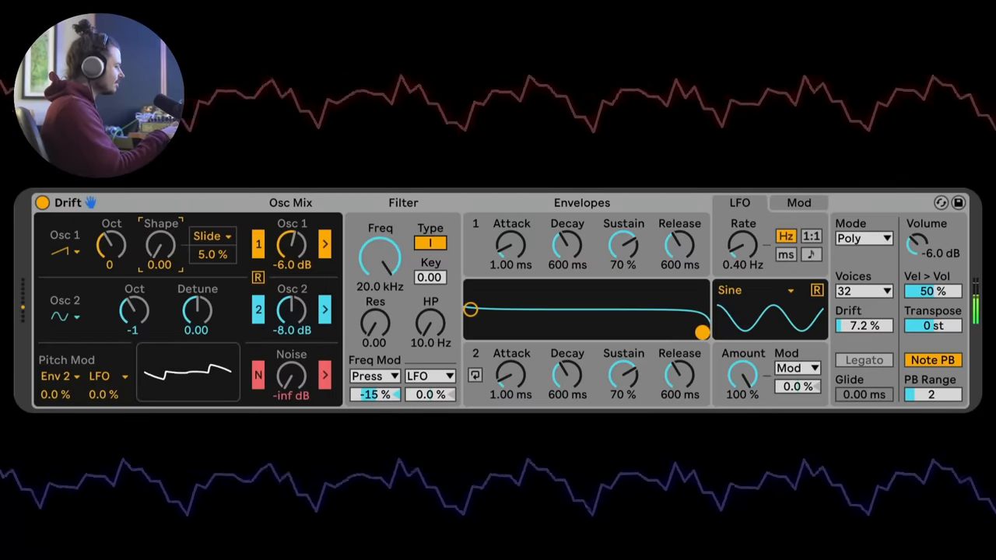
Step: Set Osc 1 to a sine wave, silence Osc 2, and raise Osc 1 shape to 0.60
{"action": "left_click", "coordinate": [63, 249]}
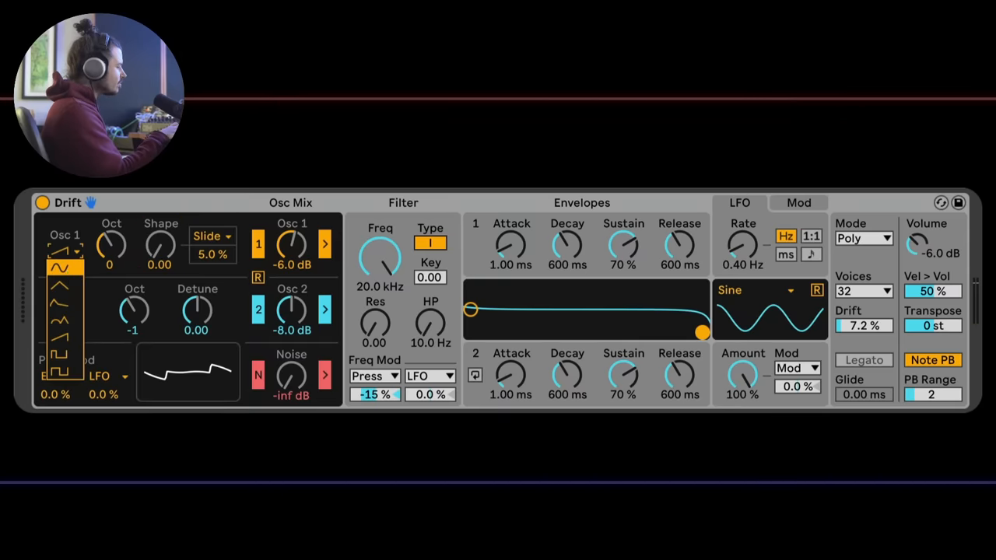
{"action": "left_click", "coordinate": [62, 268]}
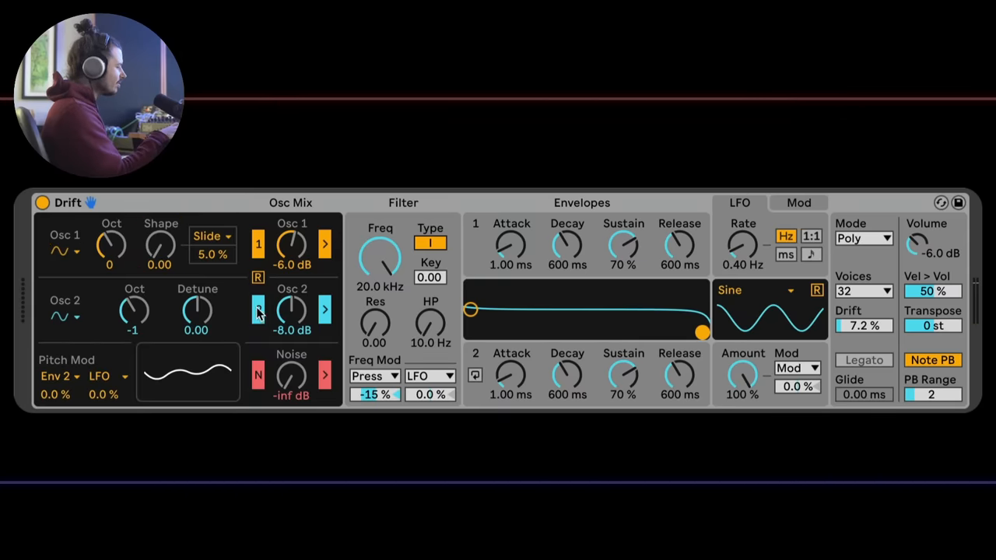
{"action": "left_click_drag", "start_coordinate": [160, 246], "coordinate": [160, 233]}
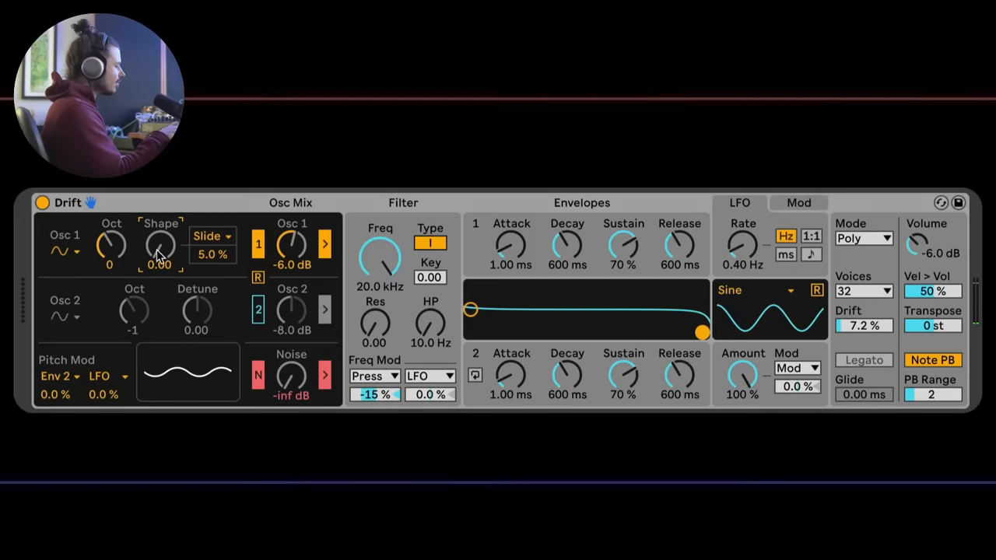
{"action": "left_click_drag", "start_coordinate": [159, 246], "coordinate": [159, 233]}
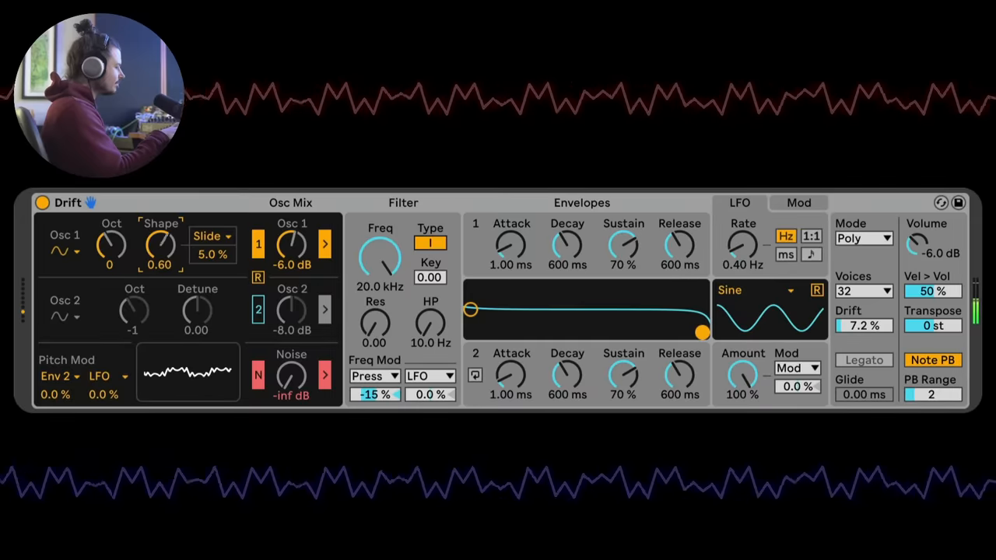
Step: Switch Osc 1 to a triangle wave and push its shape up gradually to 0.73
{"action": "left_click", "coordinate": [66, 250]}
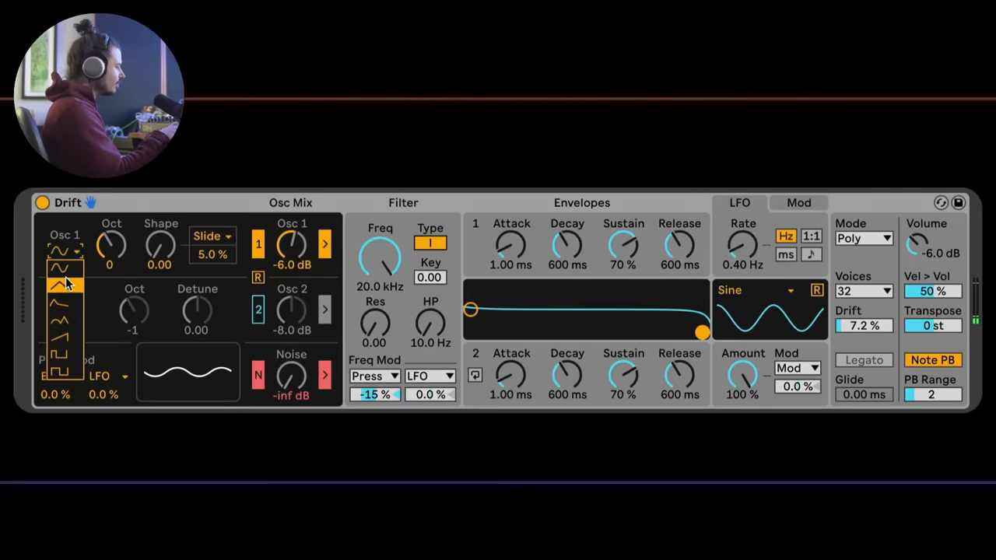
{"action": "left_click", "coordinate": [59, 283]}
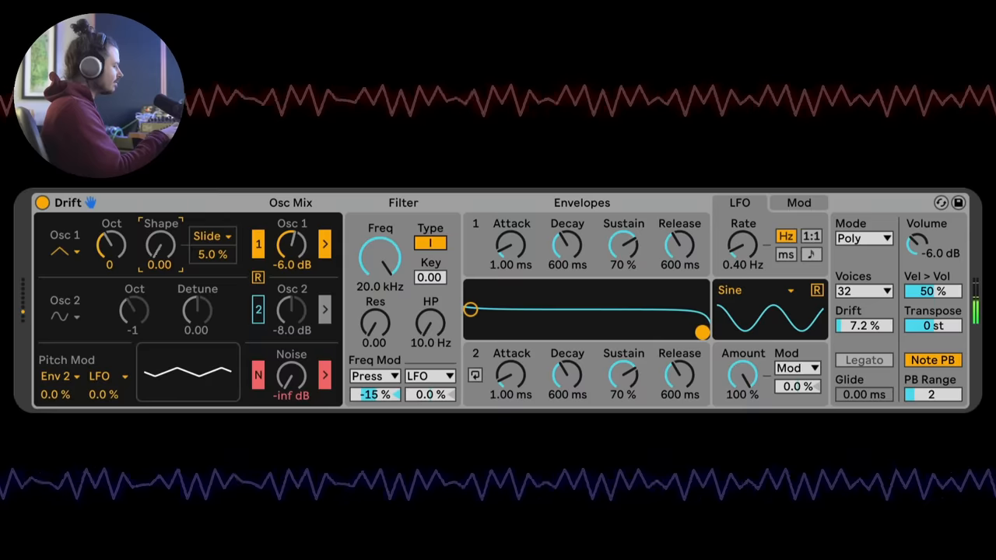
{"action": "left_click", "coordinate": [64, 251]}
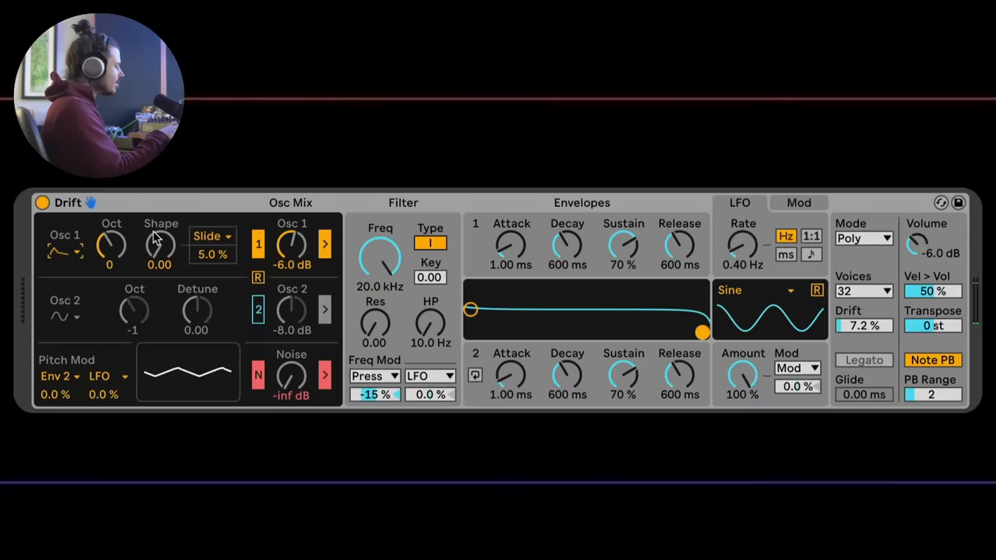
{"action": "left_click_drag", "start_coordinate": [159, 246], "coordinate": [159, 234]}
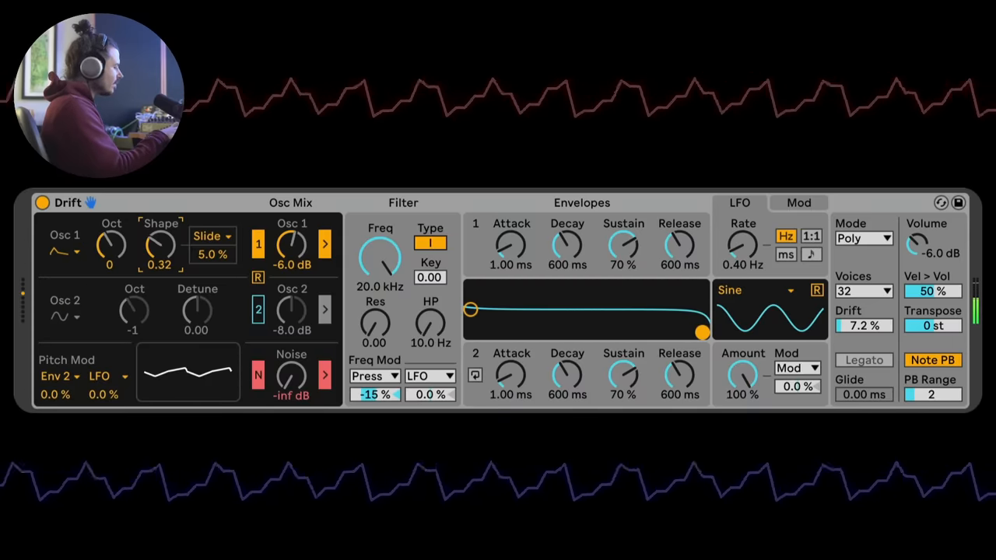
{"action": "left_click_drag", "start_coordinate": [159, 243], "coordinate": [158, 234]}
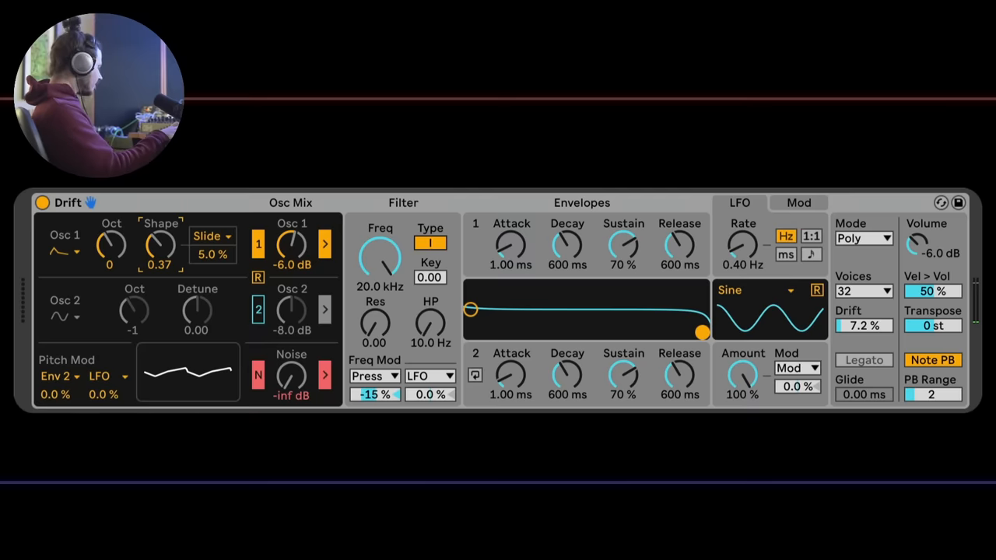
{"action": "left_click_drag", "start_coordinate": [158, 246], "coordinate": [158, 226]}
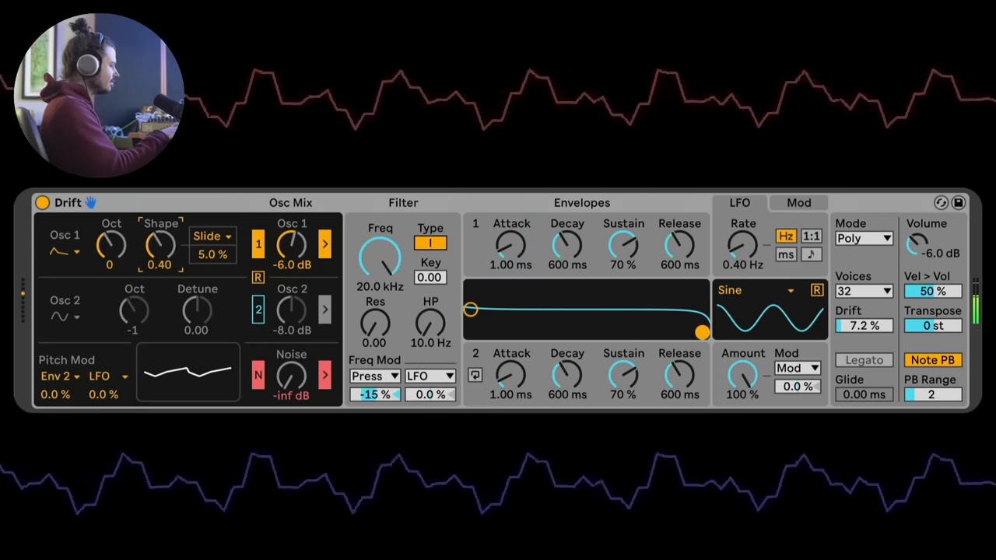
{"action": "left_click_drag", "start_coordinate": [159, 246], "coordinate": [158, 252]}
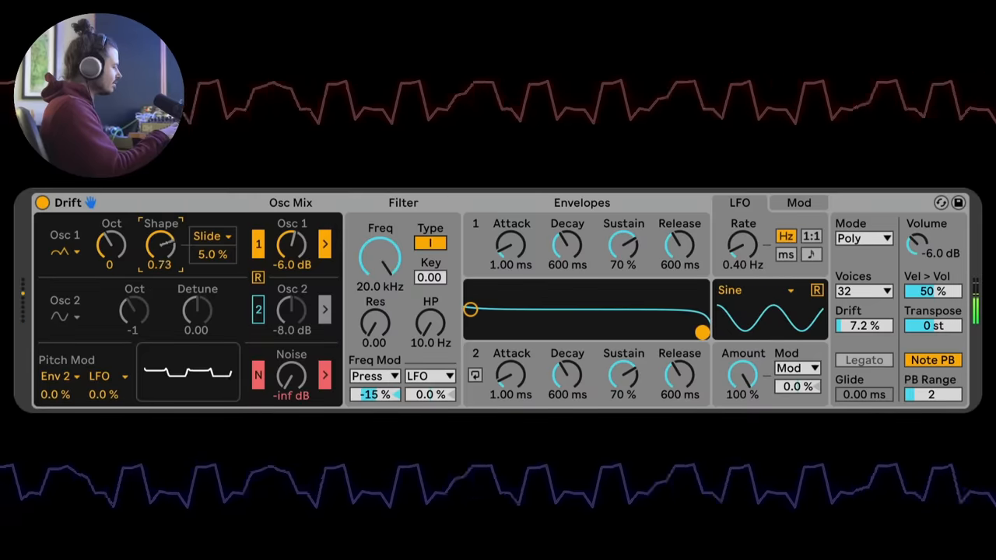
Step: Switch Osc 1 to a pulse wave, sweep its shape and return it to 0.00
{"action": "left_click", "coordinate": [65, 252]}
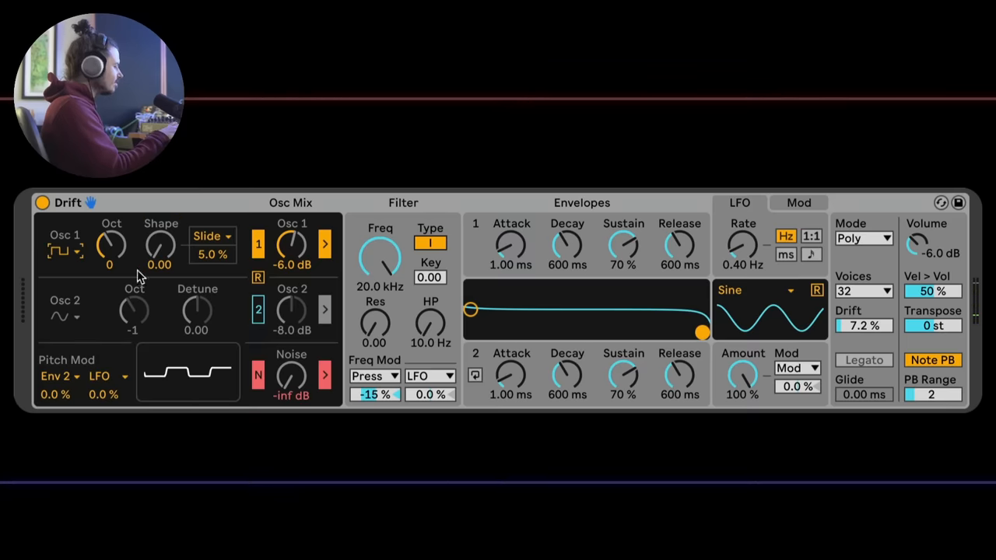
{"action": "left_click_drag", "start_coordinate": [159, 246], "coordinate": [159, 233]}
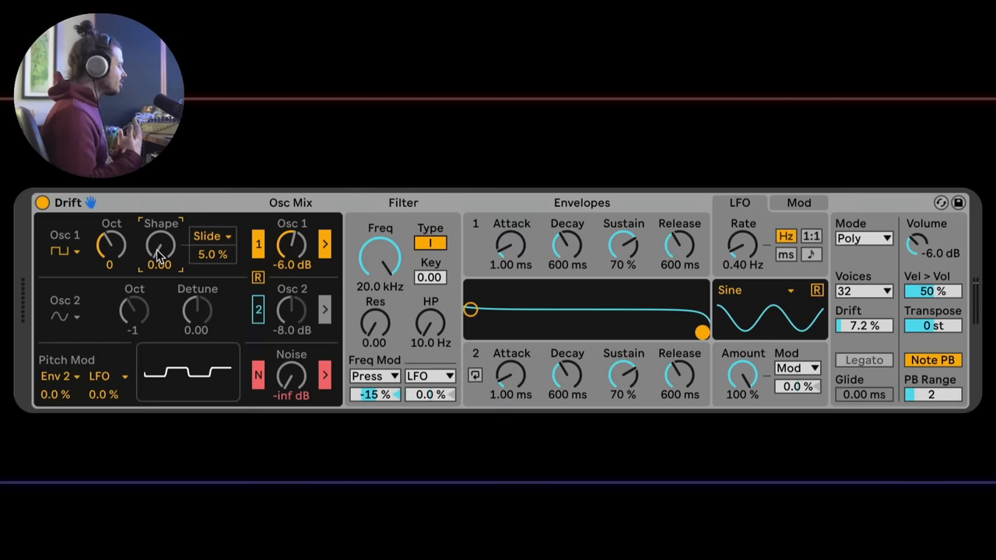
{"action": "mouse_move", "coordinate": [78, 310]}
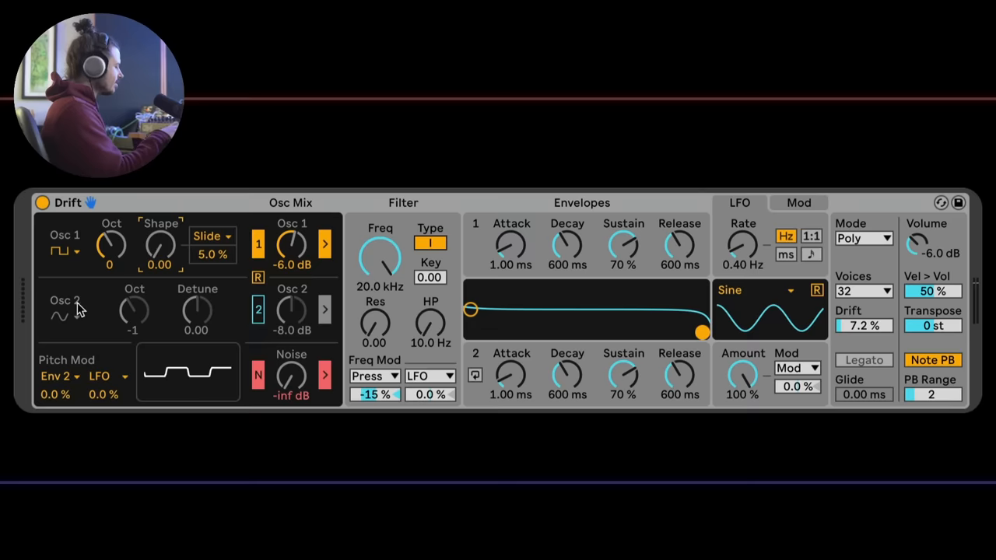
Step: Re-enable Osc 2 and set its waveform to square
{"action": "left_click", "coordinate": [258, 308]}
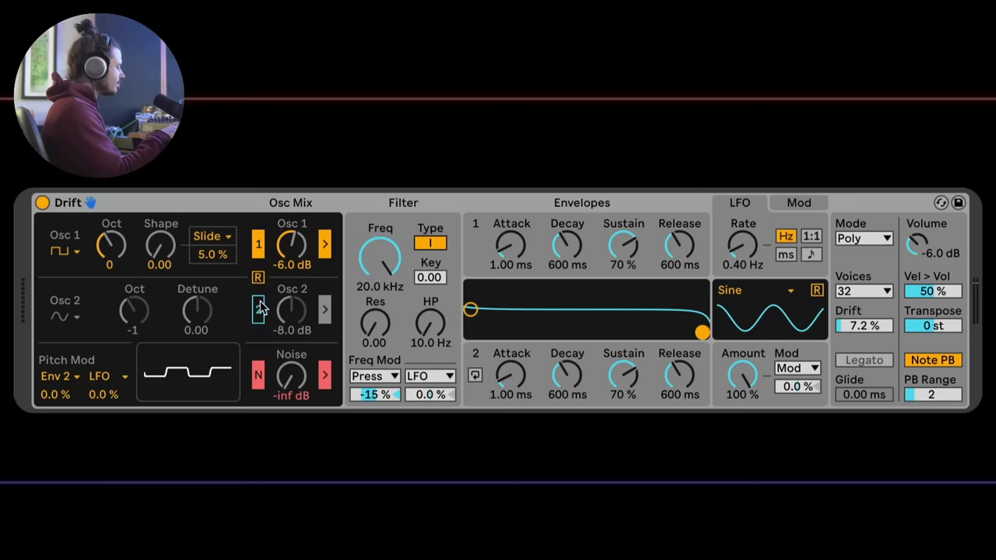
{"action": "left_click", "coordinate": [66, 315]}
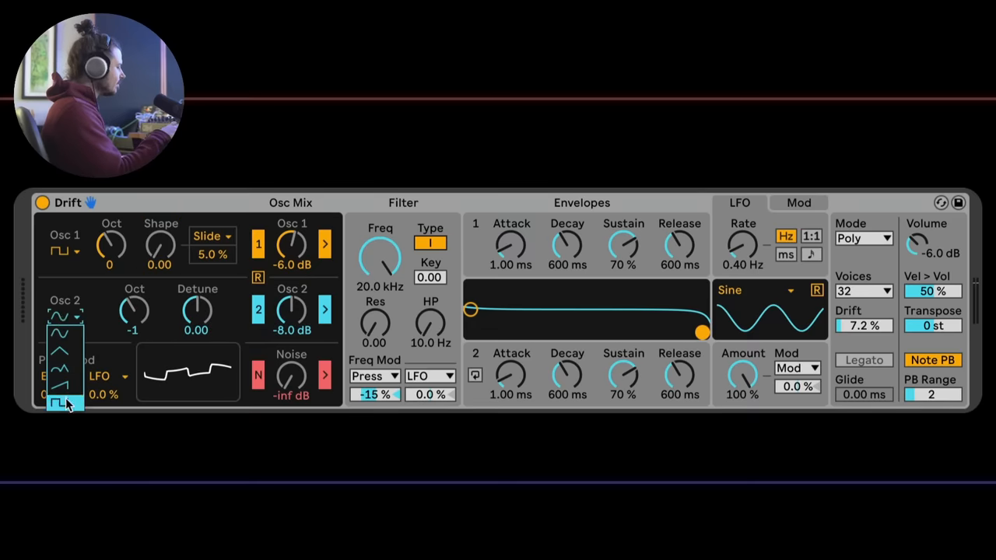
{"action": "left_click", "coordinate": [66, 403]}
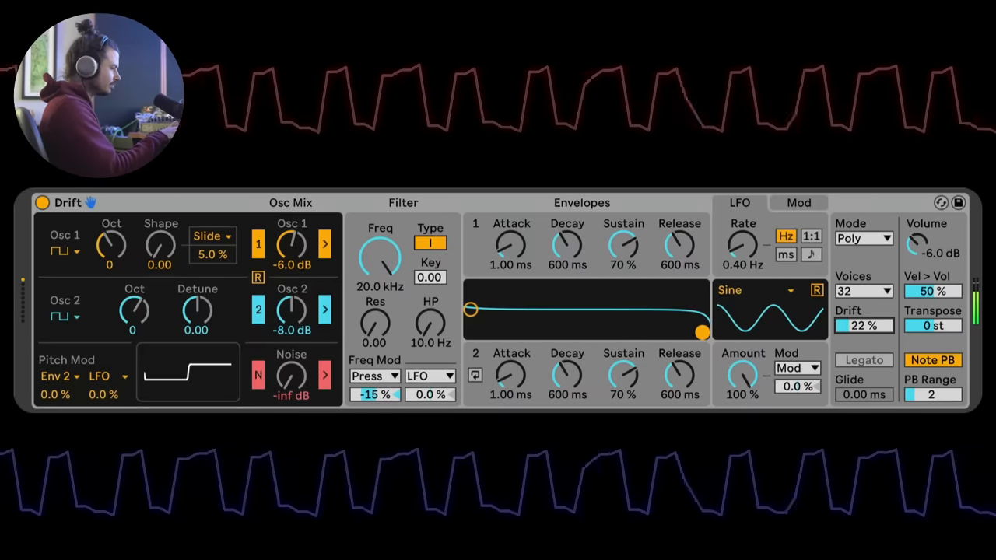
Step: Sweep the Drift amount up past 61% then settle it at 41%
{"action": "left_click_drag", "start_coordinate": [864, 325], "coordinate": [864, 304]}
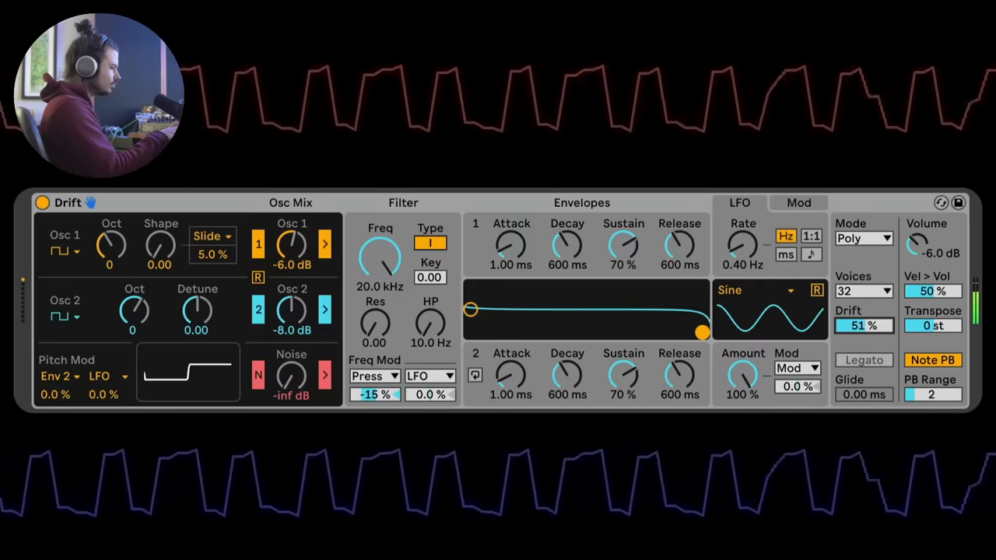
{"action": "left_click_drag", "start_coordinate": [863, 326], "coordinate": [863, 303]}
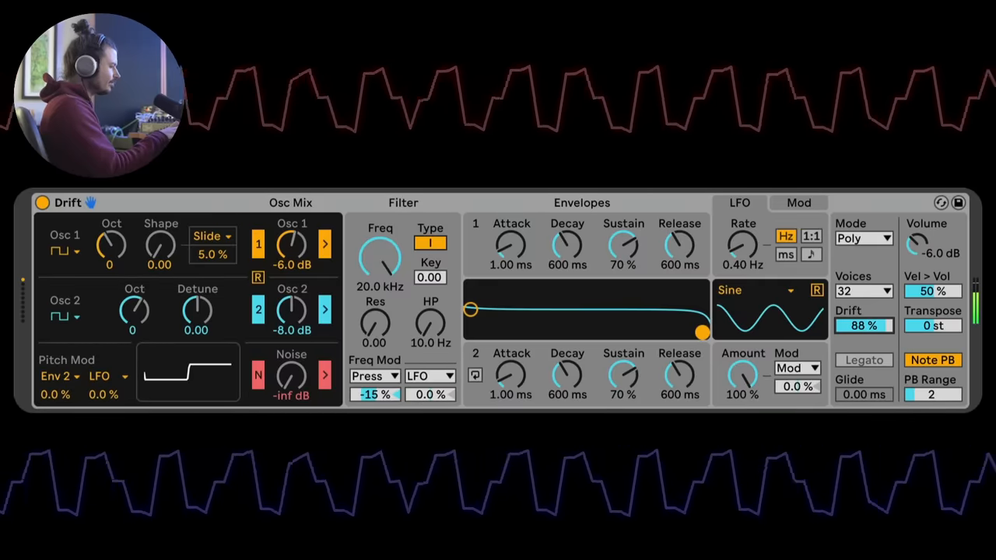
{"action": "left_click_drag", "start_coordinate": [864, 325], "coordinate": [864, 334]}
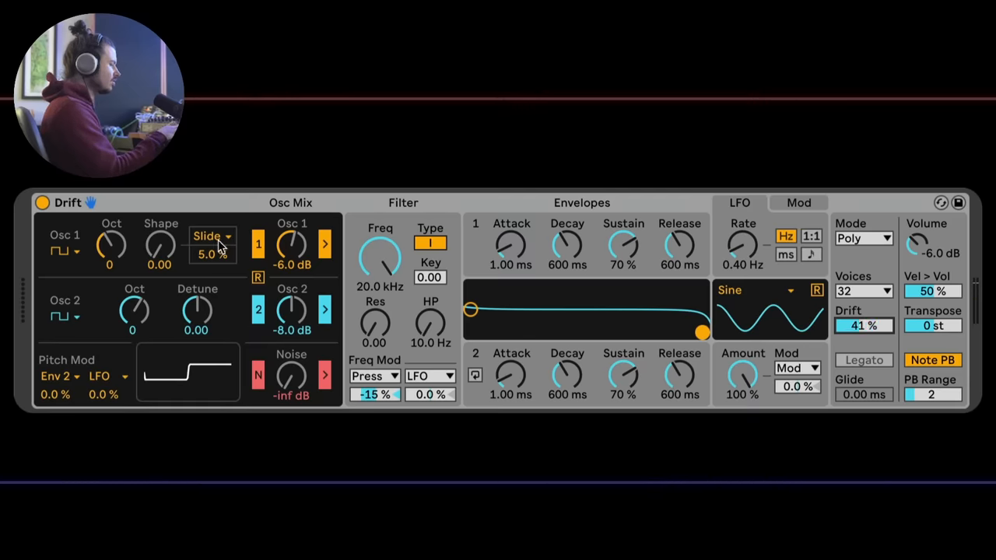
{"action": "mouse_move", "coordinate": [199, 305]}
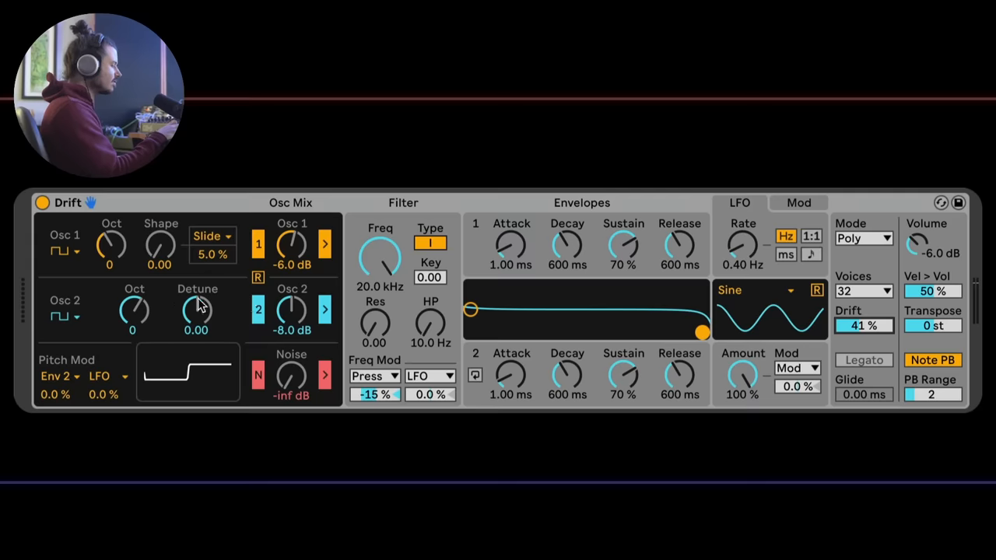
{"action": "left_click_drag", "start_coordinate": [380, 256], "coordinate": [379, 280]}
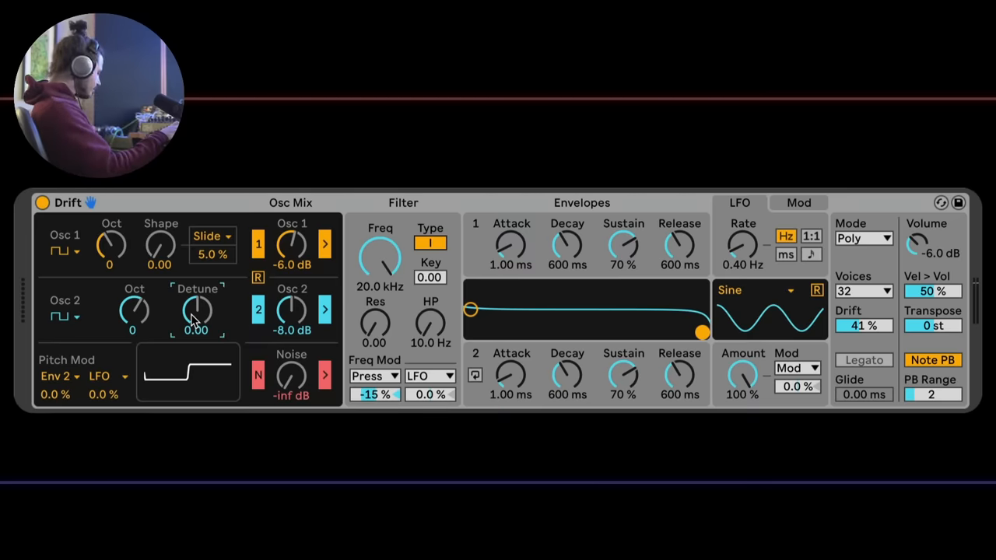
{"action": "left_click_drag", "start_coordinate": [196, 311], "coordinate": [196, 304]}
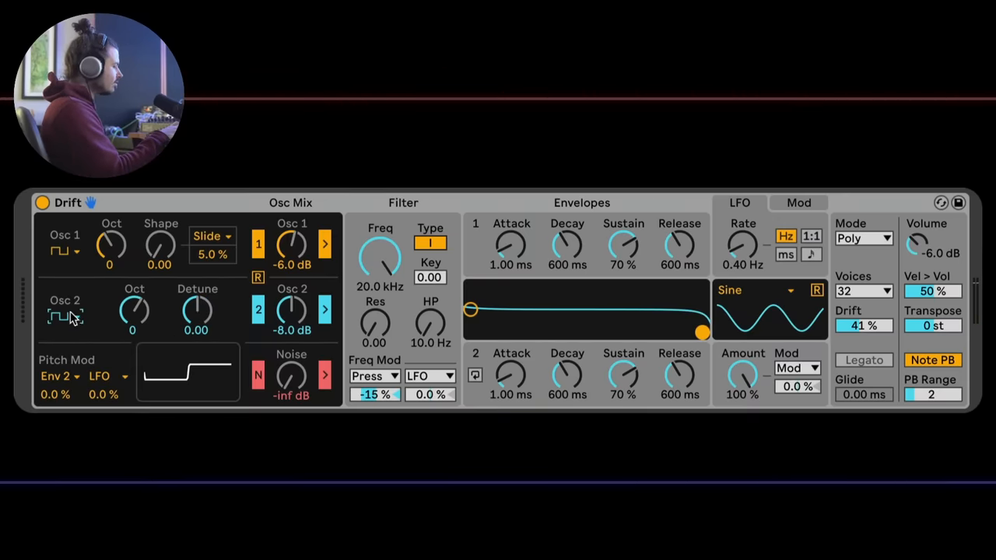
Step: Set Osc 1 to sawtooth, Osc 2 to triangle, and drop Osc 2 to octave -1
{"action": "left_click", "coordinate": [61, 314]}
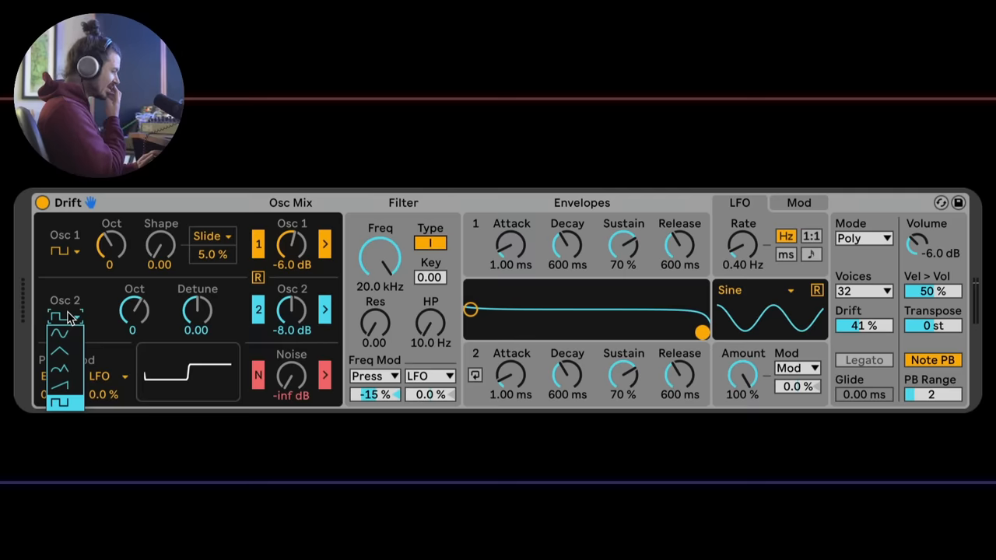
{"action": "mouse_move", "coordinate": [115, 299]}
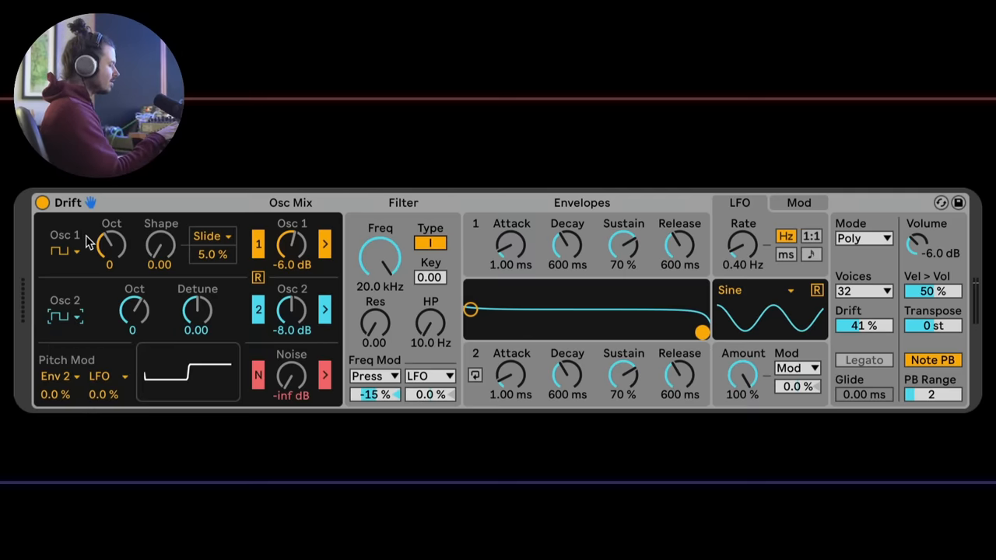
{"action": "left_click", "coordinate": [62, 249]}
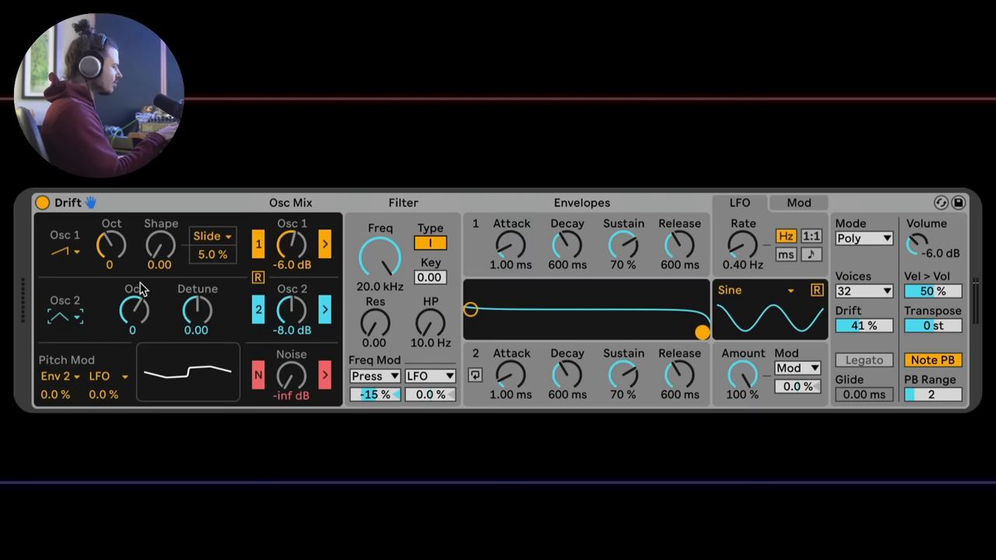
{"action": "left_click_drag", "start_coordinate": [132, 311], "coordinate": [132, 327]}
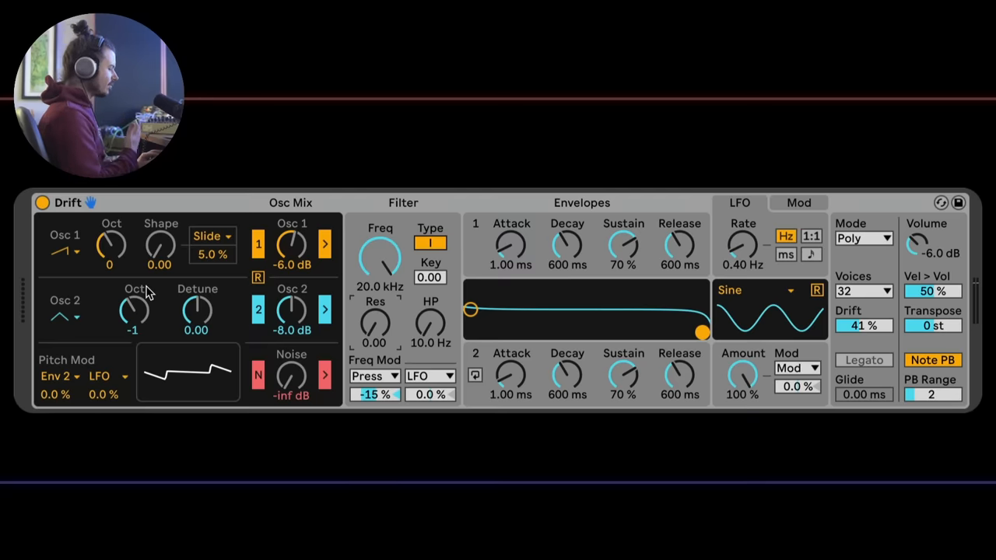
{"action": "mouse_move", "coordinate": [181, 345]}
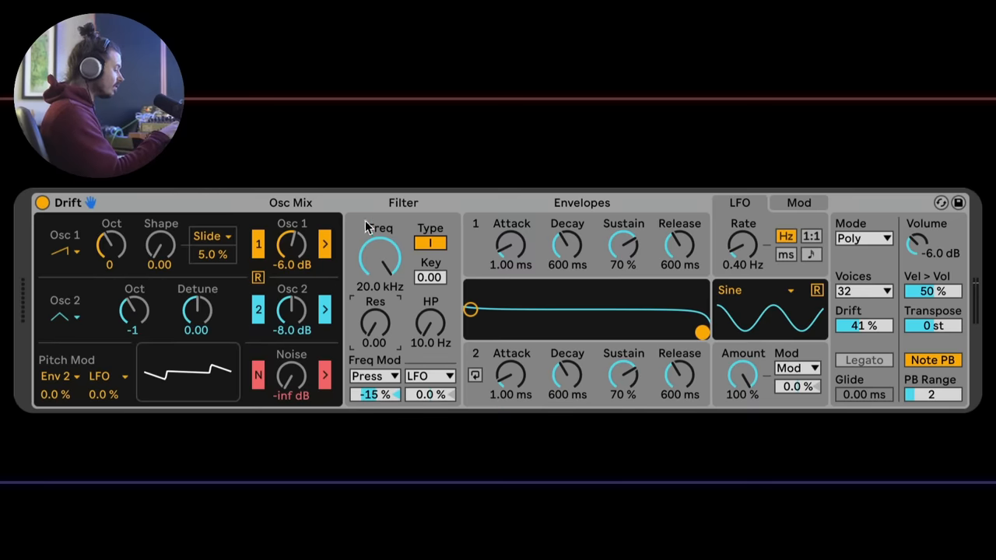
{"action": "mouse_move", "coordinate": [383, 251]}
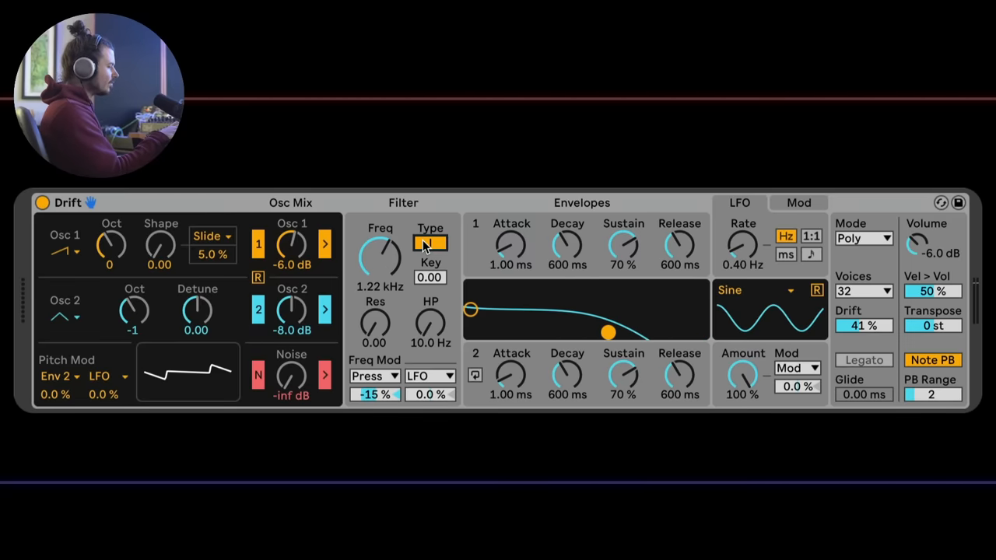
Step: Bring the filter cutoff down to about 1.22 kHz with resonance near 0.79
{"action": "left_click", "coordinate": [430, 243]}
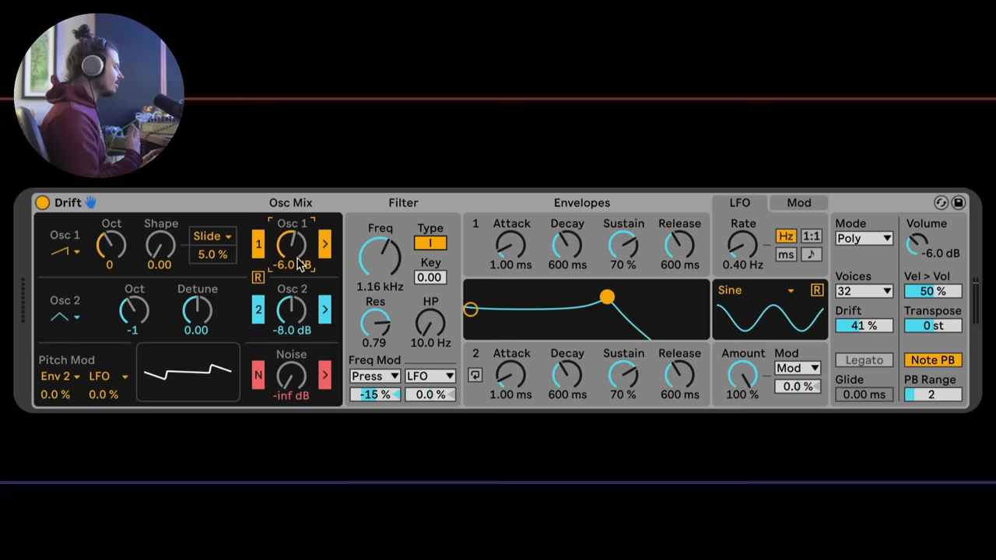
{"action": "mouse_move", "coordinate": [308, 249]}
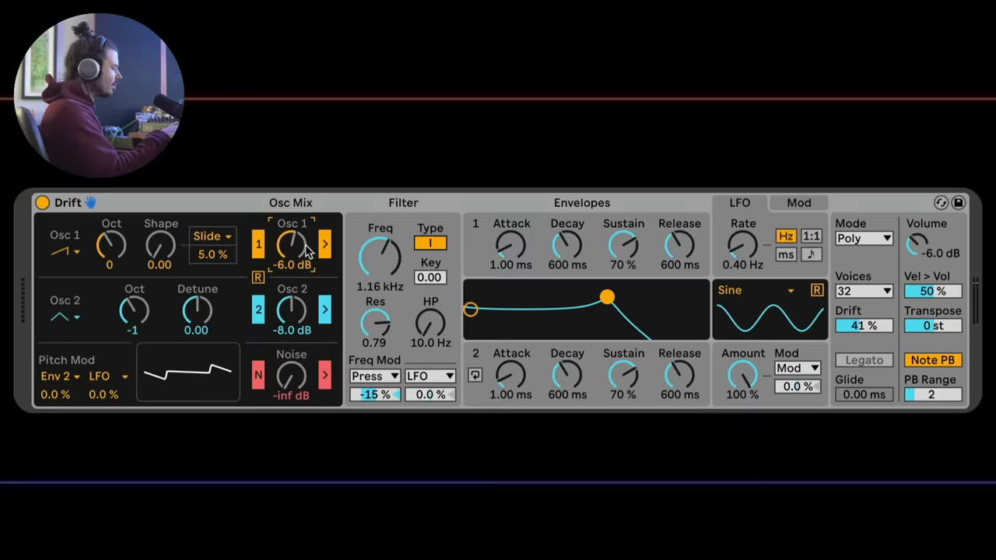
{"action": "mouse_move", "coordinate": [366, 263]}
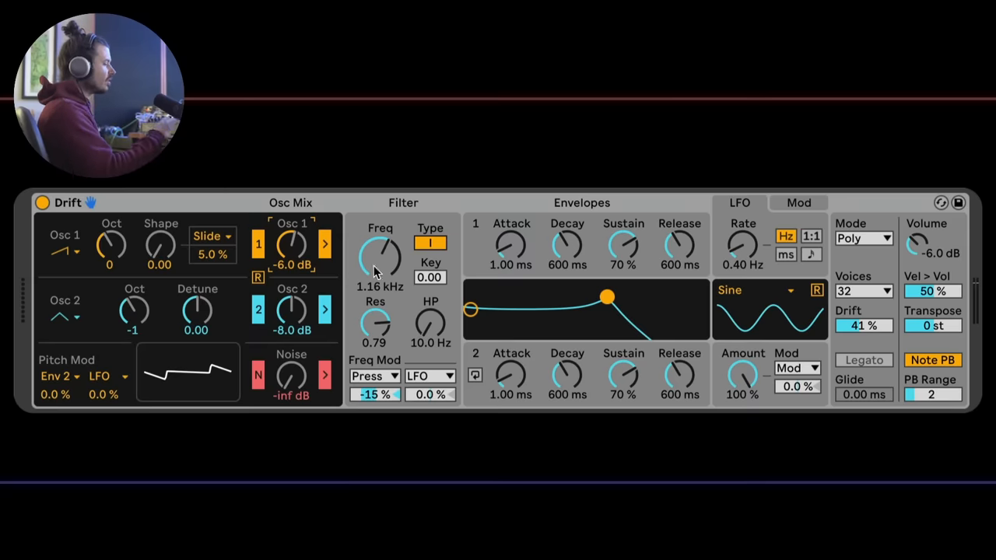
Step: Sweep the cutoff near 1 kHz, boost Osc 1 to 6.0 dB and raise resonance to 1.01
{"action": "left_click_drag", "start_coordinate": [375, 322], "coordinate": [375, 311]}
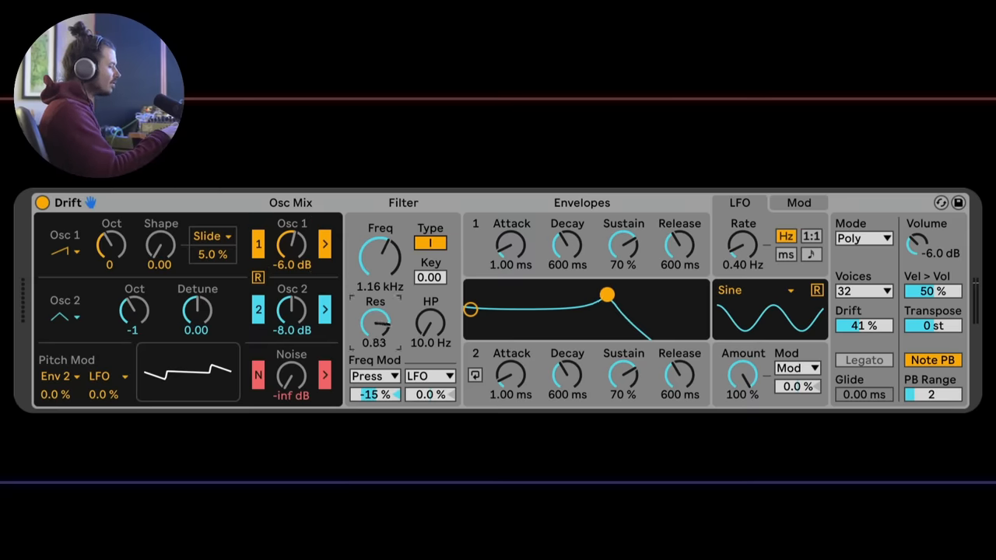
{"action": "left_click_drag", "start_coordinate": [380, 255], "coordinate": [379, 280]}
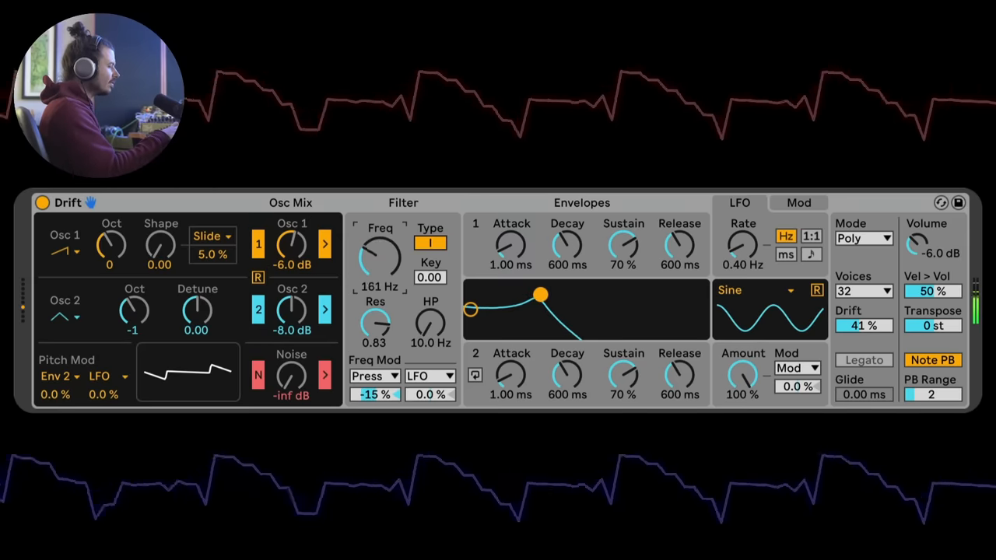
{"action": "left_click_drag", "start_coordinate": [380, 257], "coordinate": [379, 233]}
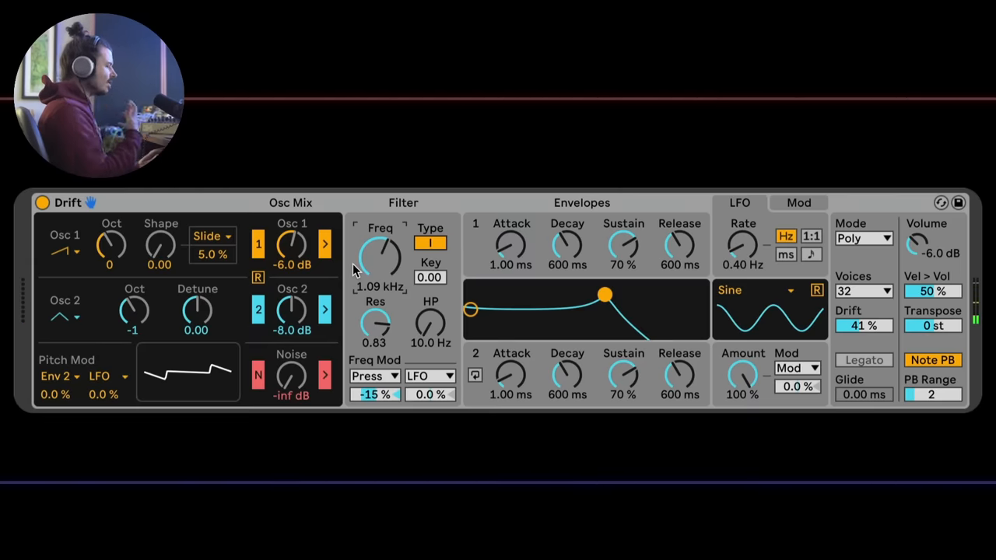
{"action": "mouse_move", "coordinate": [299, 255]}
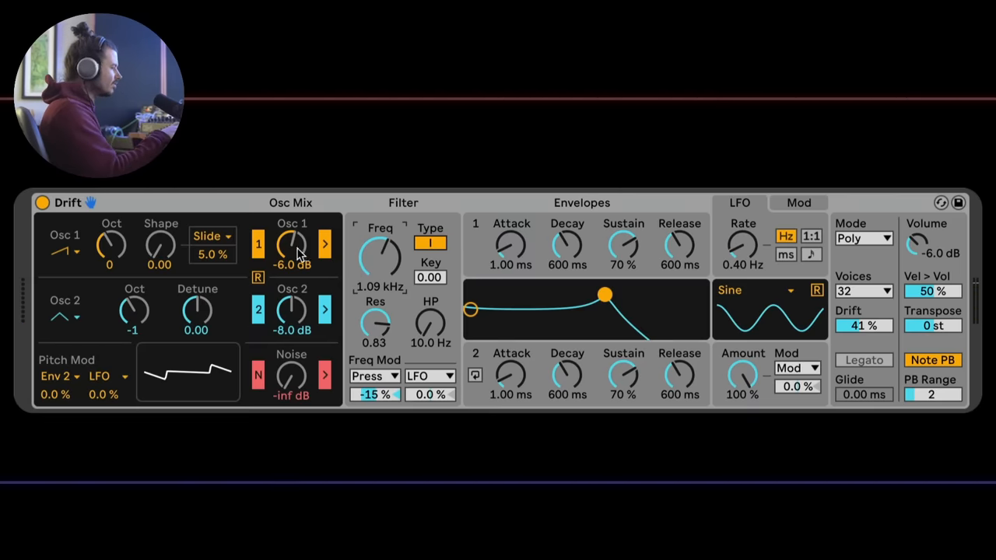
{"action": "left_click_drag", "start_coordinate": [292, 246], "coordinate": [293, 226]}
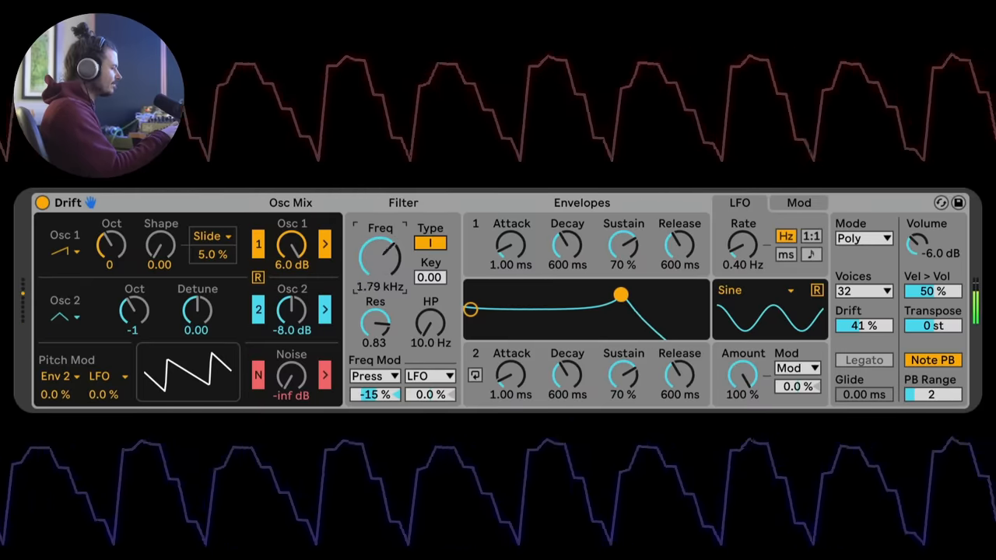
{"action": "left_click_drag", "start_coordinate": [379, 252], "coordinate": [380, 280]}
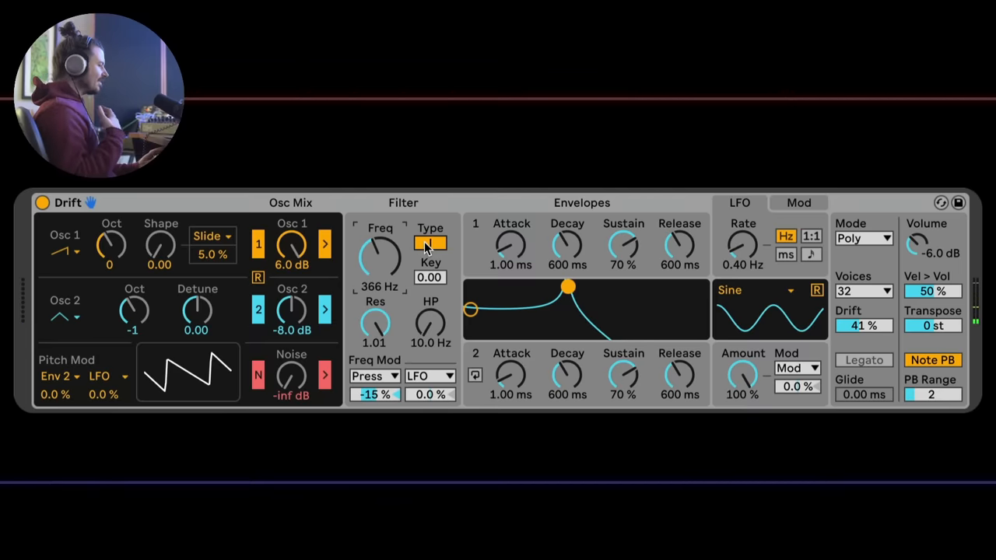
Step: Switch the filter to Type II and sweep the cutoff down near 668 Hz
{"action": "left_click", "coordinate": [430, 242]}
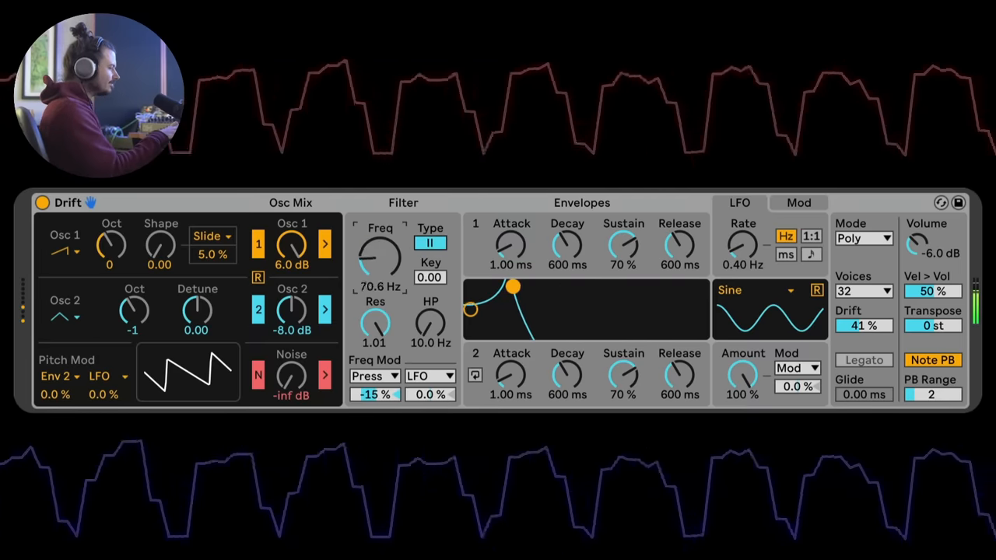
{"action": "left_click_drag", "start_coordinate": [377, 257], "coordinate": [376, 234]}
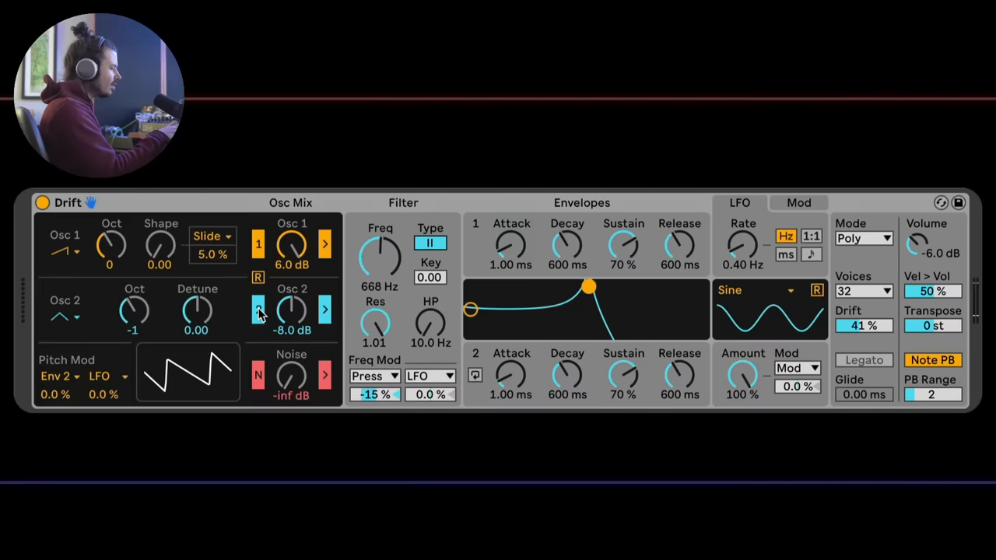
Step: Turn off Osc 2, lower Osc 1's level and return the filter to its first type
{"action": "left_click_drag", "start_coordinate": [380, 257], "coordinate": [380, 233]}
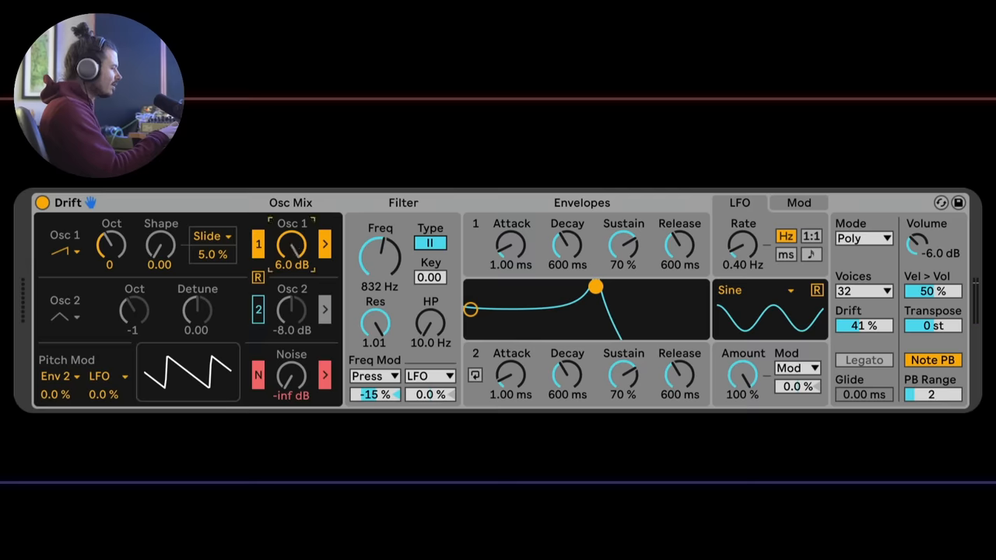
{"action": "left_click_drag", "start_coordinate": [293, 246], "coordinate": [292, 264]}
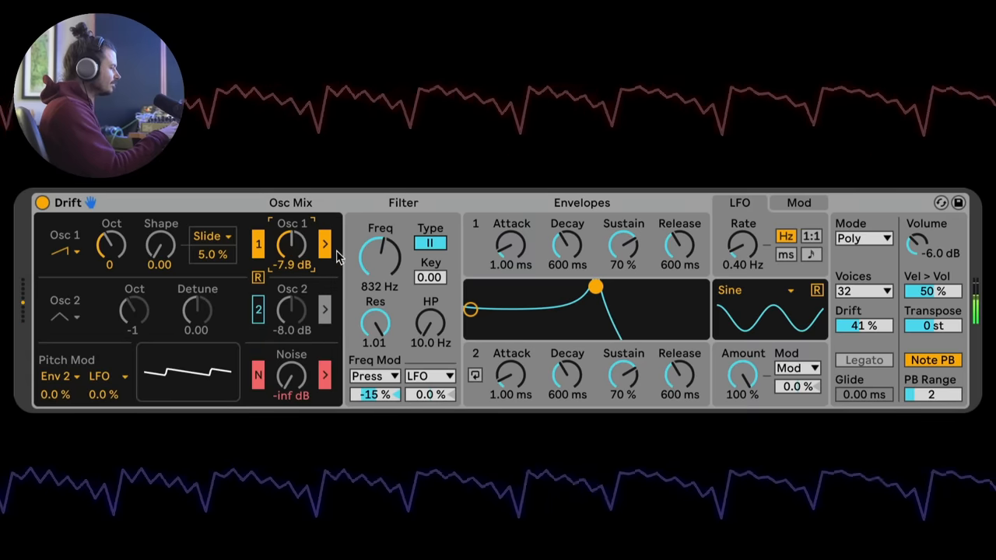
{"action": "left_click_drag", "start_coordinate": [382, 252], "coordinate": [381, 264]}
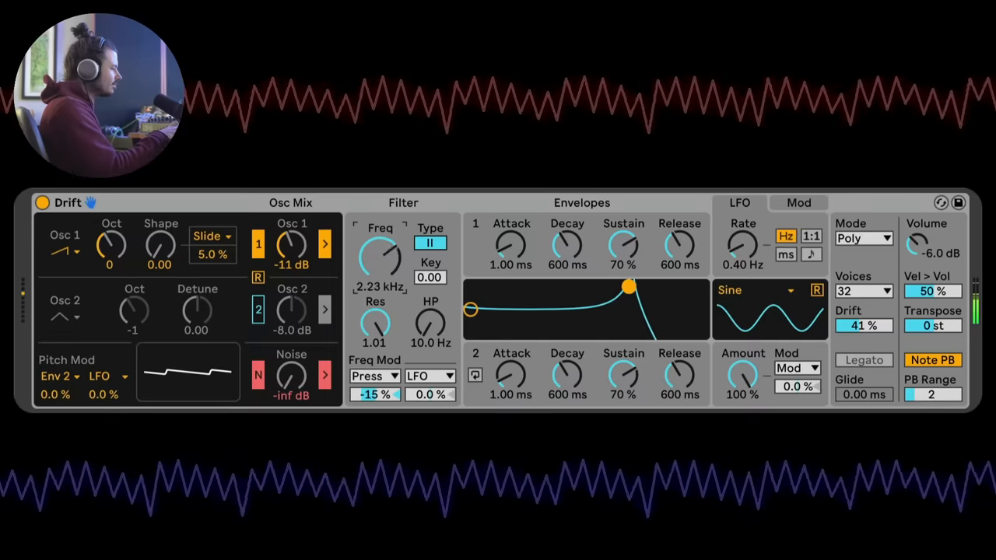
{"action": "left_click_drag", "start_coordinate": [380, 252], "coordinate": [380, 280]}
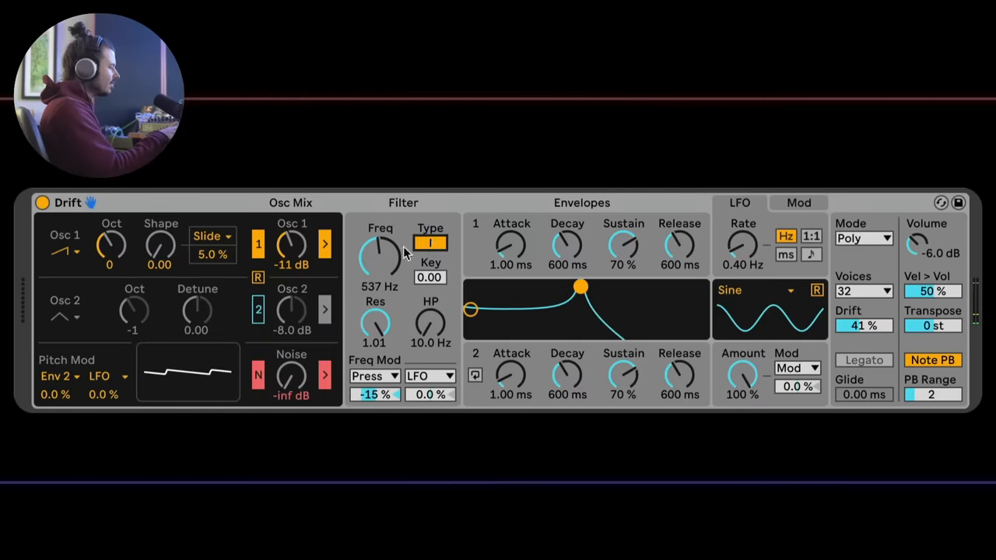
Step: Bring the filter cutoff down to about 310 Hz and set Osc 1 near -0.6 dB
{"action": "left_click_drag", "start_coordinate": [380, 249], "coordinate": [380, 233]}
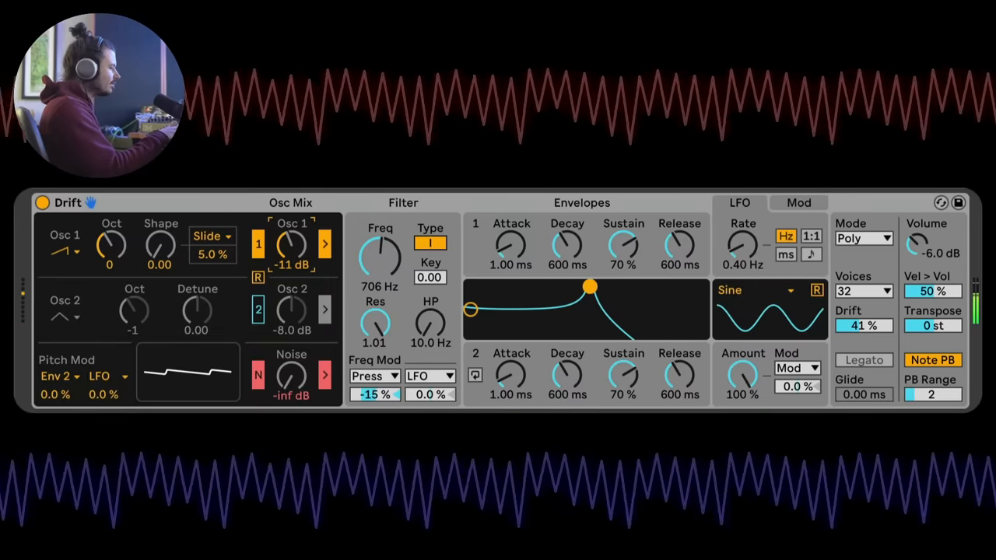
{"action": "left_click_drag", "start_coordinate": [293, 246], "coordinate": [292, 234]}
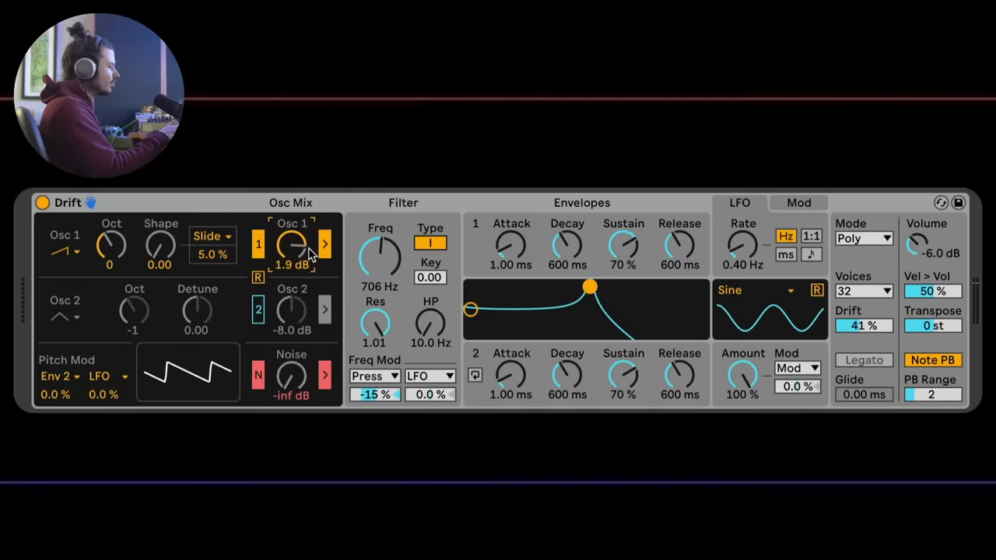
{"action": "mouse_move", "coordinate": [290, 247]}
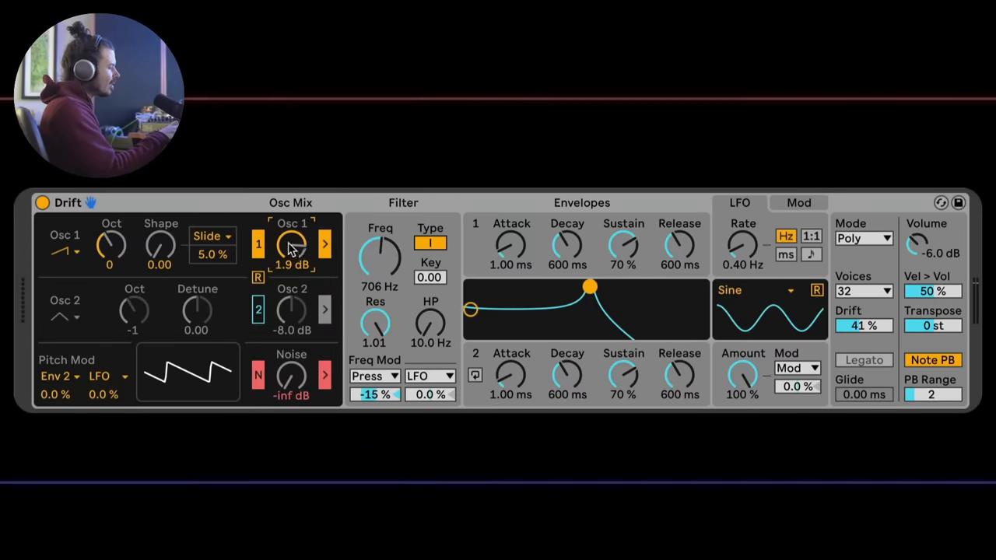
{"action": "left_click_drag", "start_coordinate": [380, 252], "coordinate": [380, 241]}
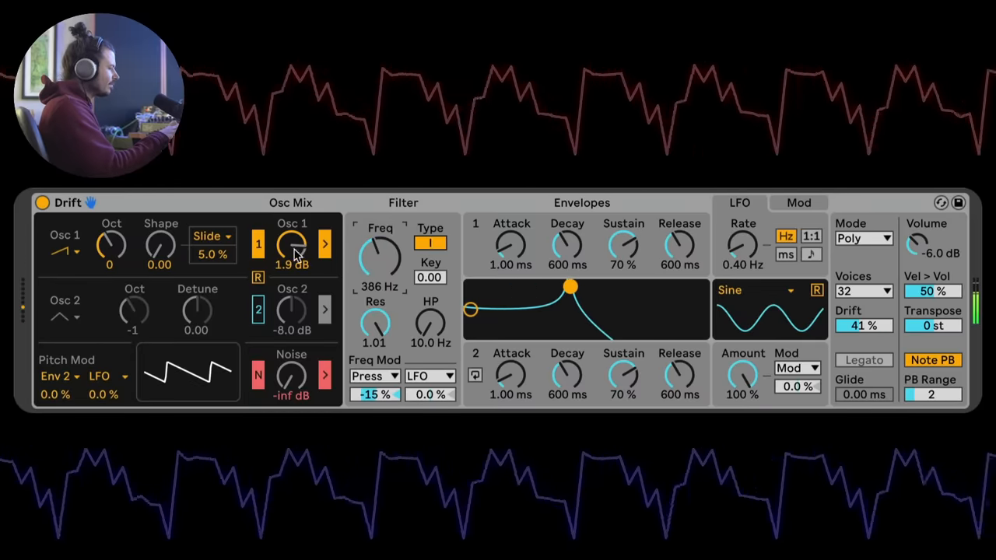
{"action": "left_click_drag", "start_coordinate": [292, 246], "coordinate": [293, 264]}
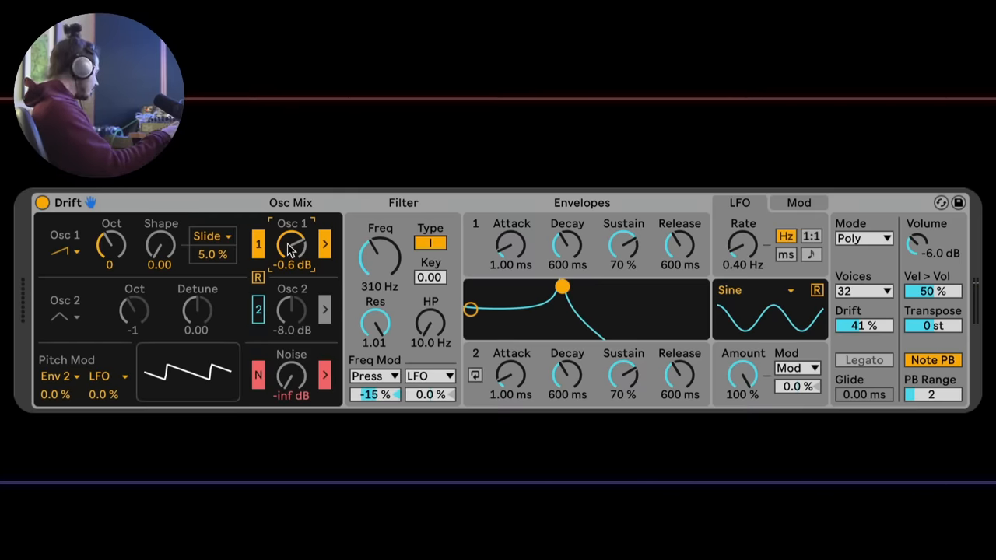
Step: Give oscillator 1 a sine wave and settle its level at -6 dB after trying +6 dB
{"action": "left_click", "coordinate": [66, 249]}
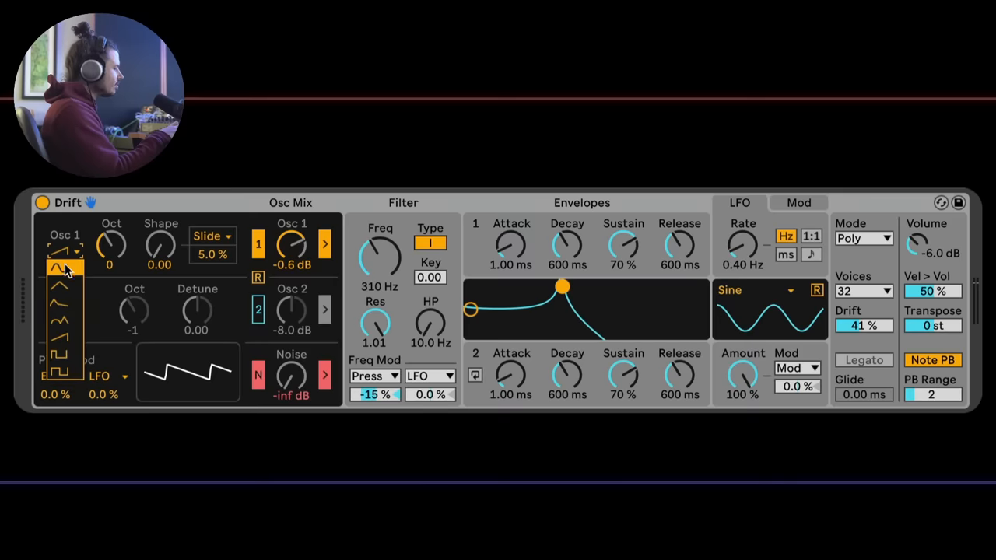
{"action": "left_click", "coordinate": [61, 268]}
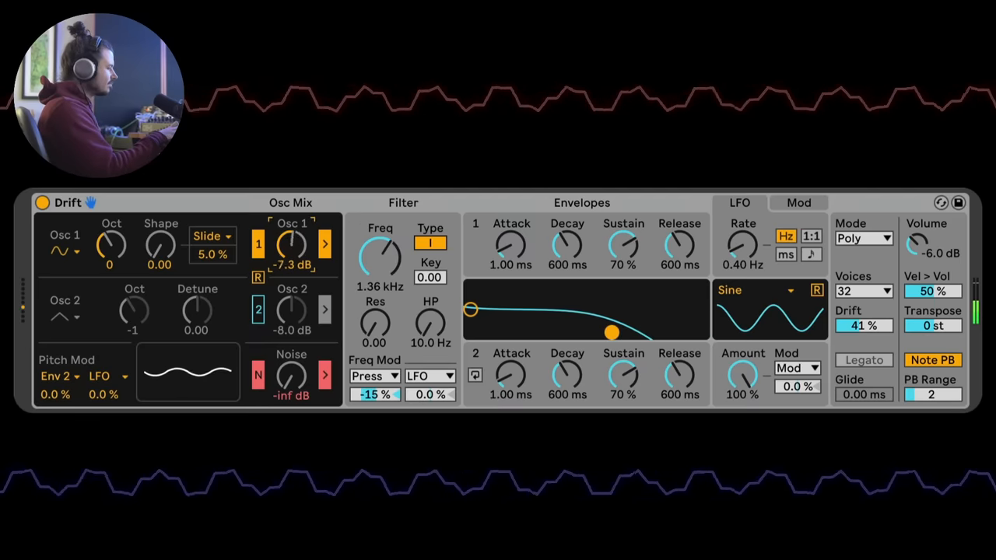
{"action": "left_click_drag", "start_coordinate": [289, 244], "coordinate": [289, 234]}
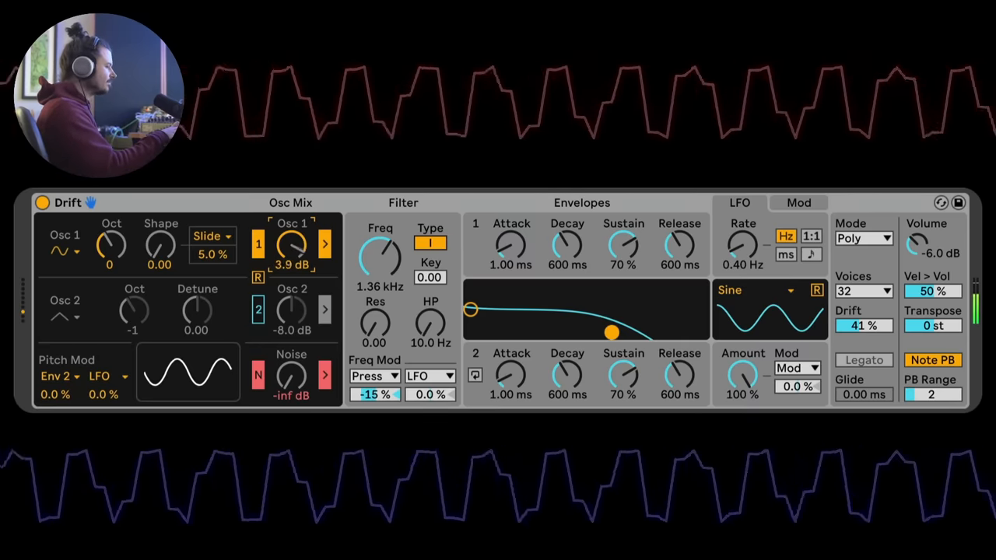
{"action": "left_click_drag", "start_coordinate": [292, 242], "coordinate": [292, 241]}
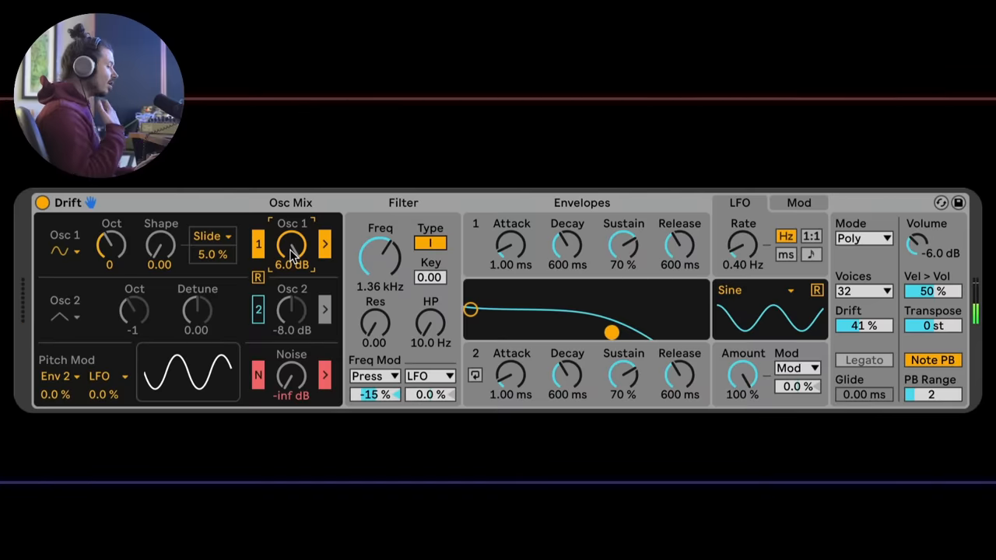
{"action": "mouse_move", "coordinate": [411, 285]}
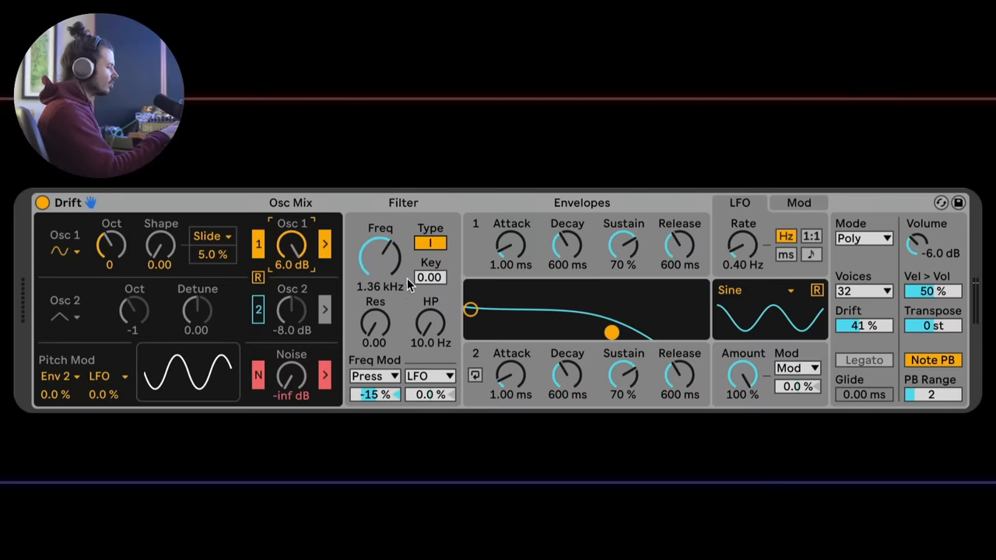
{"action": "left_click_drag", "start_coordinate": [293, 246], "coordinate": [293, 265]}
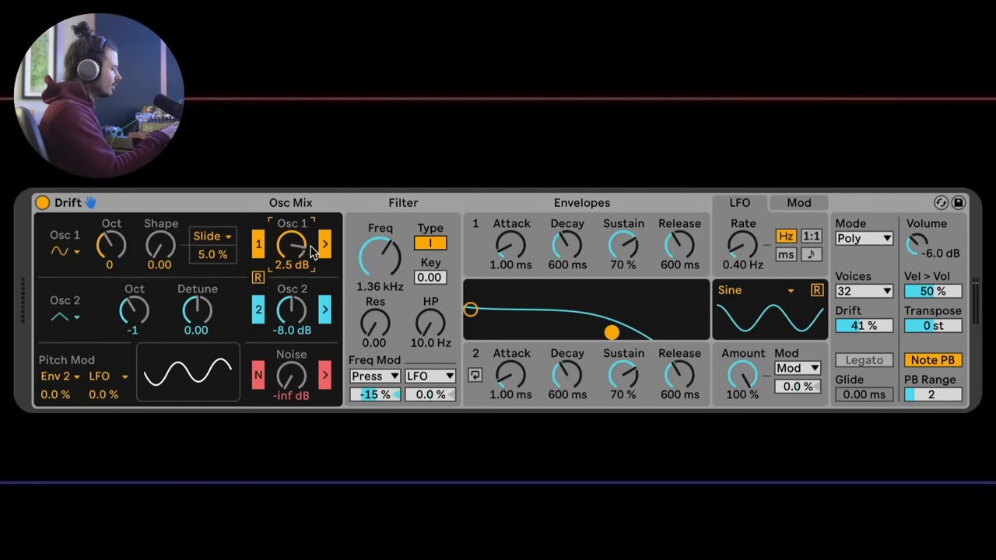
Step: Open the filter cutoff wide, then bring it back to about 3.66 kHz
{"action": "left_click_drag", "start_coordinate": [380, 257], "coordinate": [380, 226]}
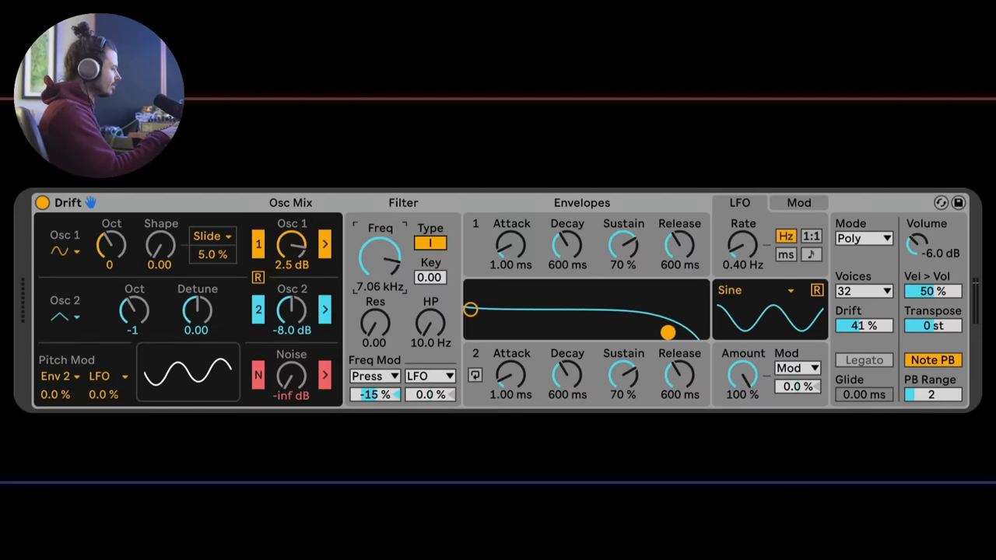
{"action": "left_click_drag", "start_coordinate": [291, 244], "coordinate": [291, 265]}
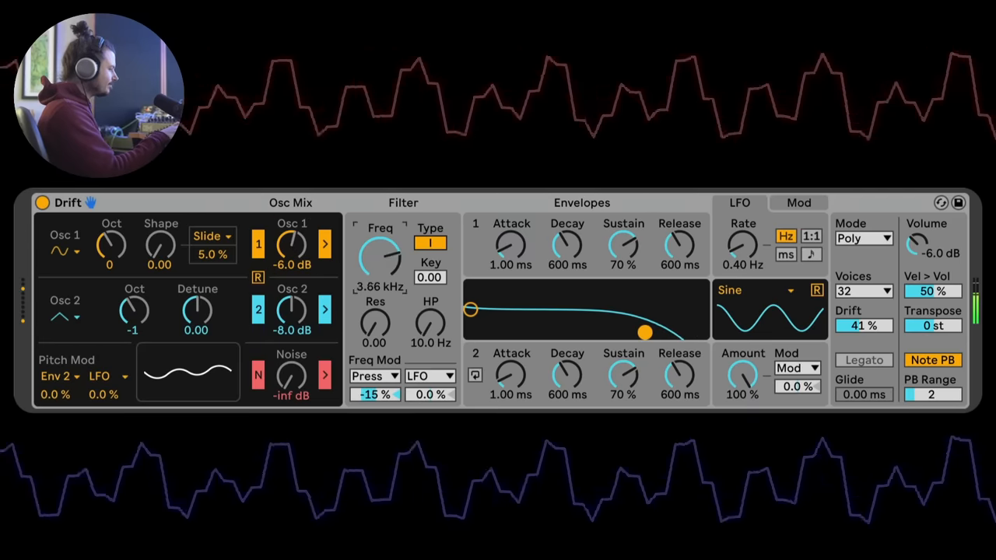
Step: Nudge cutoff to ~4.81 kHz and slow the LFO to around 0.21 Hz before tempo-syncing at 1/8
{"action": "left_click_drag", "start_coordinate": [382, 252], "coordinate": [381, 241]}
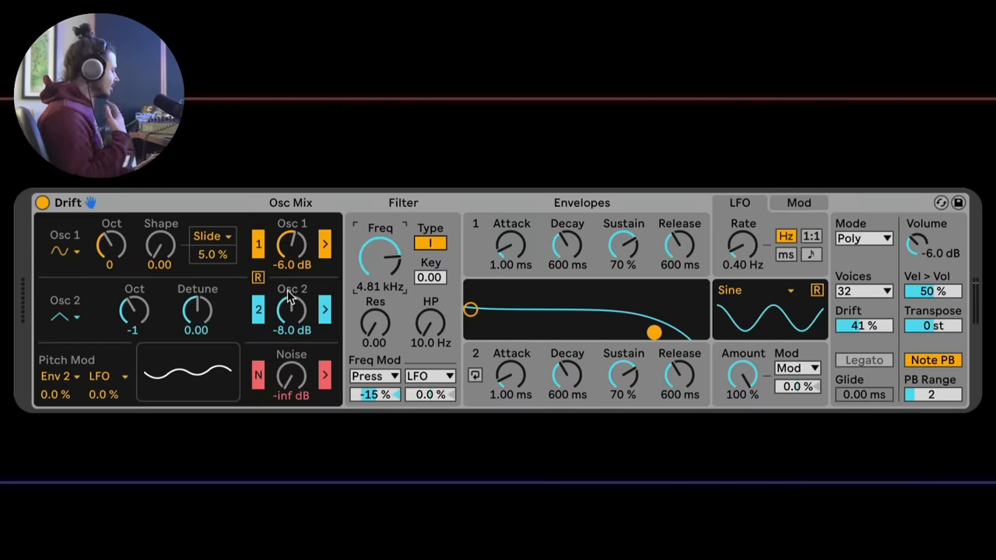
{"action": "mouse_move", "coordinate": [61, 378]}
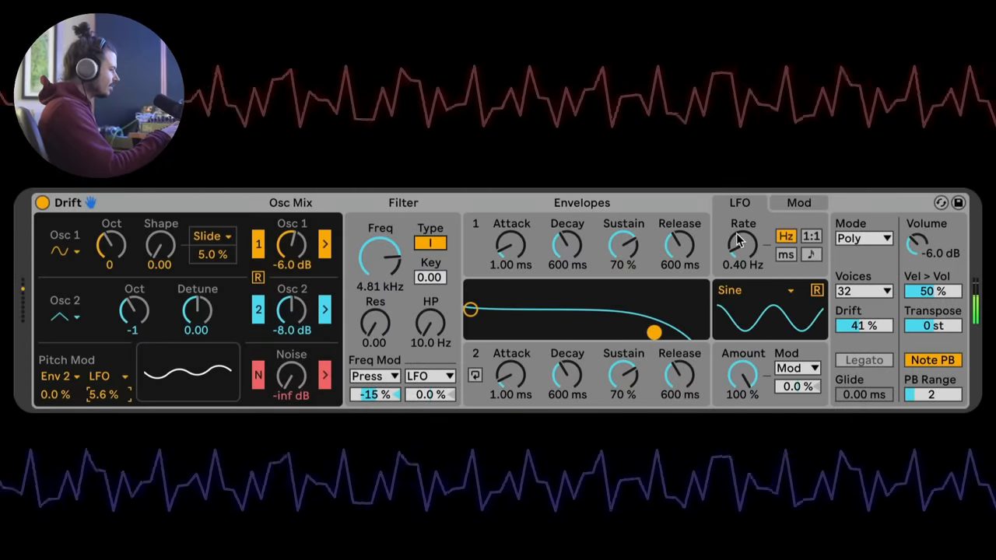
{"action": "left_click_drag", "start_coordinate": [742, 246], "coordinate": [742, 256]}
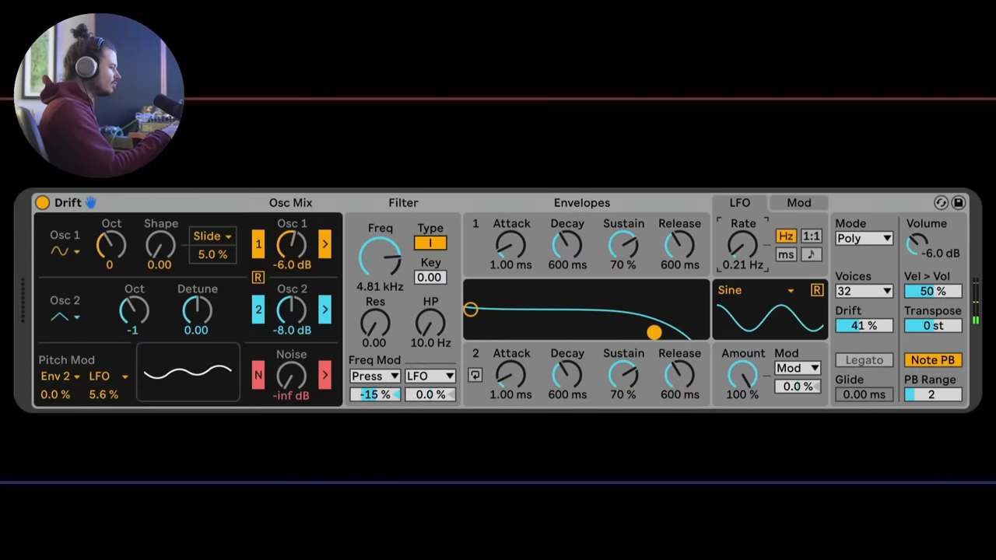
{"action": "left_click_drag", "start_coordinate": [740, 246], "coordinate": [741, 241]}
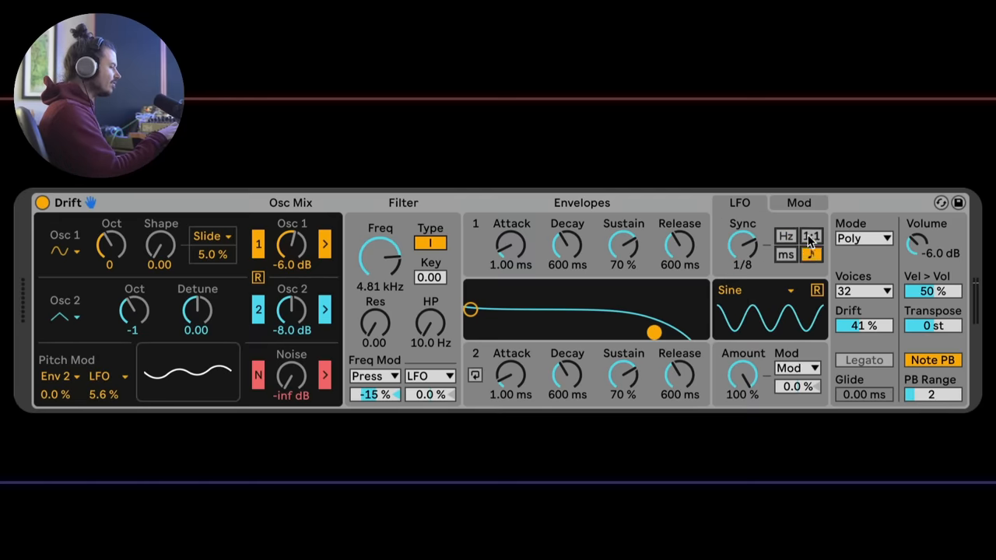
Step: Step the LFO rate through Hz and ms modes, landing on note-following ratio mode
{"action": "left_click", "coordinate": [784, 236]}
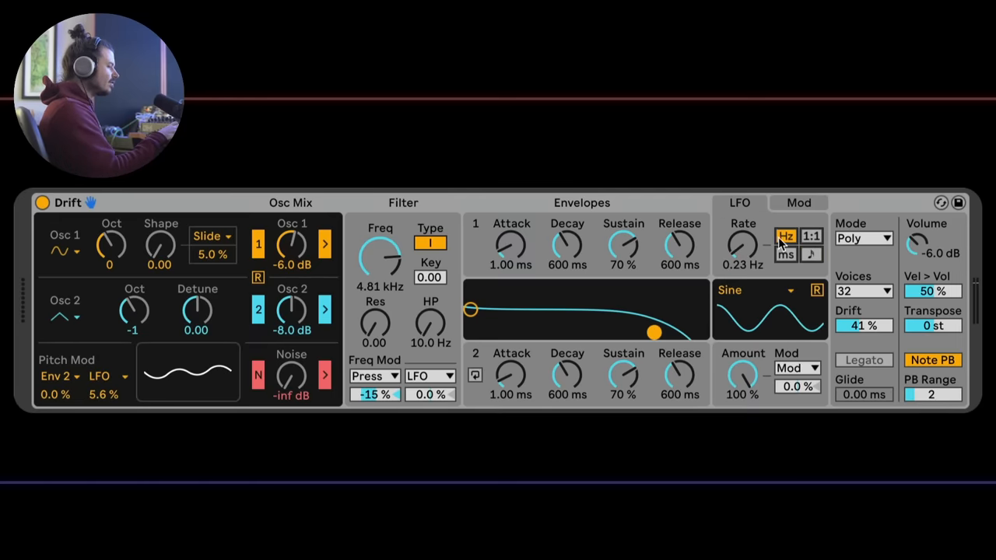
{"action": "mouse_move", "coordinate": [786, 259]}
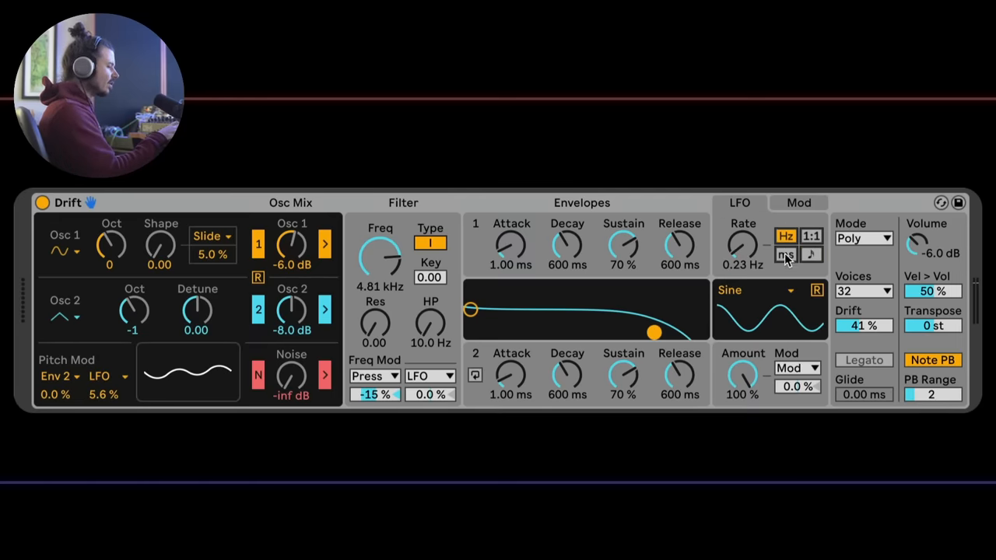
{"action": "left_click", "coordinate": [784, 256]}
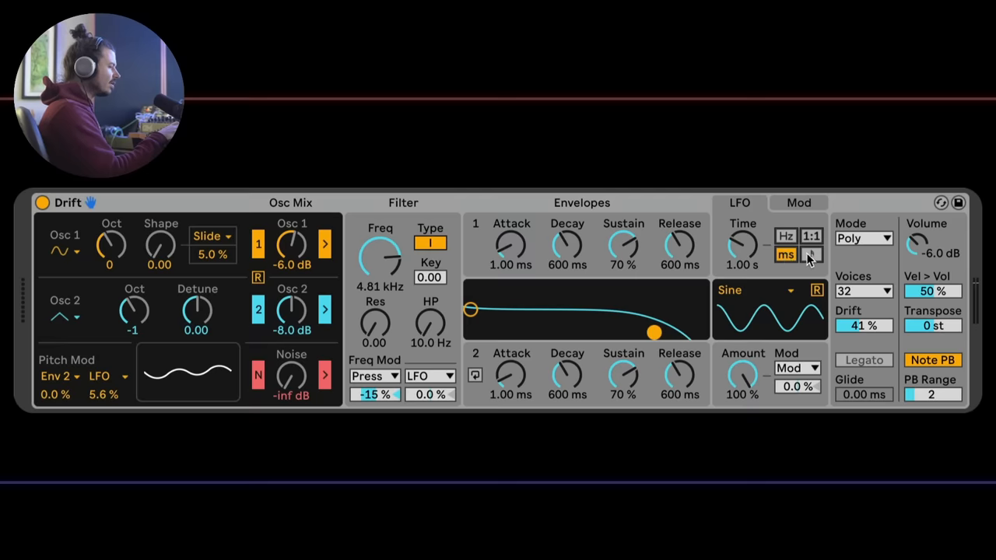
{"action": "left_click", "coordinate": [813, 255]}
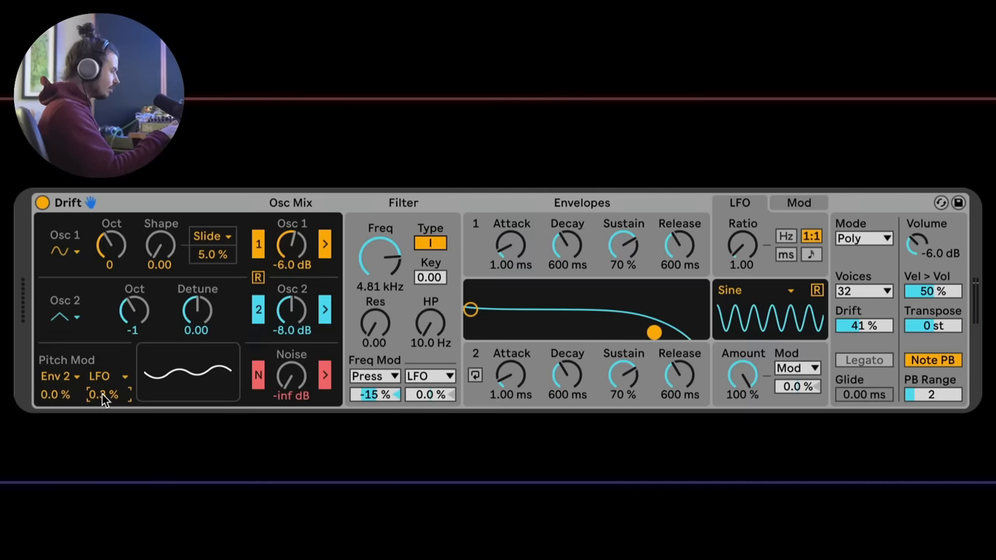
Step: Increase the LFO pitch bend amount and raise the LFO ratio to 4.00
{"action": "left_click_drag", "start_coordinate": [106, 395], "coordinate": [105, 358]}
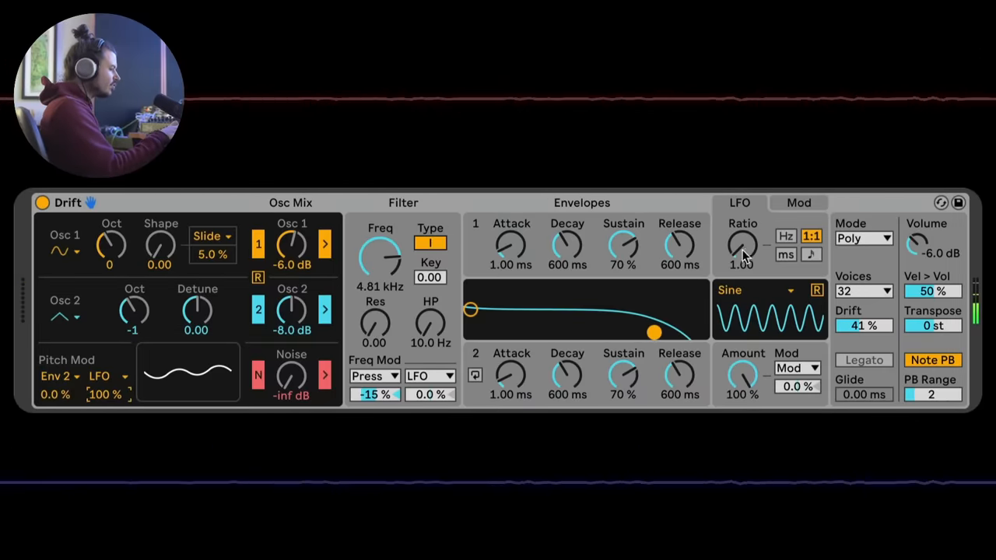
{"action": "left_click_drag", "start_coordinate": [743, 246], "coordinate": [742, 233]}
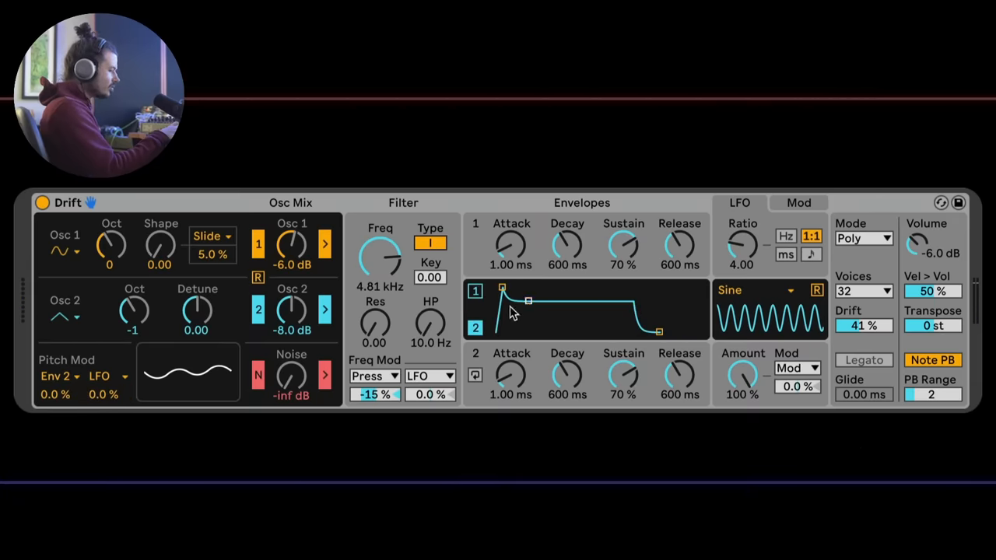
Step: Make Envelope 2 the LFO mod source at 95% with pitch LFO amount reduced to 23%
{"action": "left_click", "coordinate": [797, 367]}
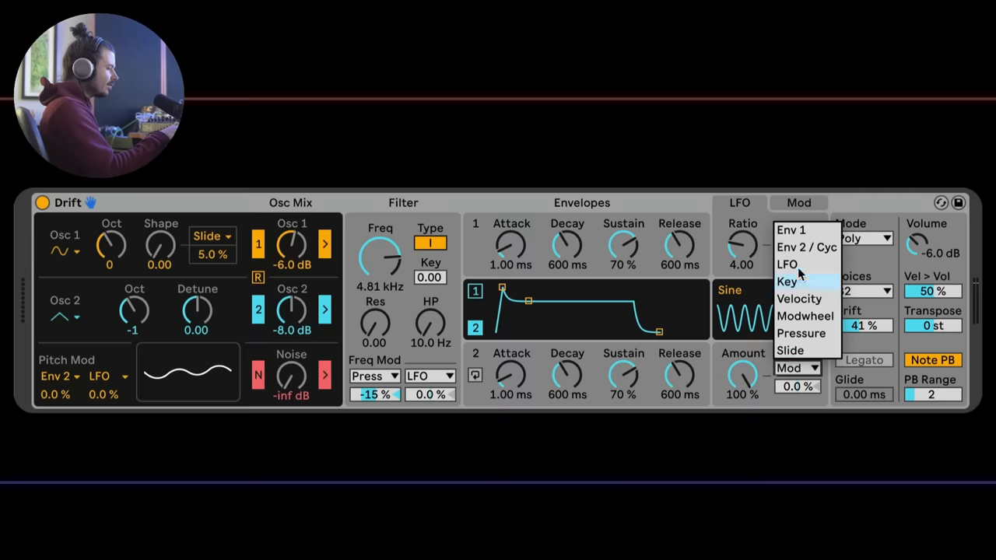
{"action": "left_click", "coordinate": [806, 248]}
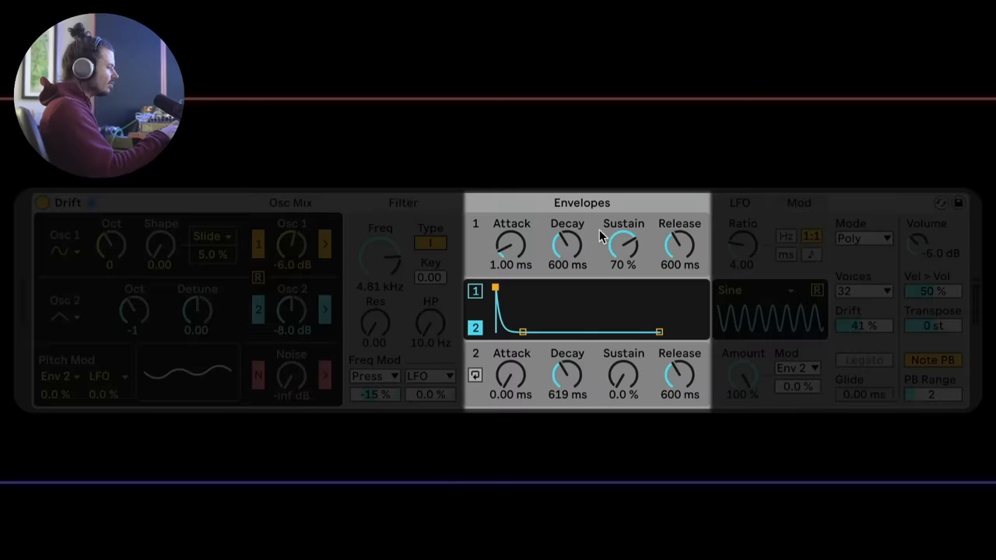
{"action": "mouse_move", "coordinate": [470, 235]}
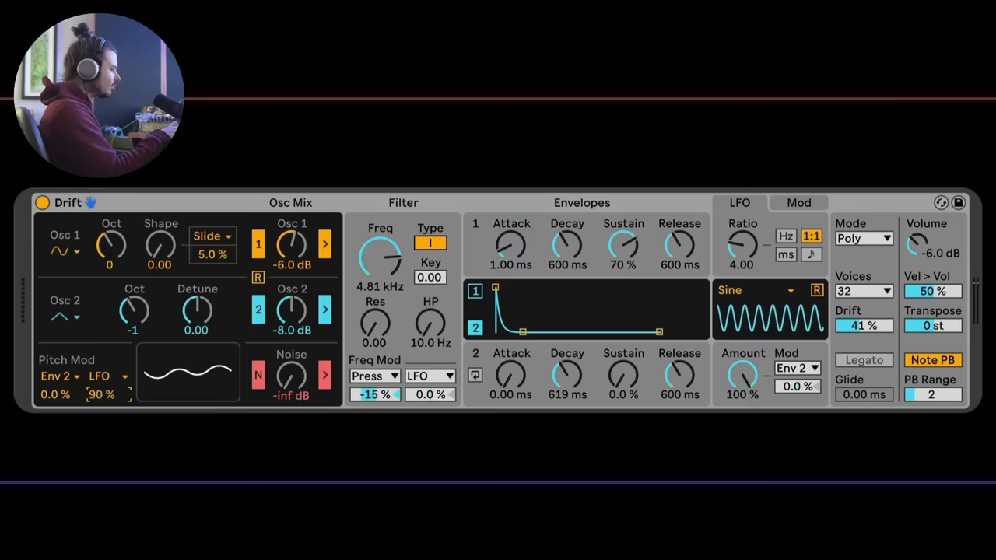
{"action": "left_click_drag", "start_coordinate": [103, 382], "coordinate": [103, 397]}
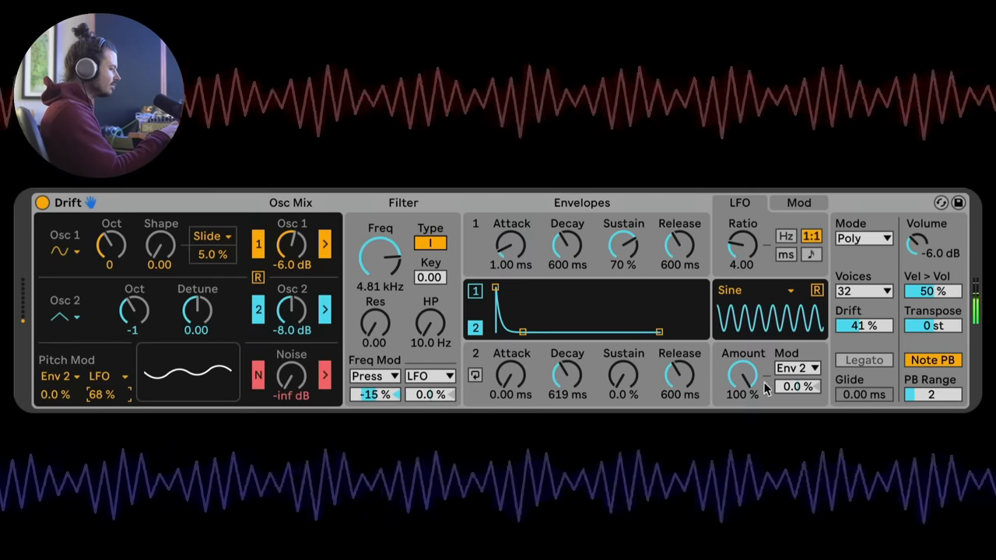
{"action": "left_click_drag", "start_coordinate": [797, 386], "coordinate": [797, 358]}
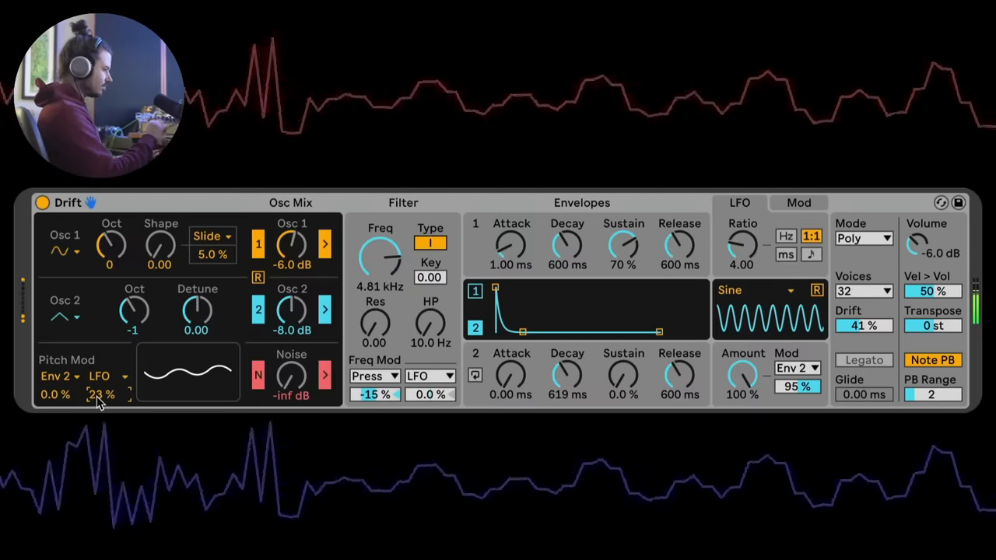
Step: Lower the LFO note ratio from 2.75 through 0.62 to settle near 1.50
{"action": "left_click_drag", "start_coordinate": [740, 246], "coordinate": [741, 268]}
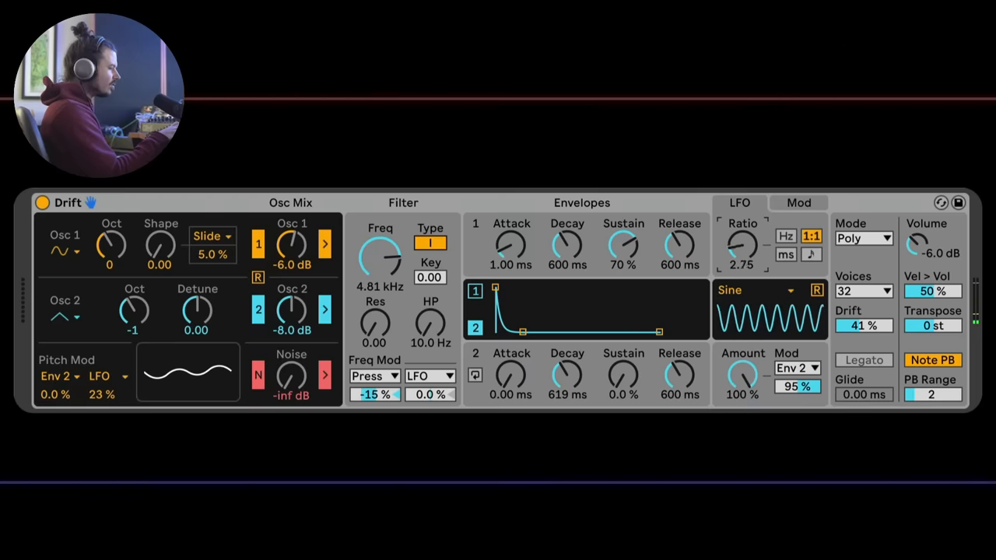
{"action": "left_click_drag", "start_coordinate": [740, 246], "coordinate": [741, 280]}
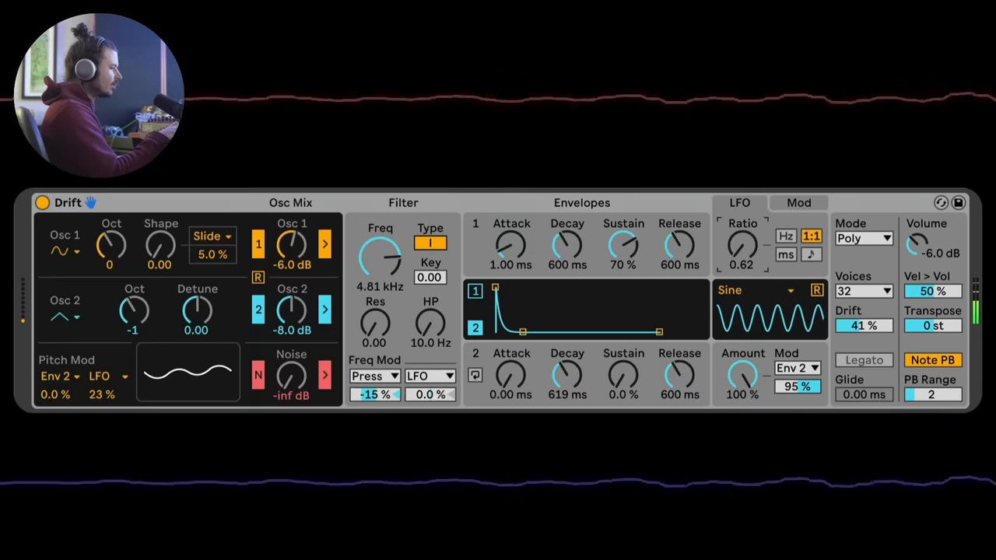
{"action": "left_click_drag", "start_coordinate": [740, 246], "coordinate": [740, 265]}
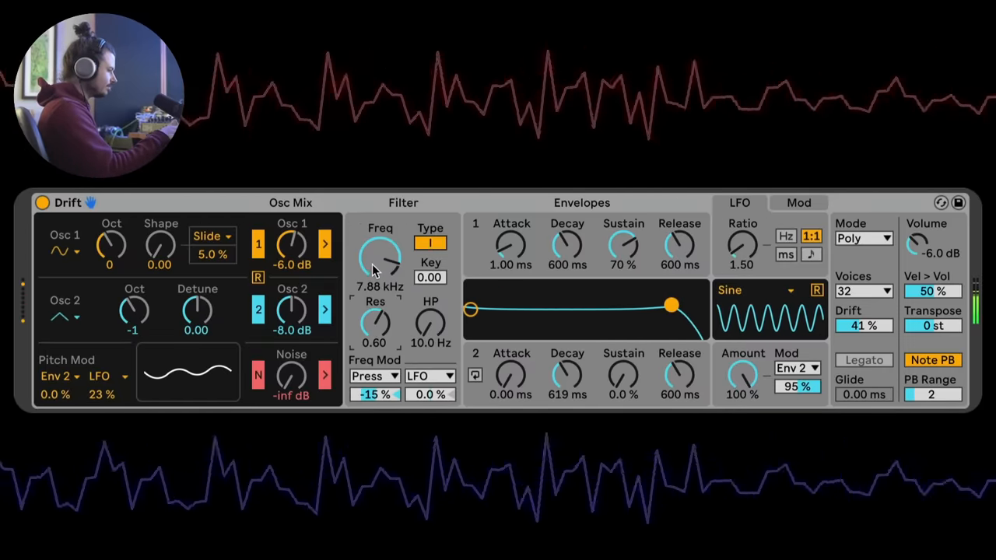
Step: Drop the cutoff, boost Osc 1 to 6 dB, select filter type II and set cutoff to 981 Hz
{"action": "left_click_drag", "start_coordinate": [380, 250], "coordinate": [380, 280]}
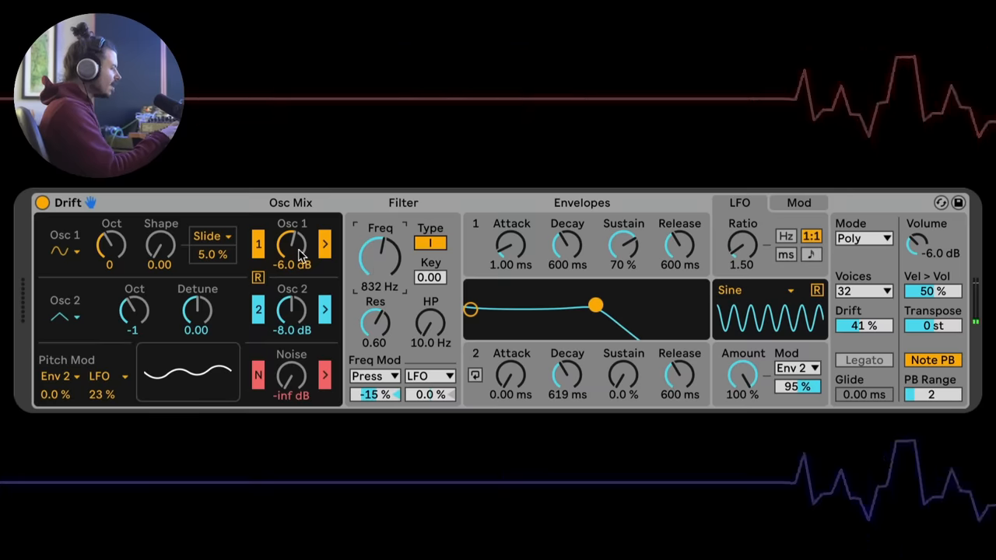
{"action": "mouse_move", "coordinate": [90, 399]}
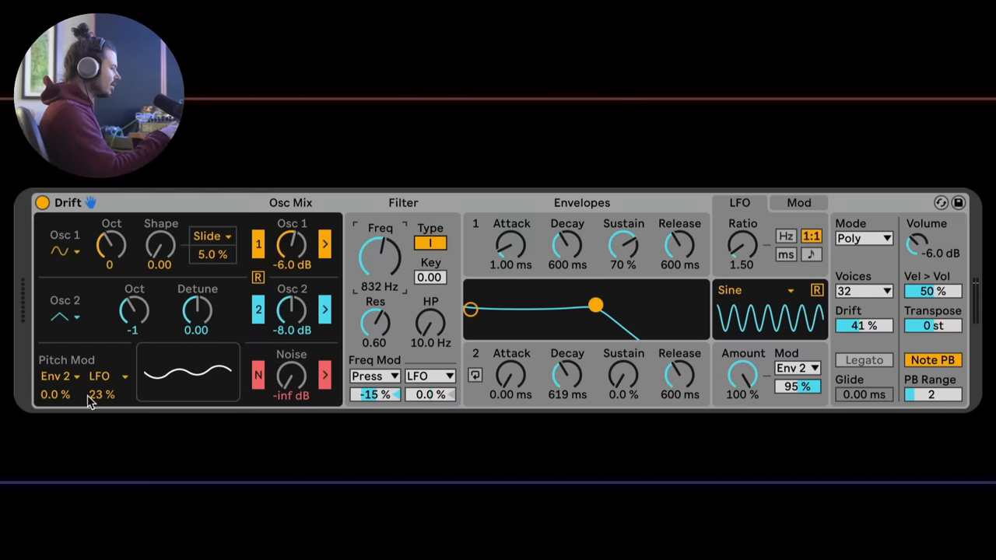
{"action": "left_click_drag", "start_coordinate": [291, 245], "coordinate": [291, 233]}
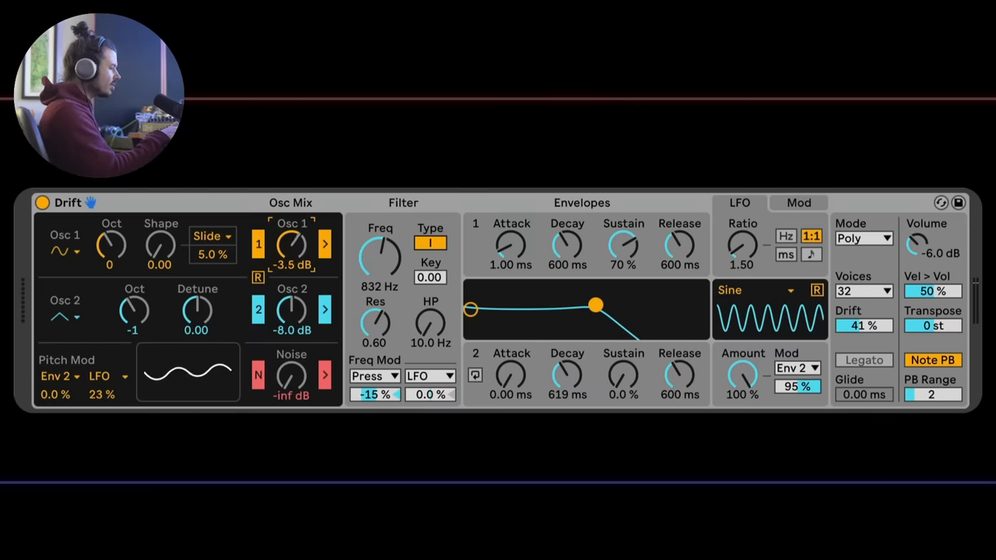
{"action": "left_click_drag", "start_coordinate": [293, 246], "coordinate": [293, 226]}
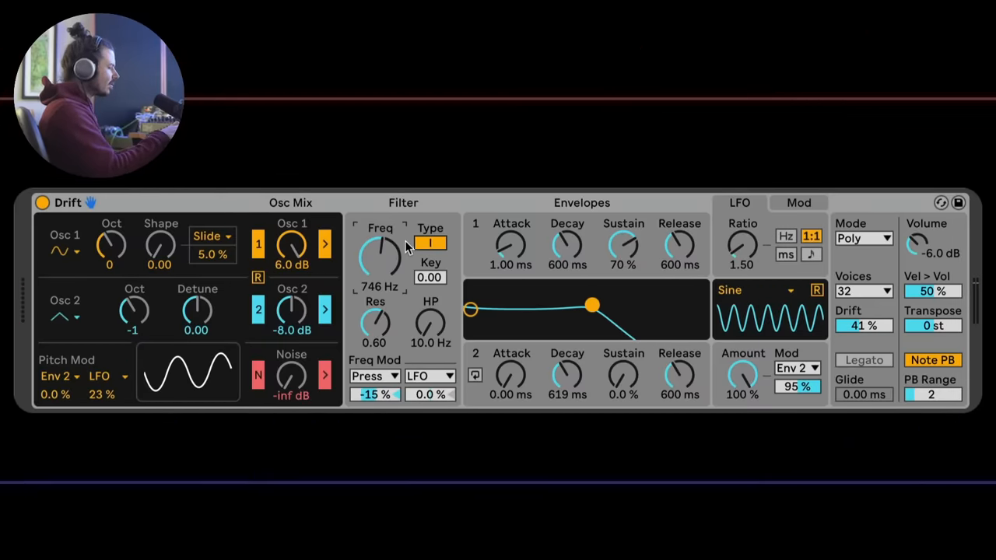
{"action": "left_click", "coordinate": [430, 242]}
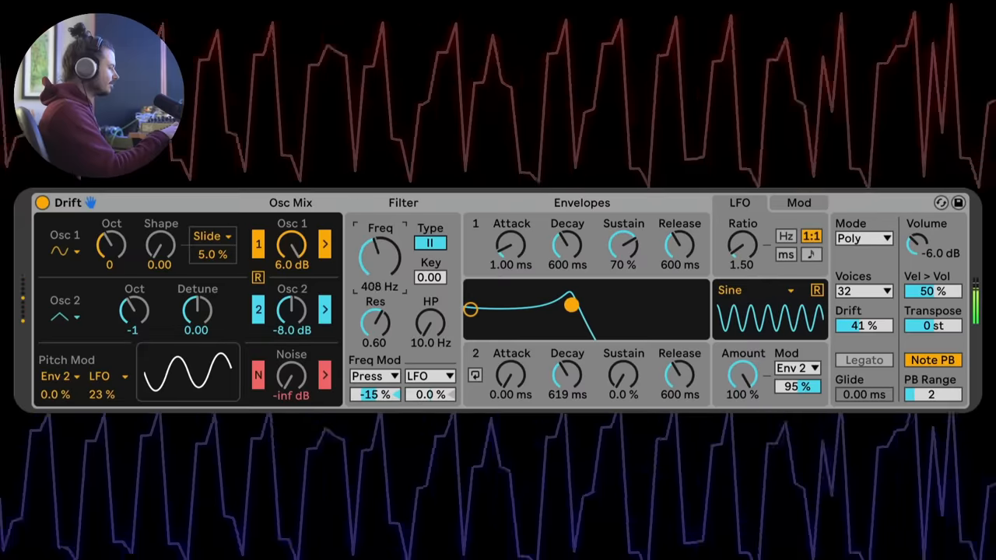
{"action": "left_click_drag", "start_coordinate": [380, 255], "coordinate": [380, 234]}
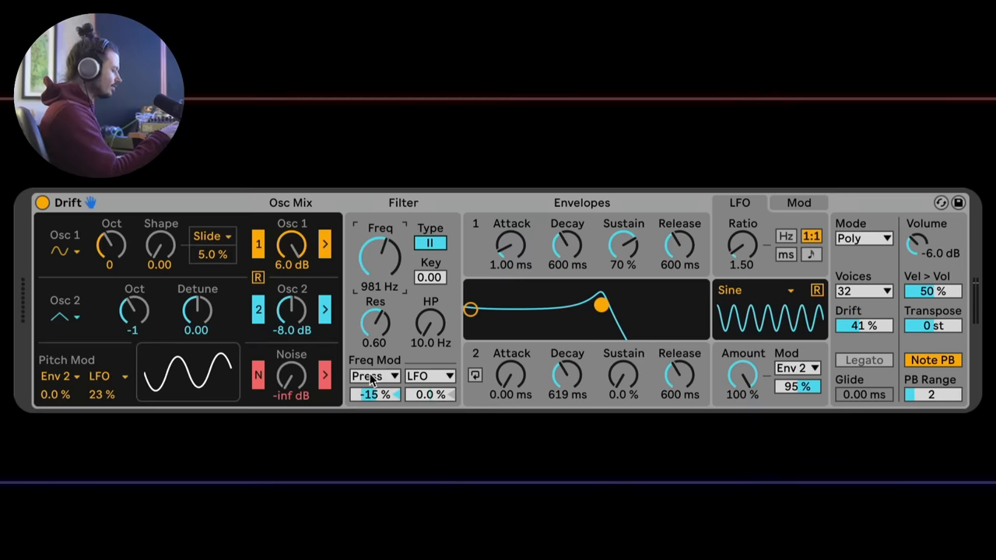
Step: Route Env 2 to cutoff at 13%, raise the LFO ratio to 1.97 and cut its amount to 42%
{"action": "left_click", "coordinate": [430, 375]}
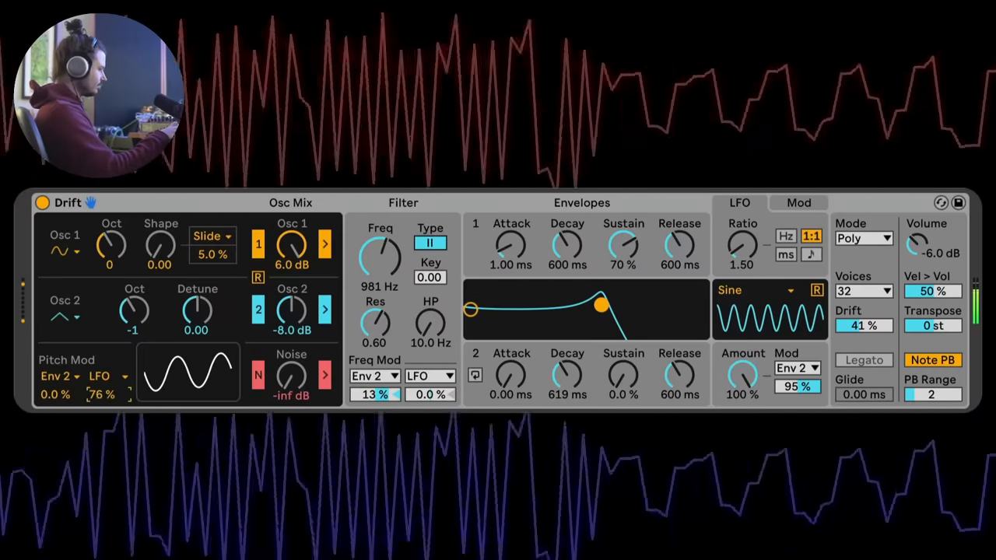
{"action": "left_click_drag", "start_coordinate": [741, 246], "coordinate": [741, 226]}
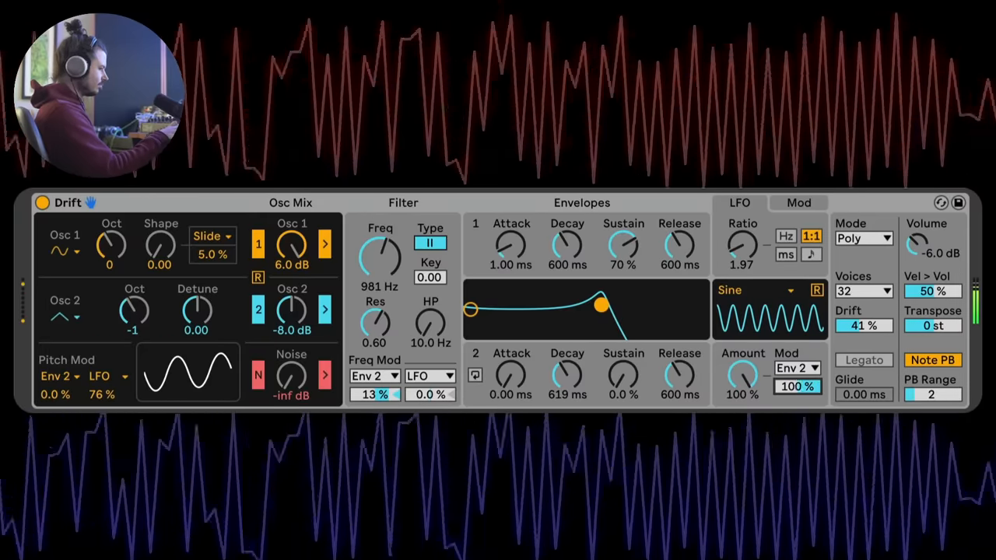
{"action": "left_click_drag", "start_coordinate": [743, 375], "coordinate": [743, 405]}
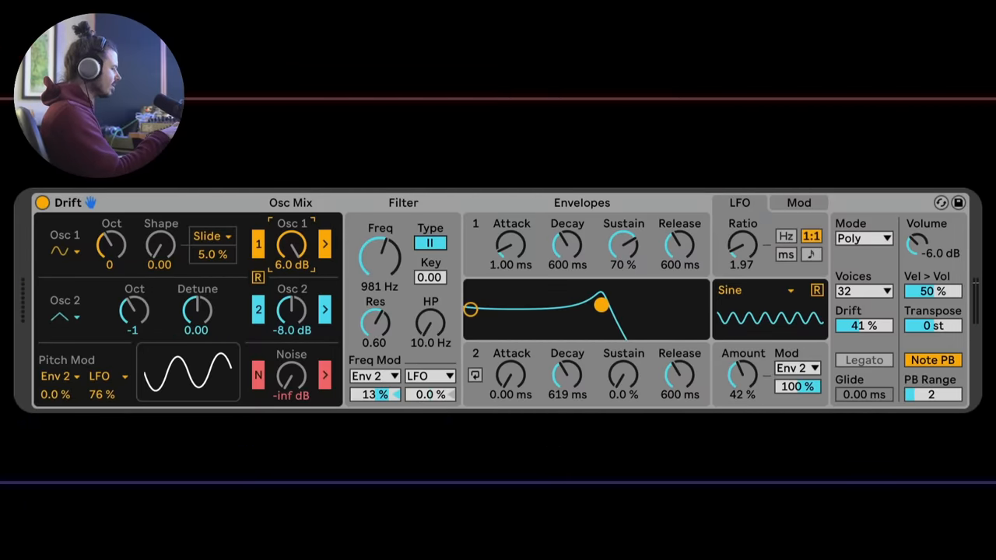
Step: Bring oscillator 1 down to -1 dB and zero the LFO pitch modulation
{"action": "left_click_drag", "start_coordinate": [293, 246], "coordinate": [293, 264]}
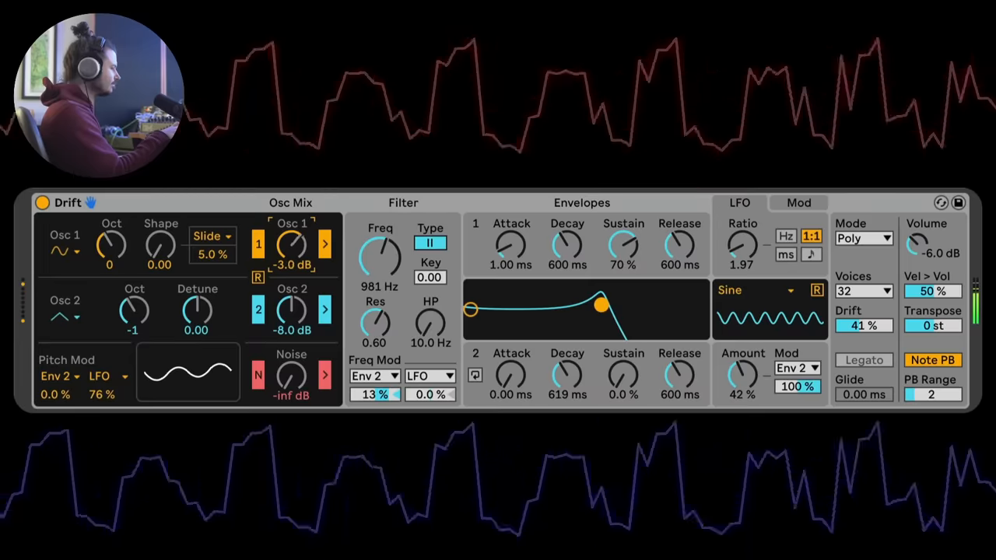
{"action": "left_click_drag", "start_coordinate": [292, 243], "coordinate": [293, 233]}
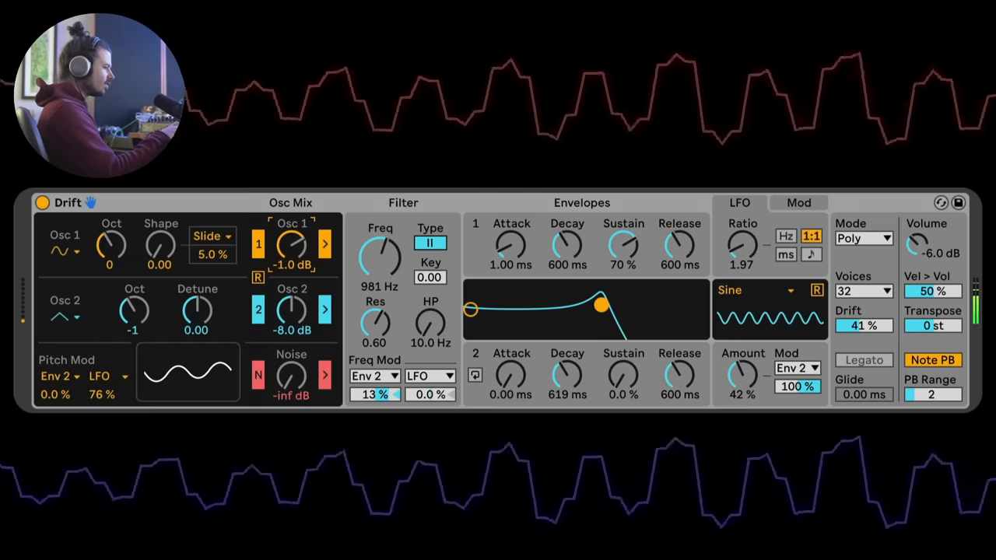
{"action": "left_click_drag", "start_coordinate": [920, 246], "coordinate": [922, 237]}
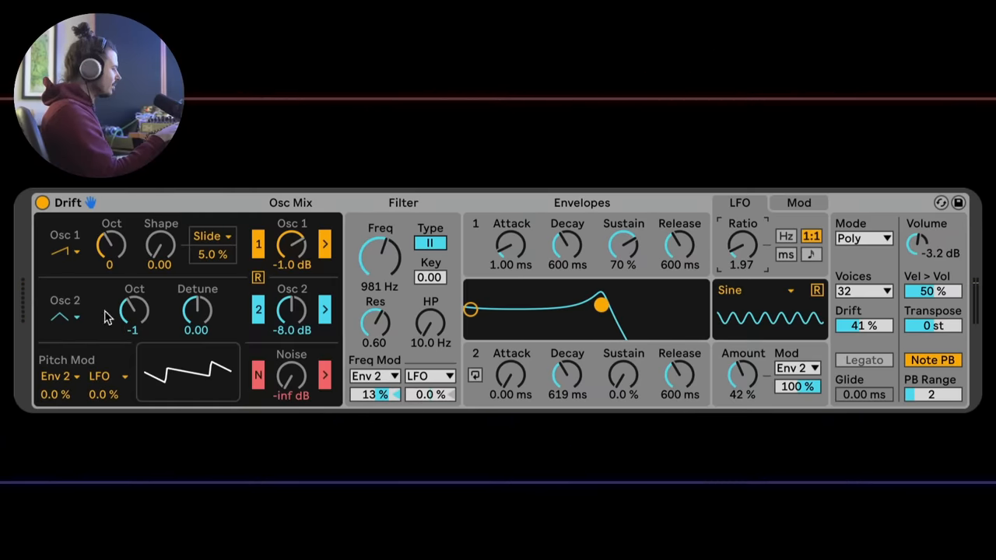
{"action": "mouse_move", "coordinate": [132, 330]}
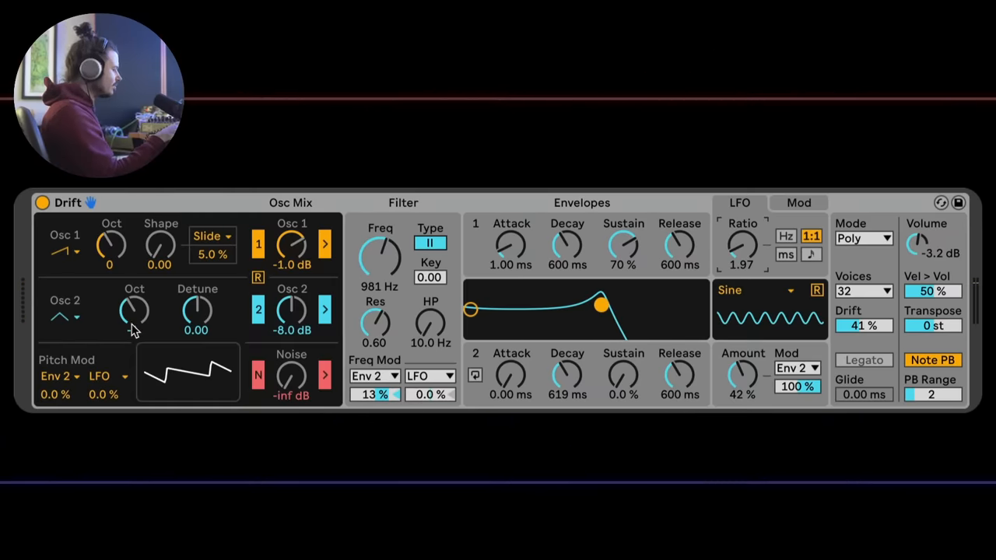
Step: Turn the LFO's Env 2 mod amount down from 100% to 0%
{"action": "left_click_drag", "start_coordinate": [134, 311], "coordinate": [134, 335]}
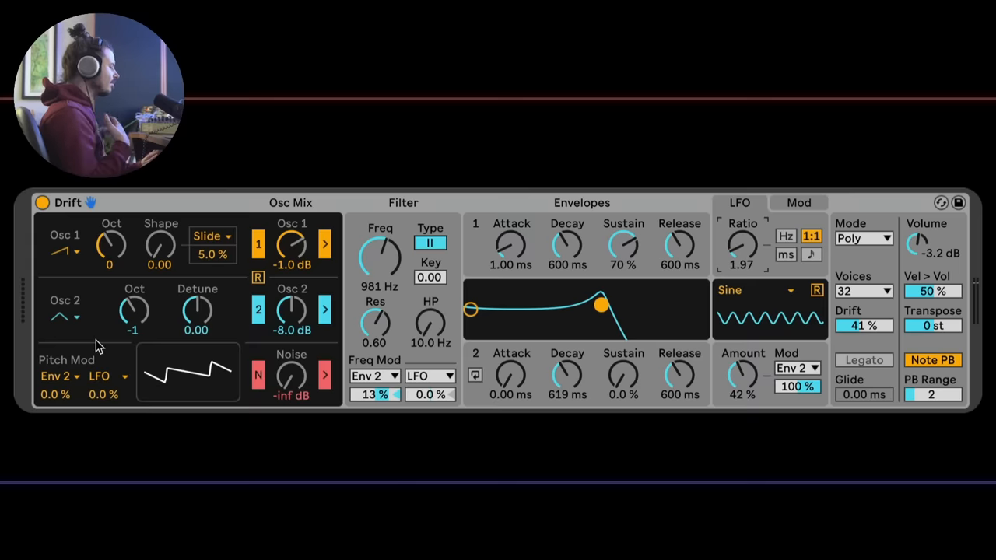
{"action": "left_click", "coordinate": [59, 375]}
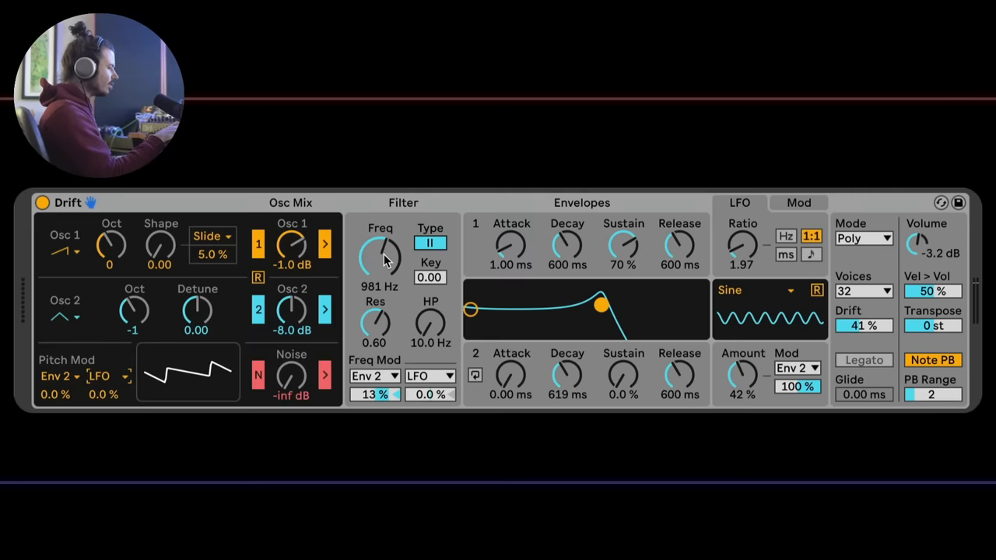
{"action": "mouse_move", "coordinate": [428, 375]}
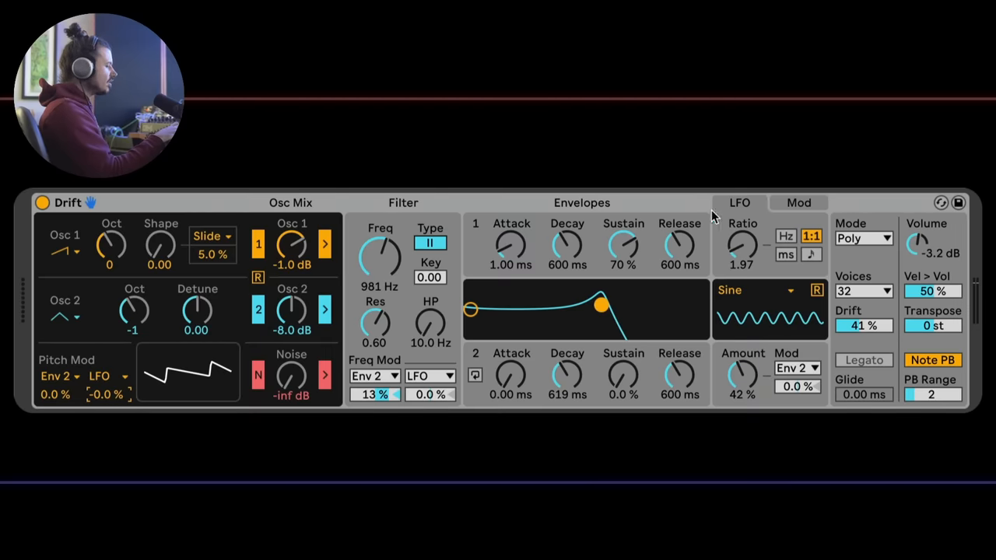
{"action": "mouse_move", "coordinate": [376, 256]}
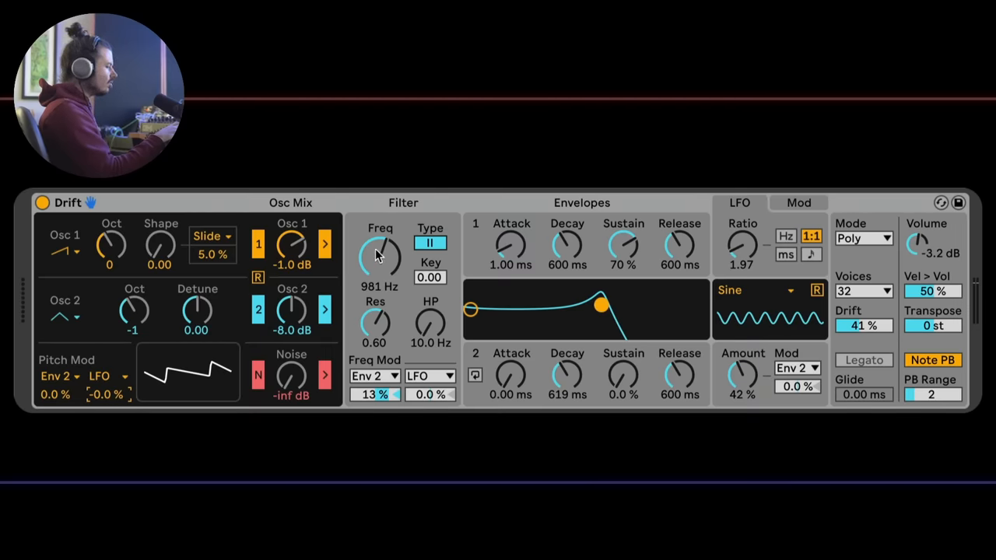
Step: Set cutoff LFO modulation to 31%, push the LFO ratio to 8.00 and lower the cutoff
{"action": "left_click", "coordinate": [430, 396]}
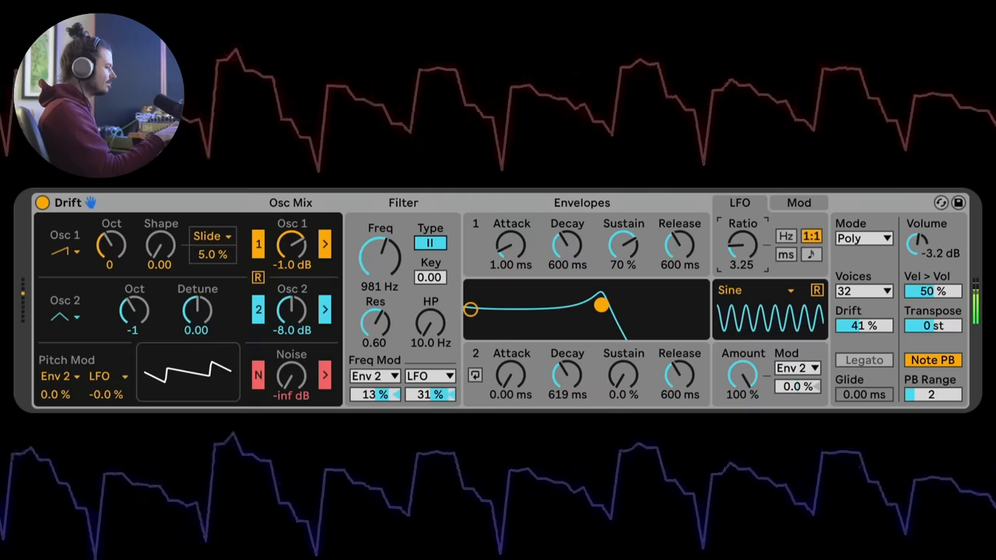
{"action": "left_click_drag", "start_coordinate": [741, 246], "coordinate": [740, 225]}
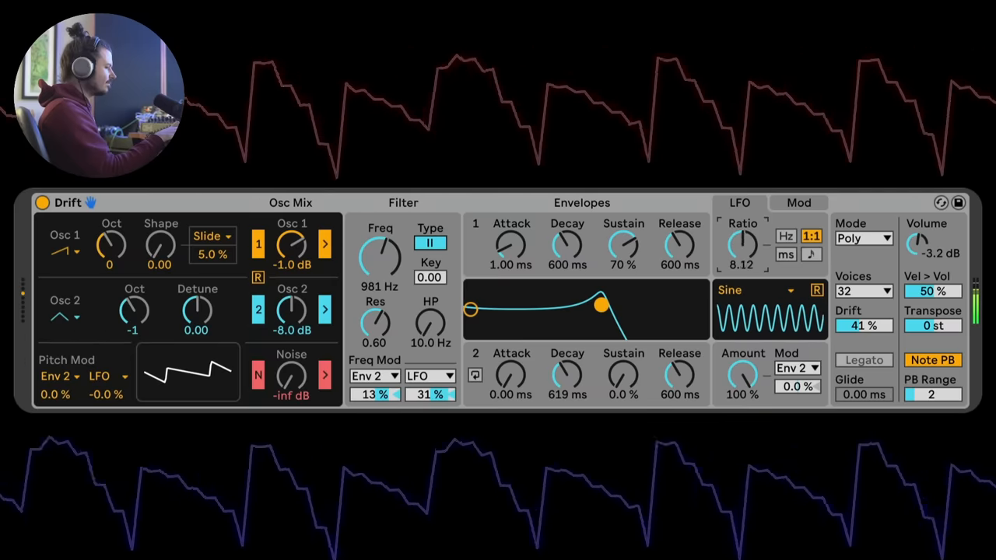
{"action": "left_click_drag", "start_coordinate": [744, 246], "coordinate": [745, 252]}
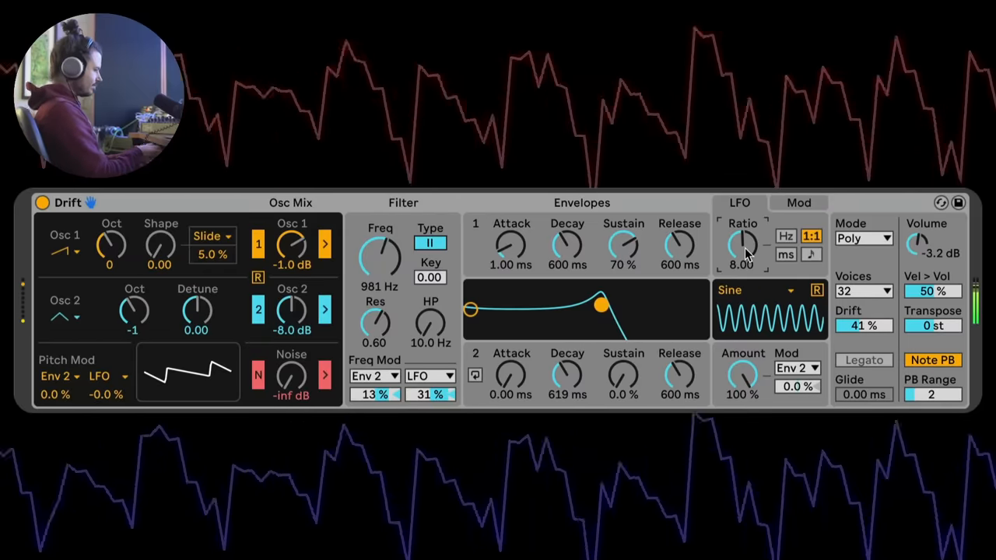
{"action": "left_click_drag", "start_coordinate": [381, 252], "coordinate": [382, 280]}
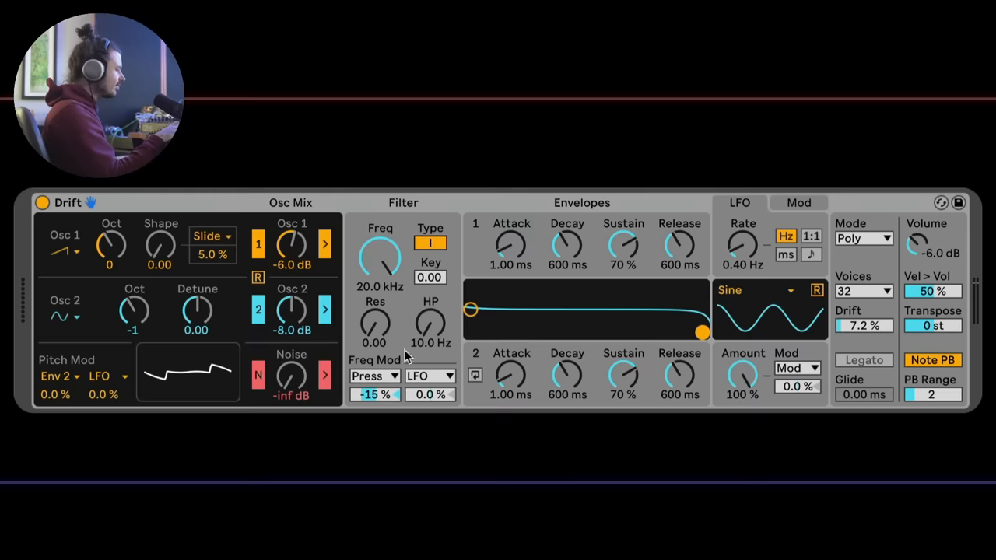
{"action": "mouse_move", "coordinate": [358, 350]}
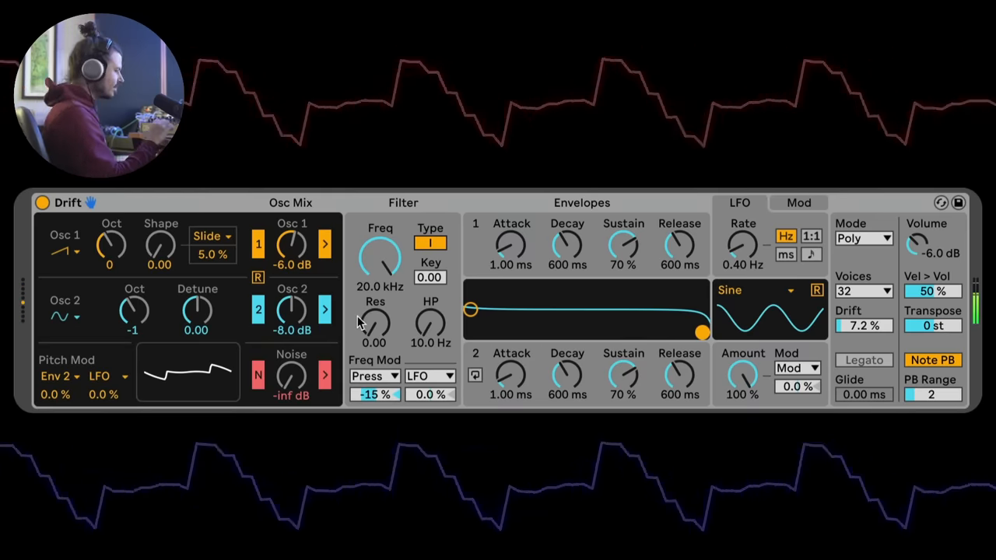
Step: Lower the cutoff to 746 Hz and switch Envelope 2 into 5 Hz cycling mode
{"action": "left_click_drag", "start_coordinate": [379, 252], "coordinate": [380, 280]}
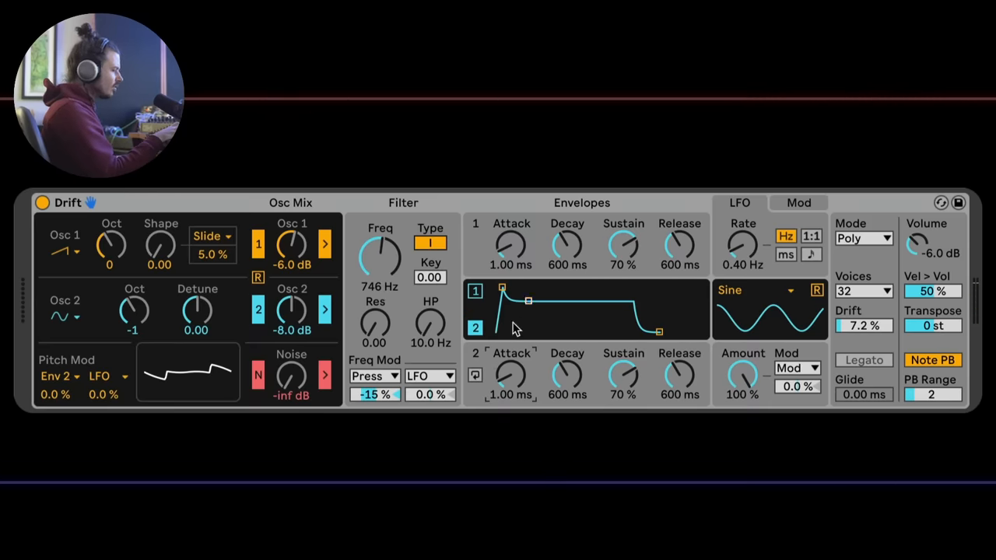
{"action": "left_click", "coordinate": [474, 375]}
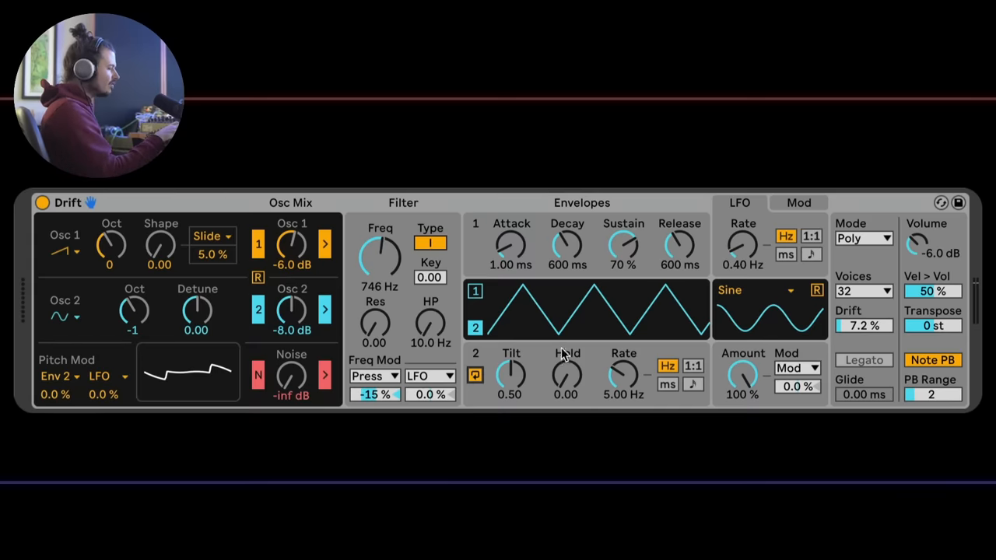
{"action": "mouse_move", "coordinate": [569, 362]}
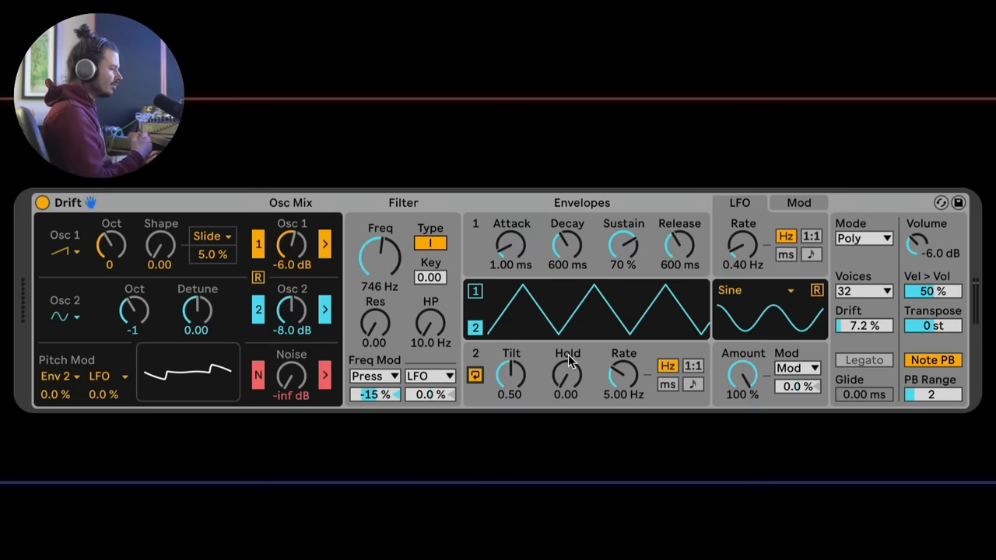
Step: Select cycling Envelope 2 as the cutoff modulation source at 100%
{"action": "left_click", "coordinate": [374, 375]}
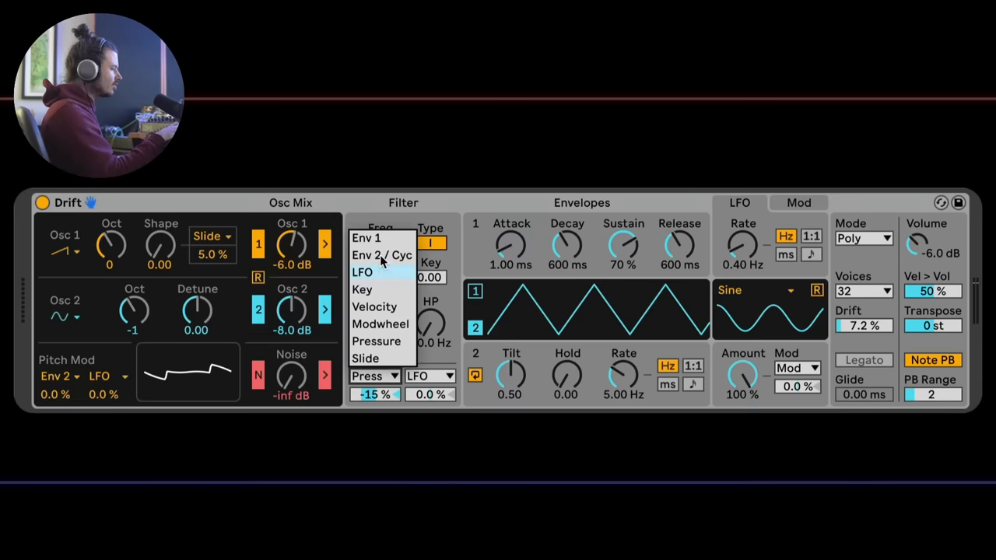
{"action": "left_click", "coordinate": [381, 256]}
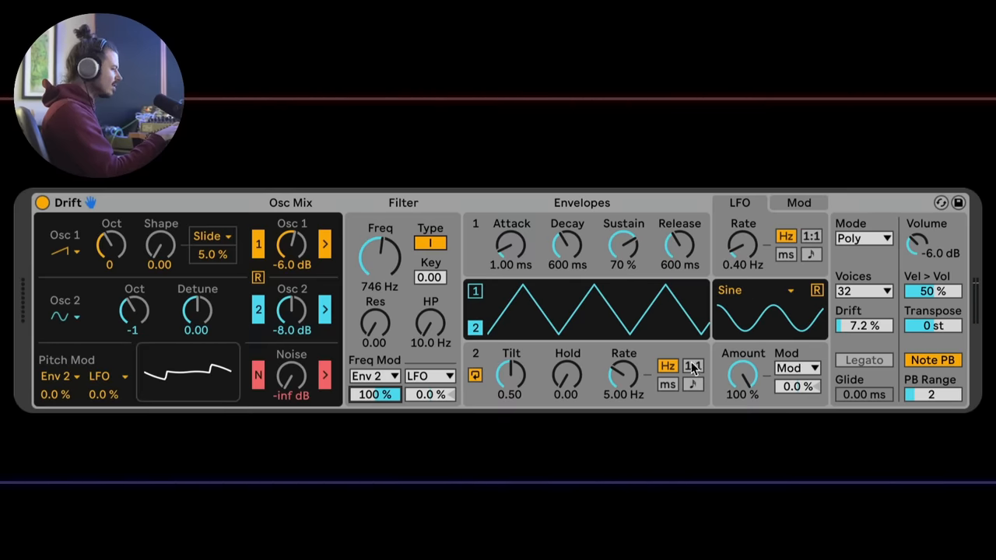
{"action": "left_click", "coordinate": [692, 366]}
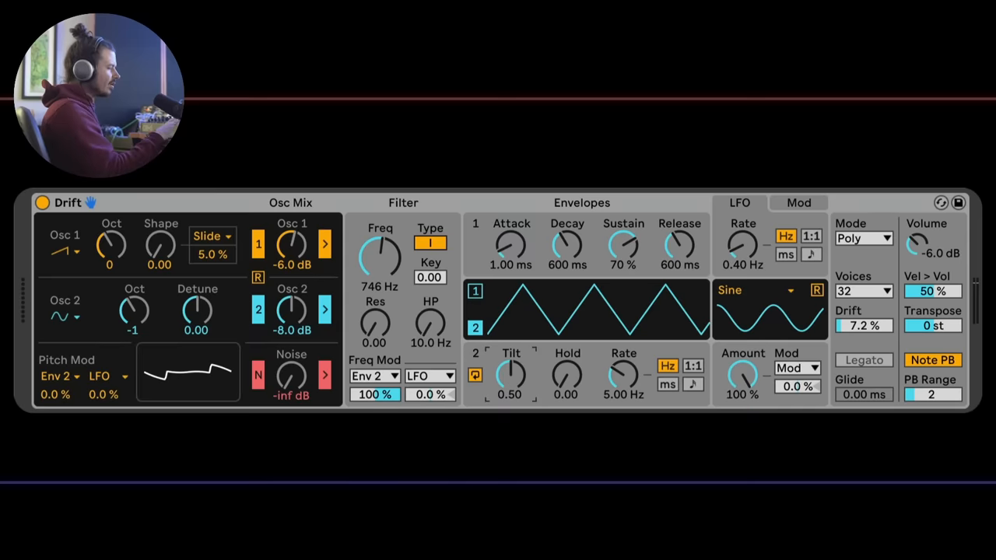
Step: Shape Env 2 with tilt 0.22, hold 0.57, rate 3.87 Hz and drop cutoff to 66.8 Hz
{"action": "left_click_drag", "start_coordinate": [510, 375], "coordinate": [511, 381]}
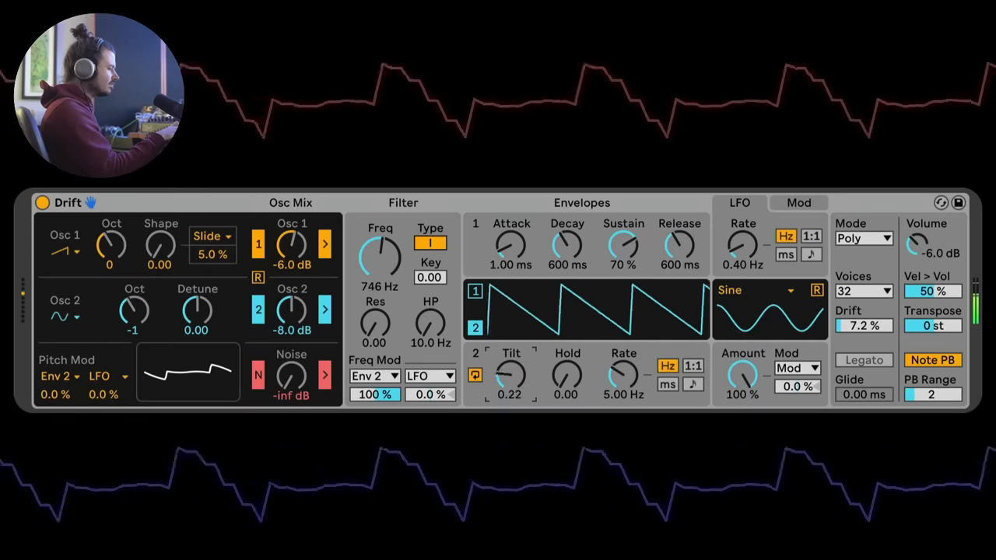
{"action": "left_click_drag", "start_coordinate": [511, 375], "coordinate": [510, 366]}
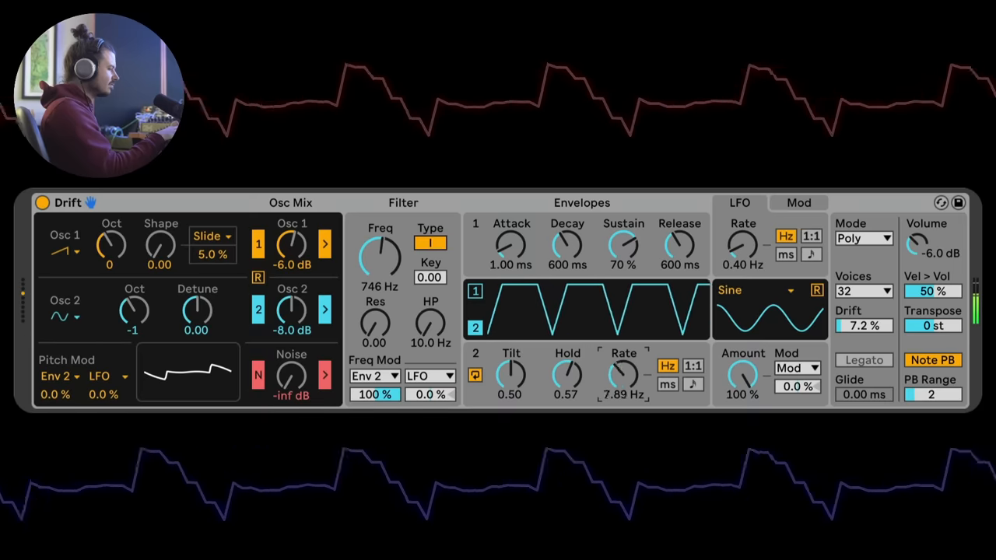
{"action": "left_click_drag", "start_coordinate": [510, 374], "coordinate": [510, 381]}
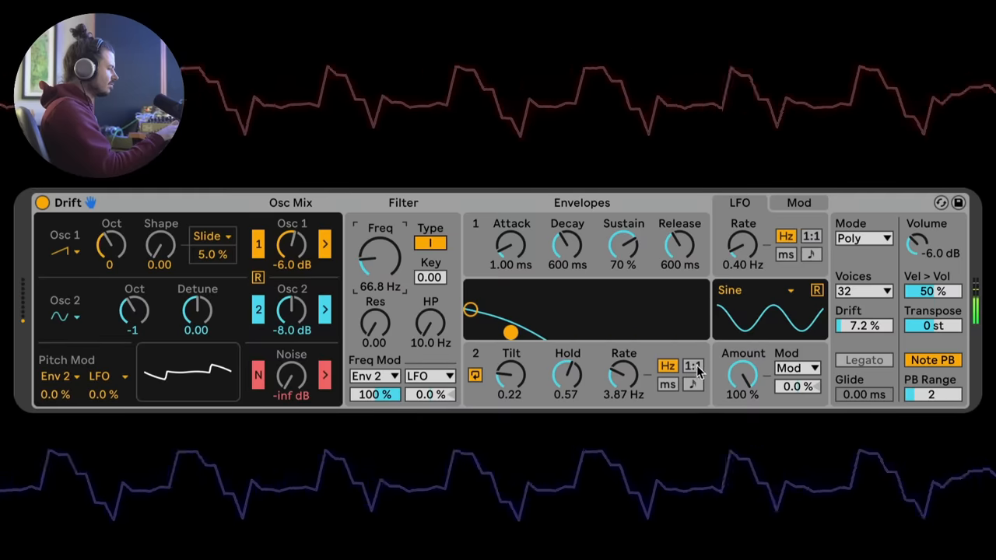
Step: Set Envelope 2's rate to a pitch ratio and sweep its Tilt back and forth through ramp shapes
{"action": "left_click", "coordinate": [693, 366]}
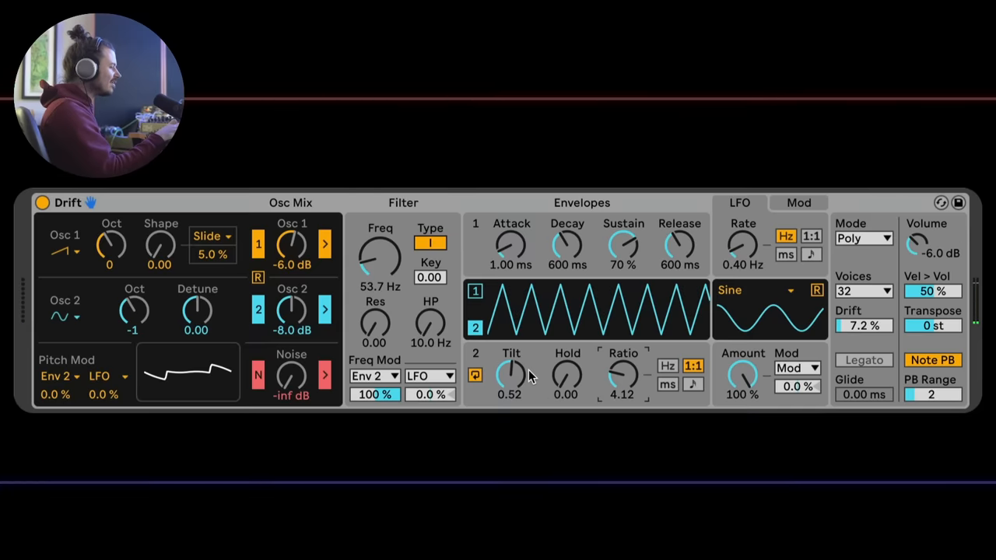
{"action": "mouse_move", "coordinate": [370, 333]}
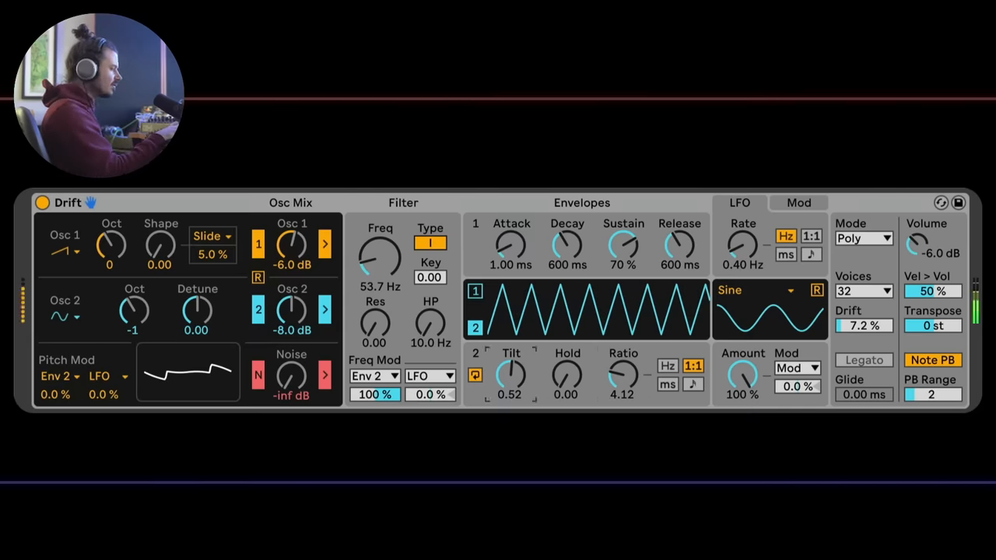
{"action": "left_click_drag", "start_coordinate": [511, 374], "coordinate": [498, 389]}
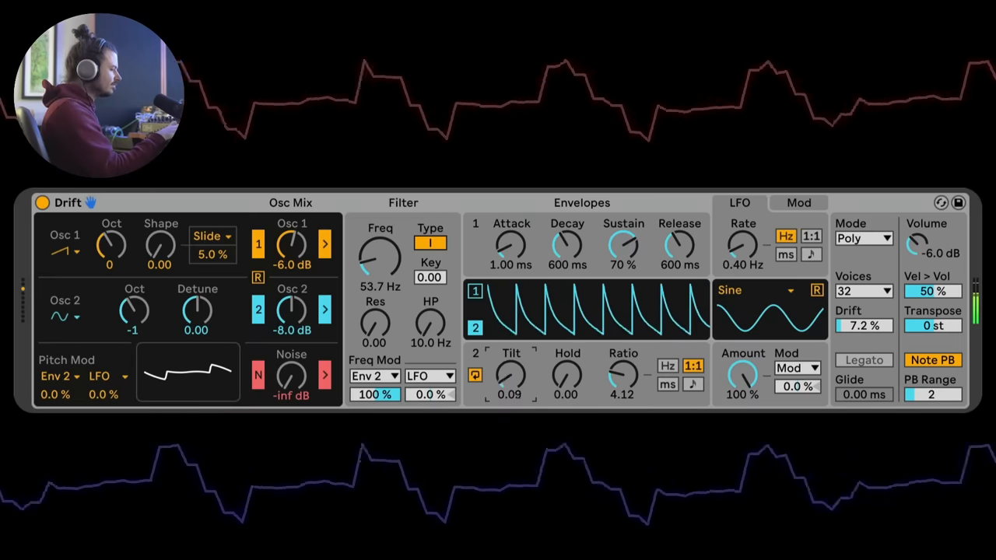
{"action": "left_click_drag", "start_coordinate": [511, 375], "coordinate": [510, 366]}
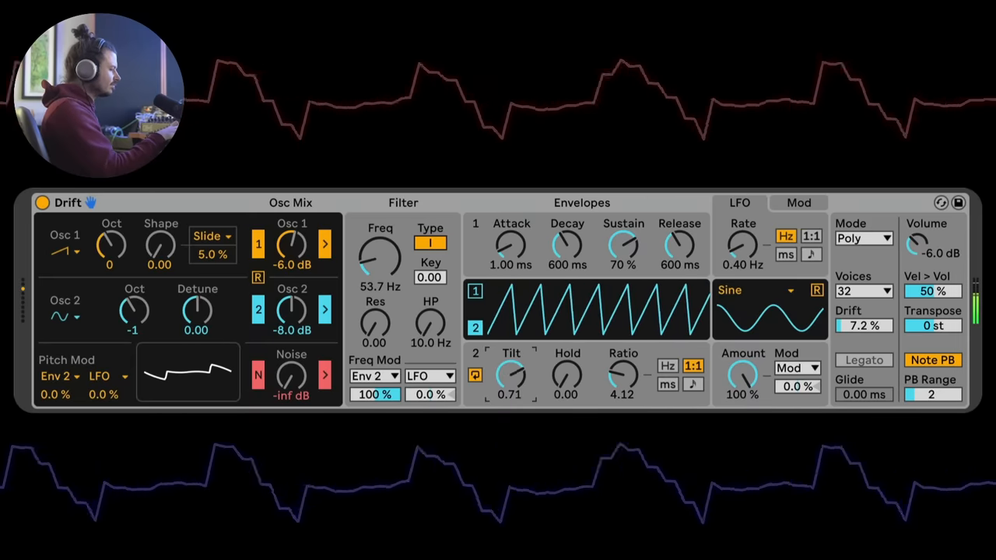
{"action": "left_click_drag", "start_coordinate": [510, 375], "coordinate": [517, 370]}
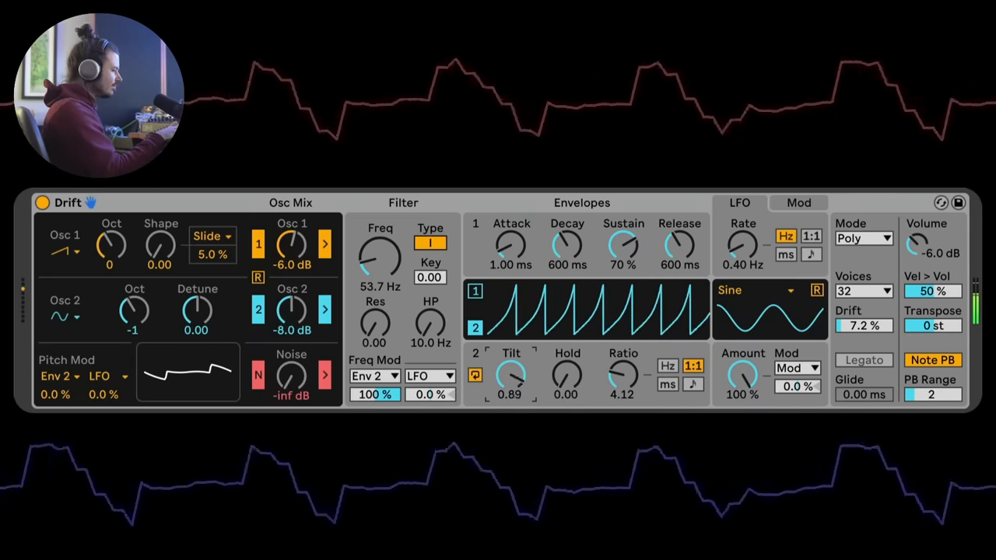
{"action": "left_click_drag", "start_coordinate": [512, 373], "coordinate": [506, 390]}
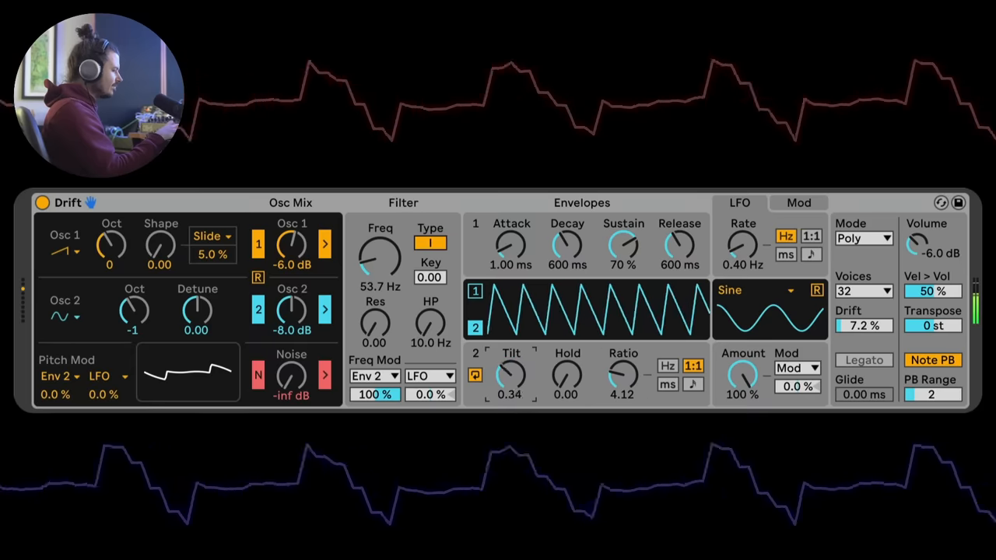
{"action": "left_click_drag", "start_coordinate": [510, 375], "coordinate": [510, 396]}
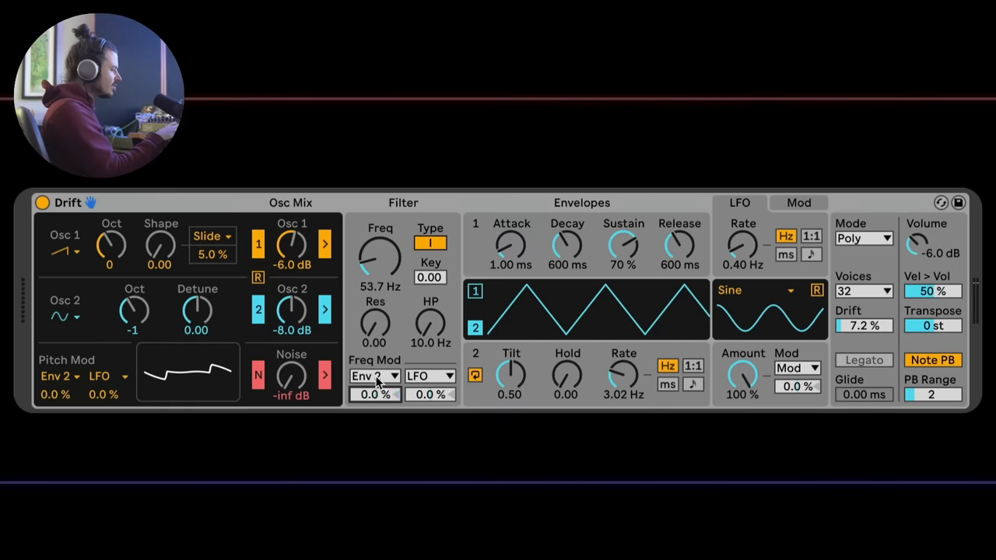
Step: Raise the noise level, set filter key tracking to full 1.00 and lower the cutoff to about 1 kHz
{"action": "left_click_drag", "start_coordinate": [292, 378], "coordinate": [293, 366]}
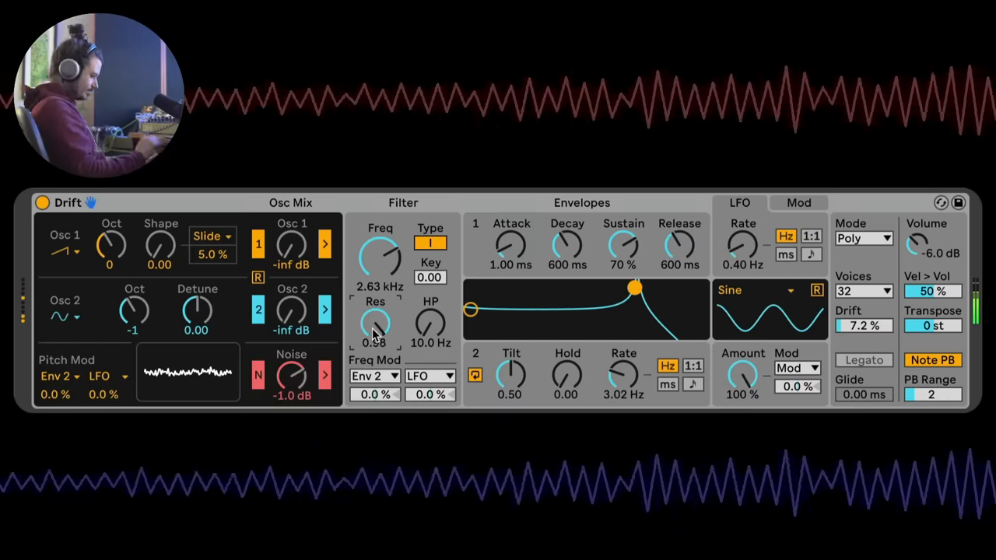
{"action": "double_click", "coordinate": [429, 277]}
{"action": "type", "text": "1"}
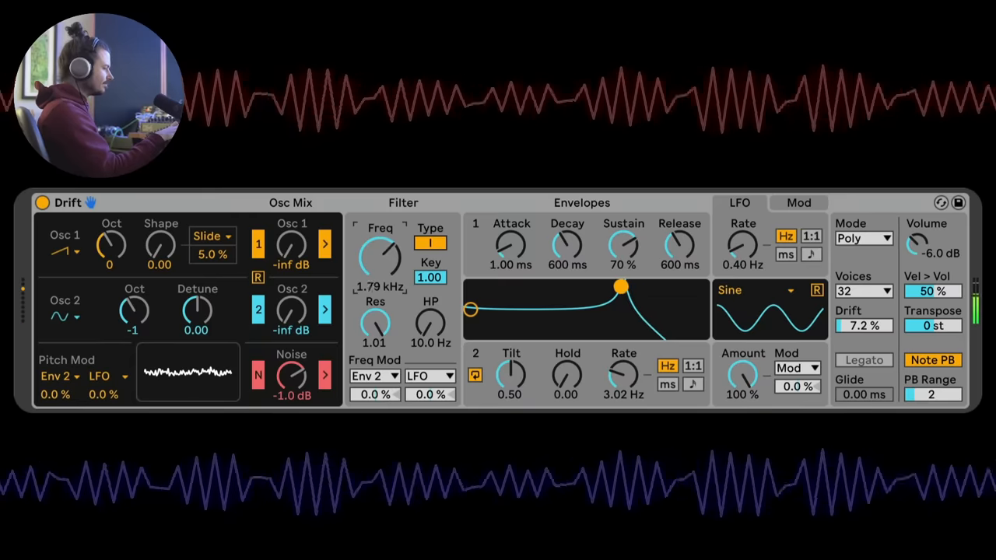
{"action": "left_click_drag", "start_coordinate": [382, 249], "coordinate": [382, 267]}
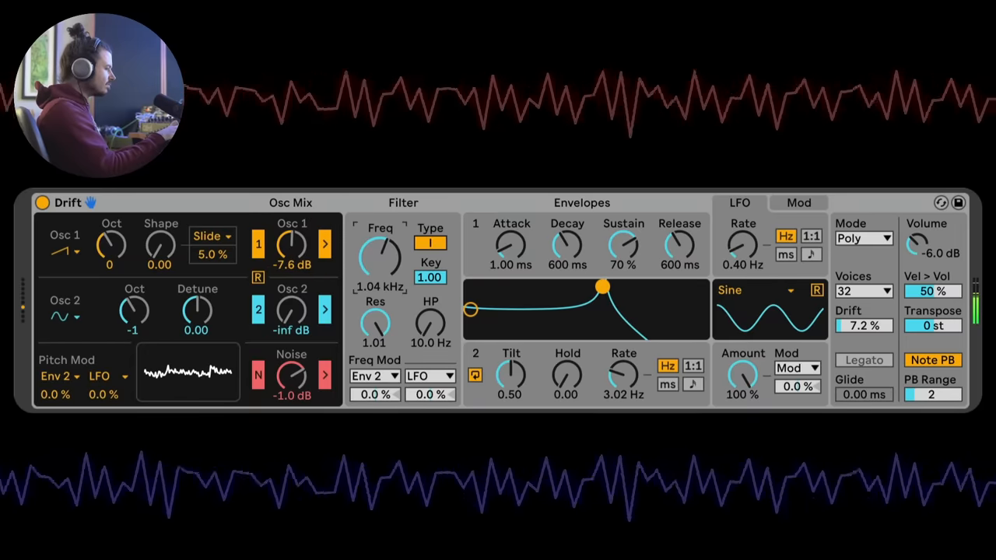
{"action": "left_click_drag", "start_coordinate": [380, 252], "coordinate": [380, 267]}
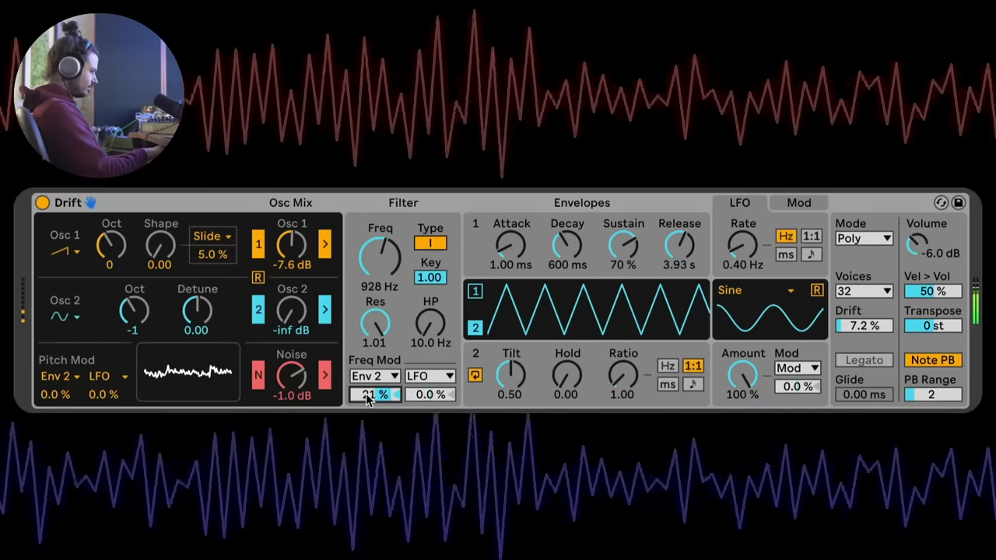
Step: Turn the noise level down until it is silenced completely
{"action": "left_click_drag", "start_coordinate": [293, 375], "coordinate": [292, 389]}
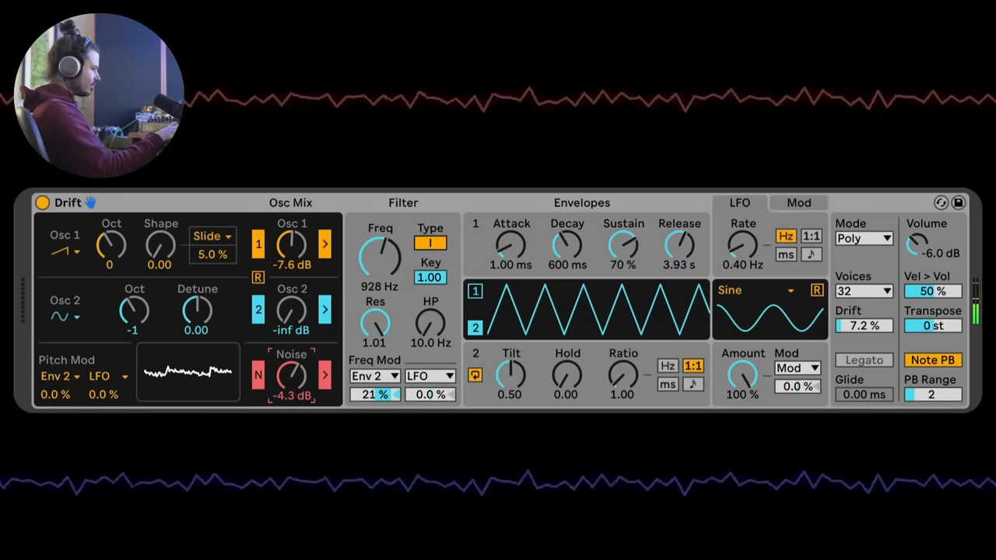
{"action": "left_click_drag", "start_coordinate": [293, 375], "coordinate": [292, 382]}
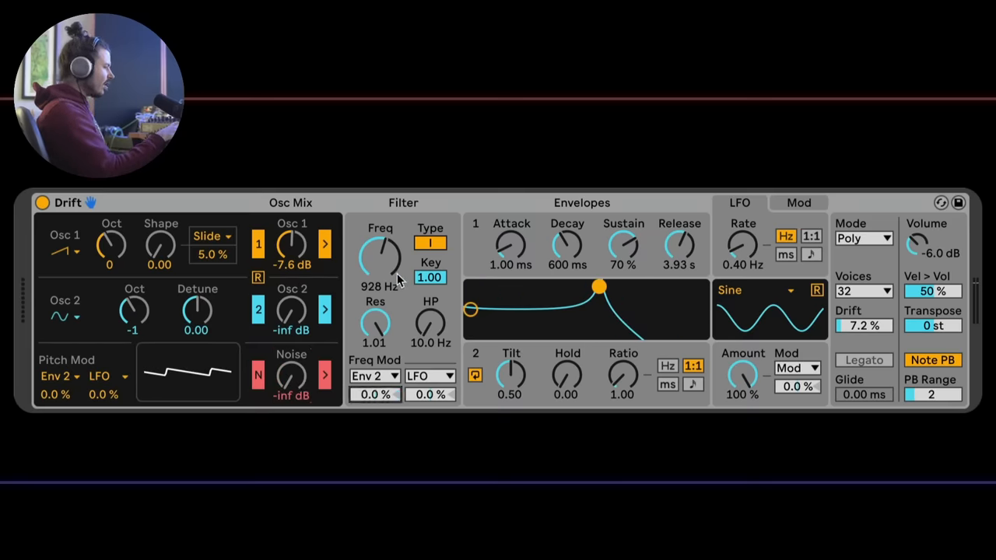
Step: Open the filter cutoff to about 4.31 kHz, raise Osc 2 to -1.7 dB and drift to 66%
{"action": "left_click_drag", "start_coordinate": [381, 257], "coordinate": [382, 280]}
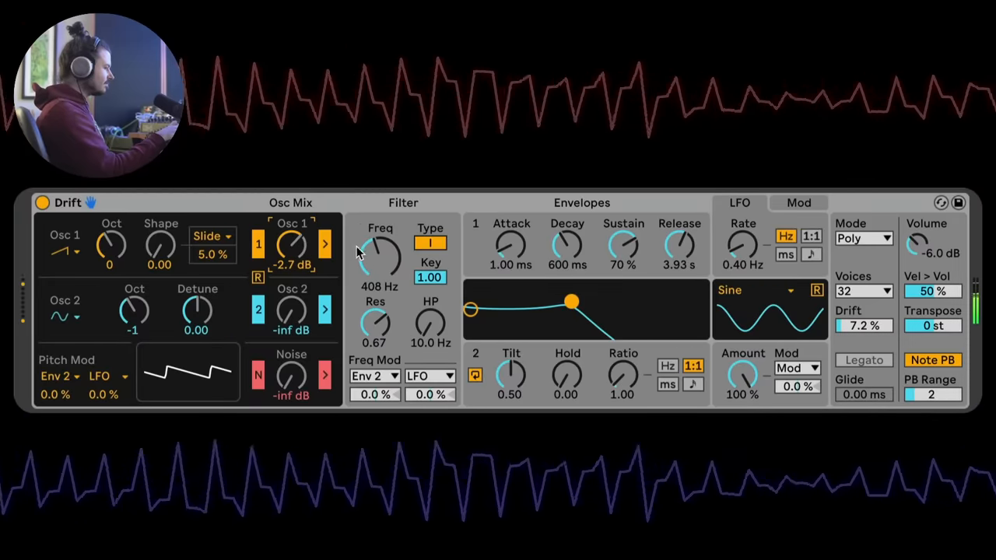
{"action": "left_click_drag", "start_coordinate": [380, 252], "coordinate": [379, 226]}
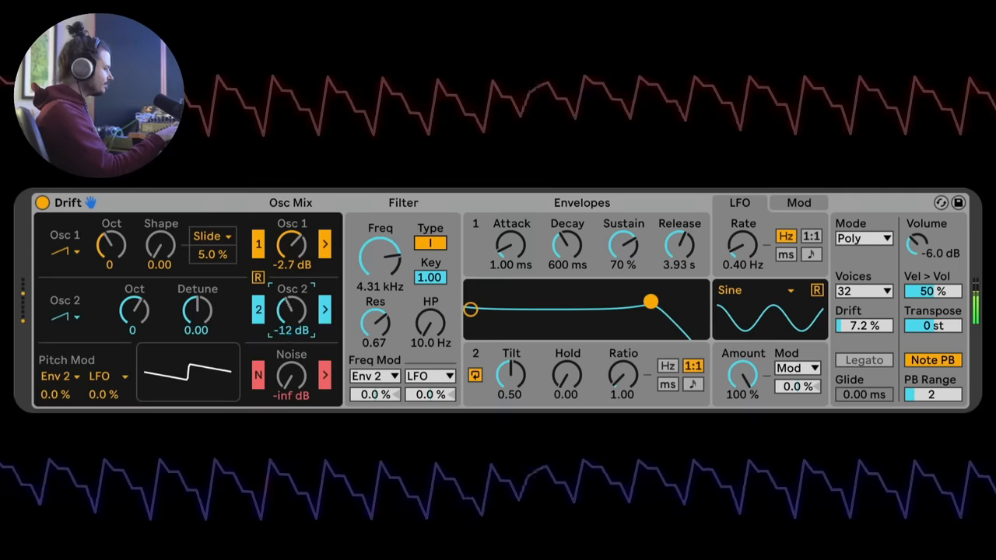
{"action": "left_click_drag", "start_coordinate": [292, 310], "coordinate": [293, 296]}
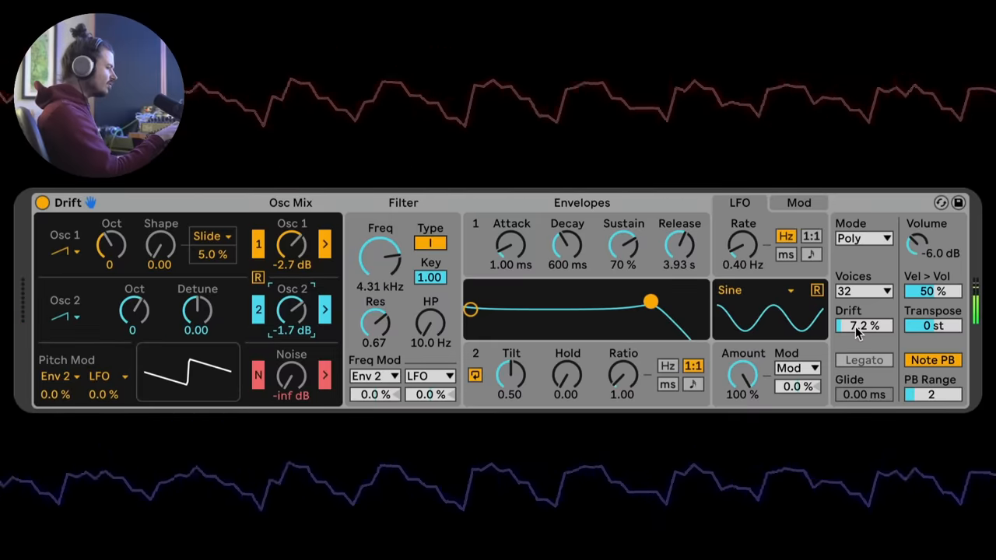
{"action": "left_click_drag", "start_coordinate": [856, 326], "coordinate": [879, 325]}
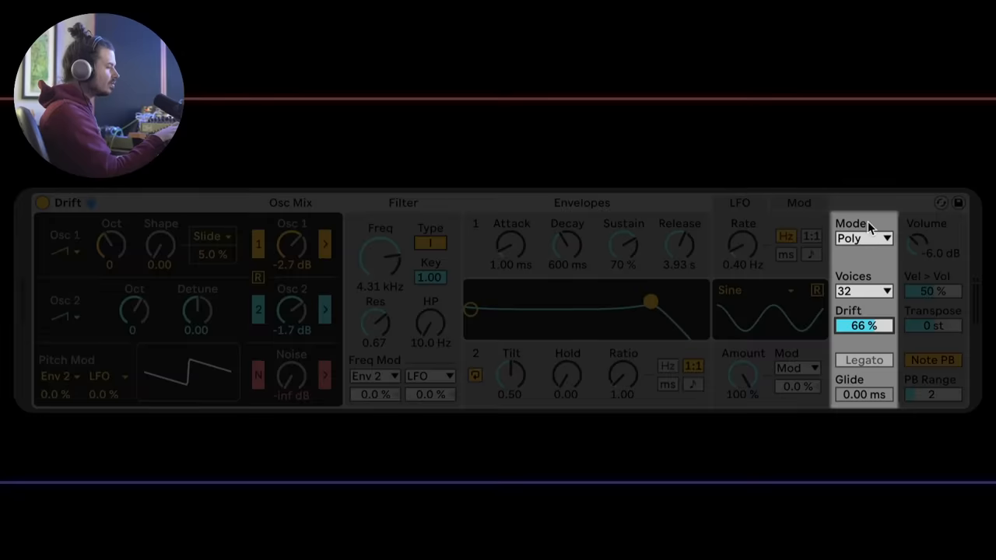
Step: Choose a voice mode from Drift's Mode dropdown
{"action": "left_click", "coordinate": [864, 238]}
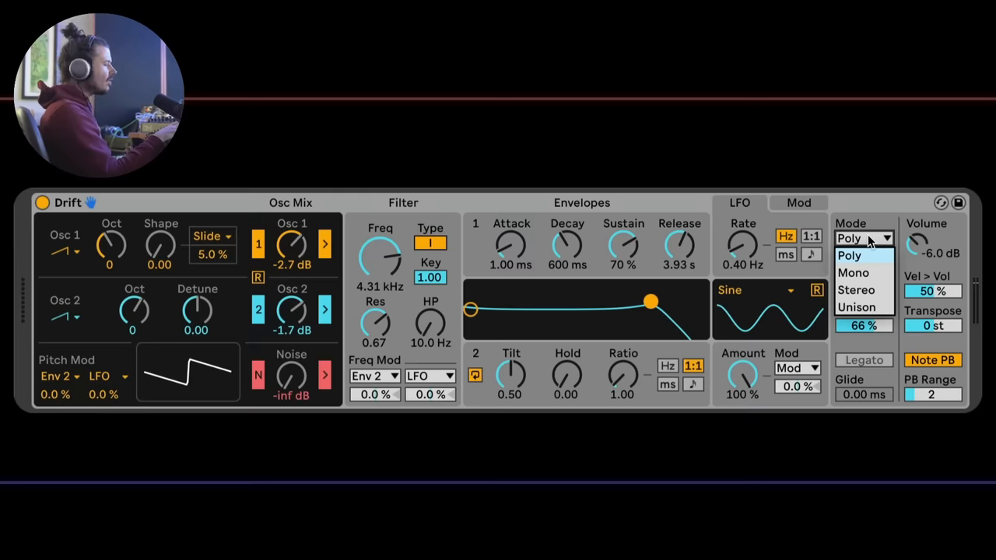
{"action": "left_click", "coordinate": [849, 255]}
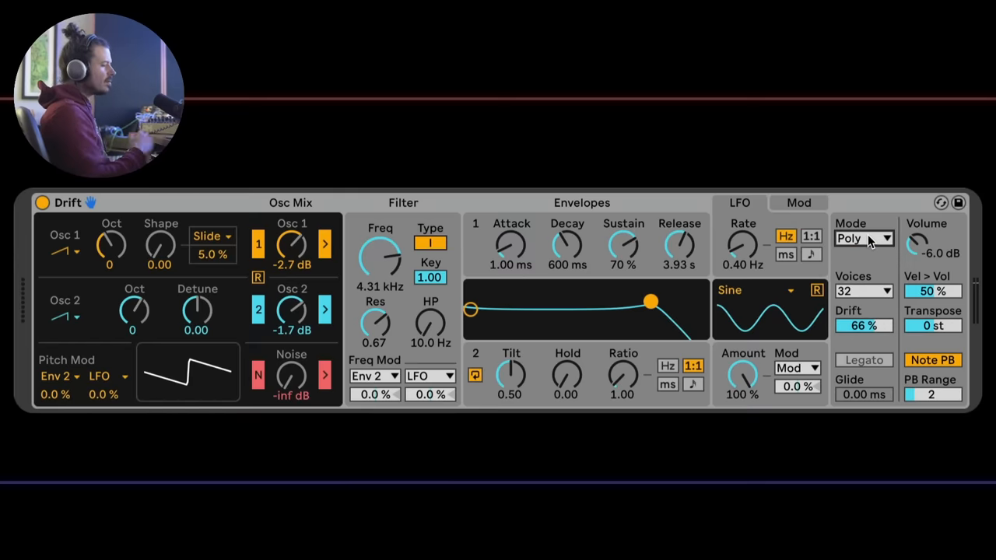
{"action": "mouse_move", "coordinate": [862, 294]}
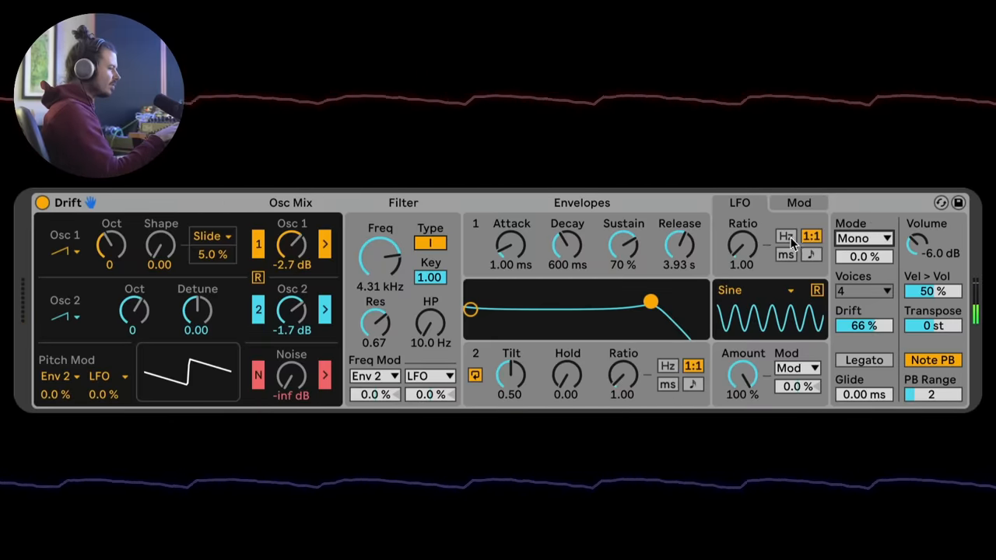
Step: Halve the LFO ratio to 0.50, set its pitch modulation to 8% and adjust the filter cutoff
{"action": "left_click_drag", "start_coordinate": [741, 246], "coordinate": [741, 265]}
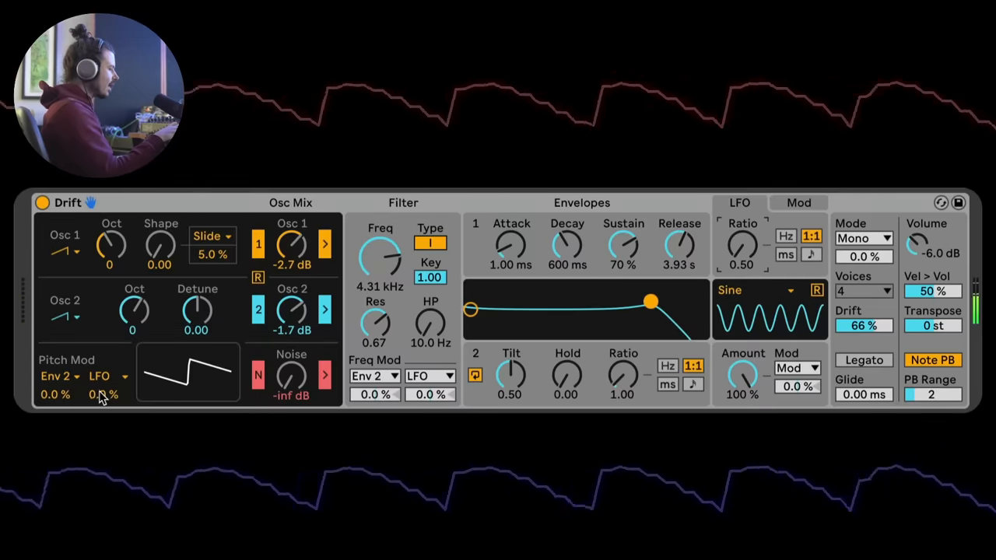
{"action": "left_click_drag", "start_coordinate": [102, 394], "coordinate": [102, 373]}
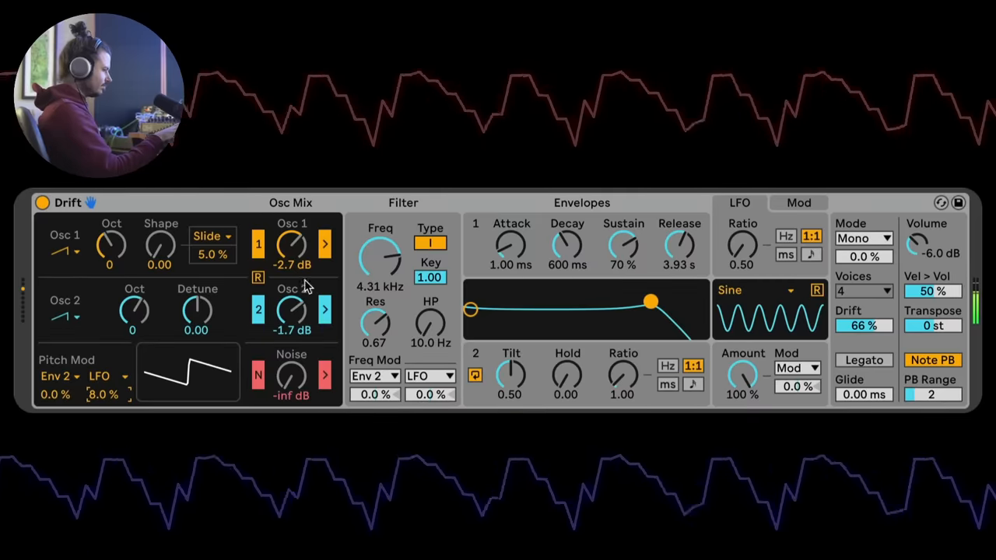
{"action": "left_click_drag", "start_coordinate": [380, 252], "coordinate": [380, 280]}
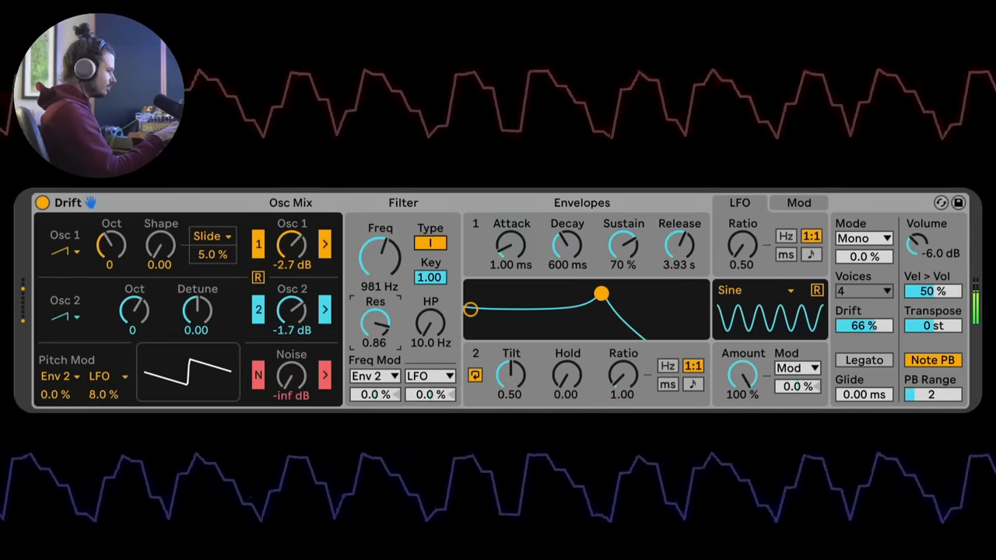
{"action": "left_click_drag", "start_coordinate": [381, 257], "coordinate": [381, 233]}
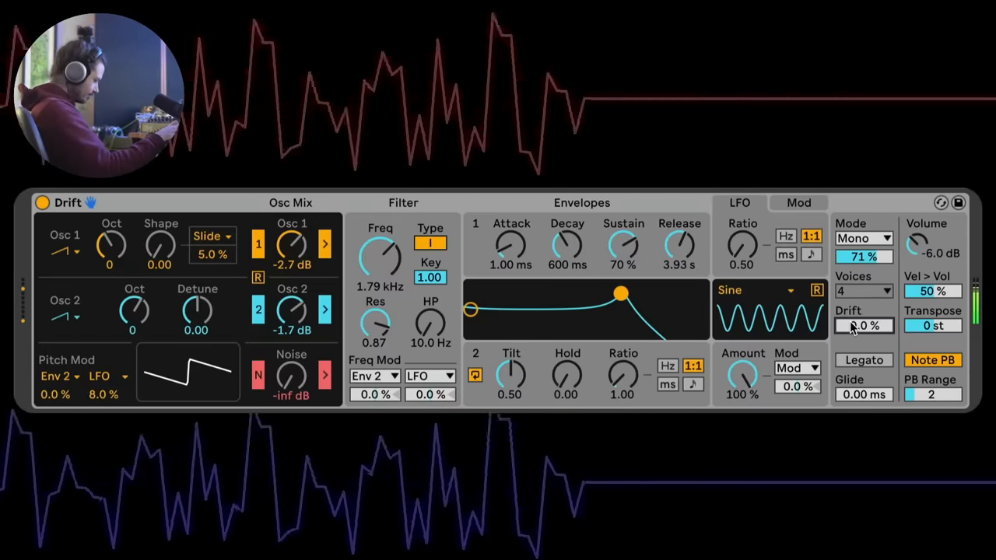
Step: Raise the drift amount in mono mode to near 52%
{"action": "left_click_drag", "start_coordinate": [864, 325], "coordinate": [864, 308]}
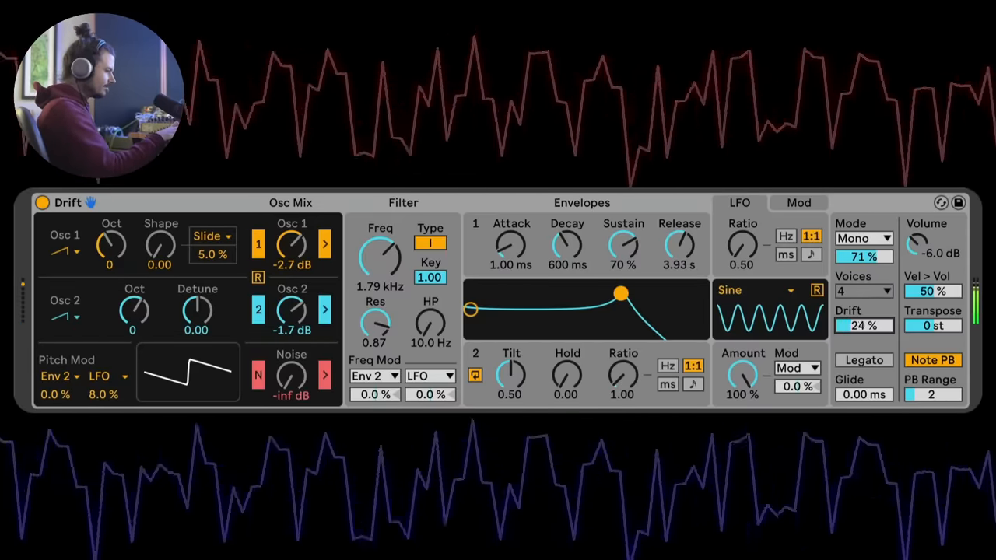
{"action": "left_click_drag", "start_coordinate": [864, 325], "coordinate": [864, 303]}
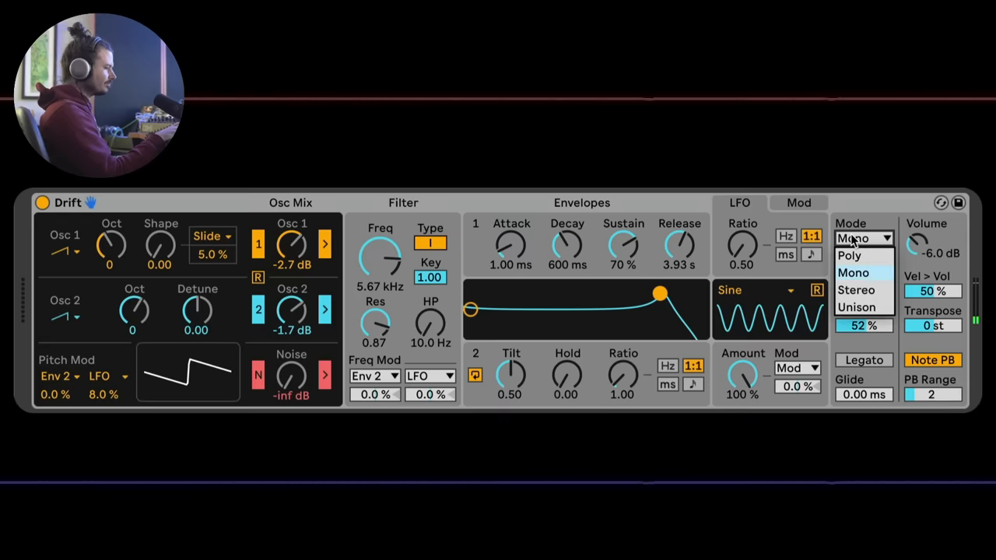
{"action": "mouse_move", "coordinate": [856, 289]}
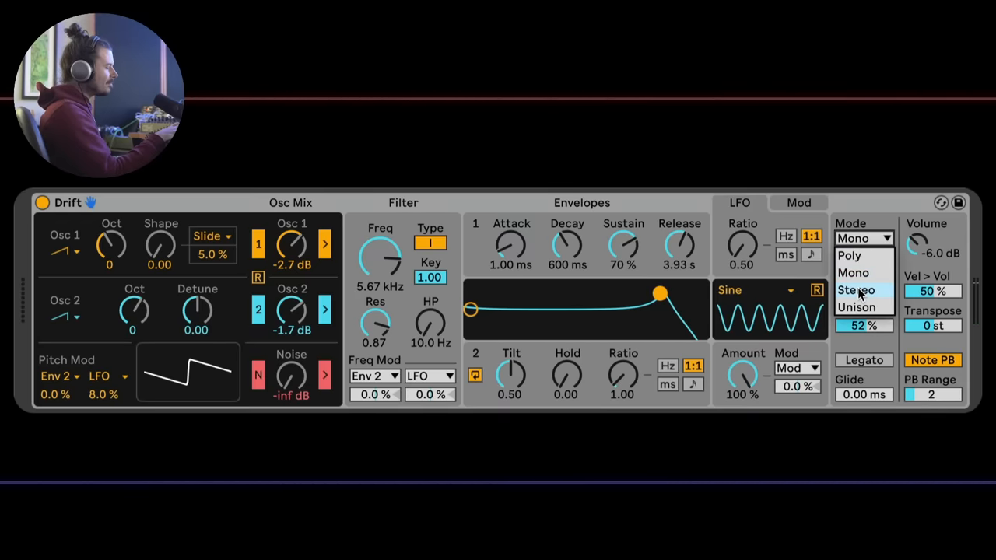
Step: Switch Drift to Stereo voice mode and set the voice count to 32
{"action": "left_click", "coordinate": [856, 289]}
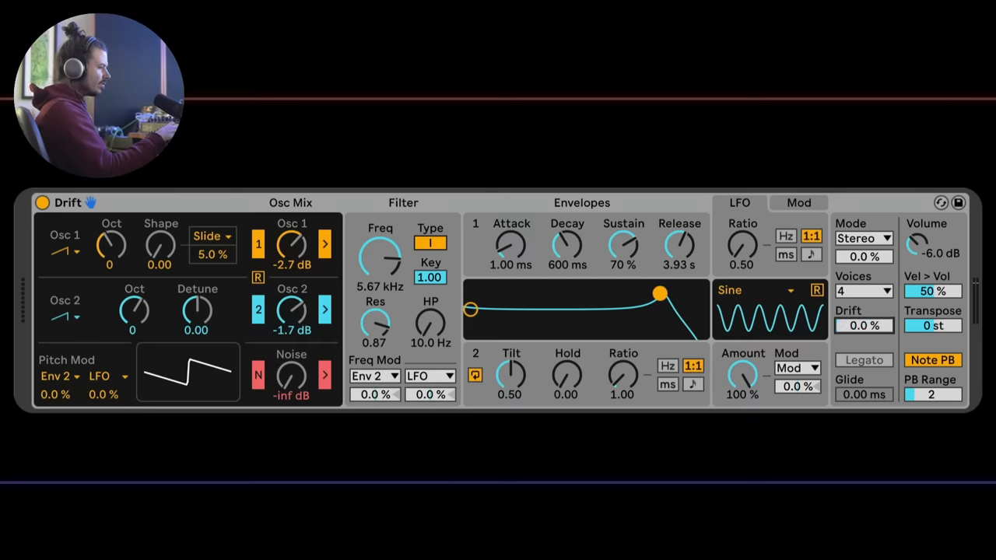
{"action": "left_click", "coordinate": [864, 291]}
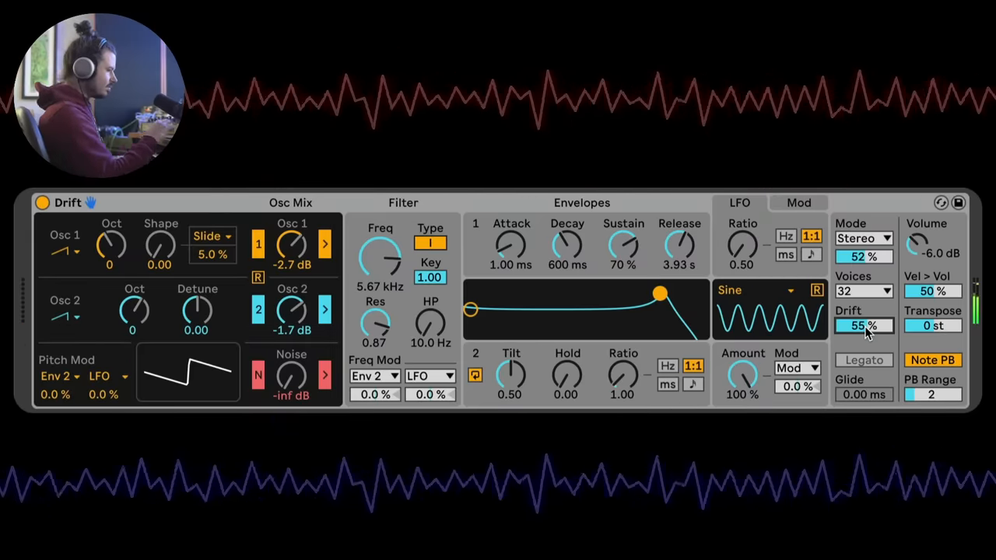
{"action": "mouse_move", "coordinate": [854, 289]}
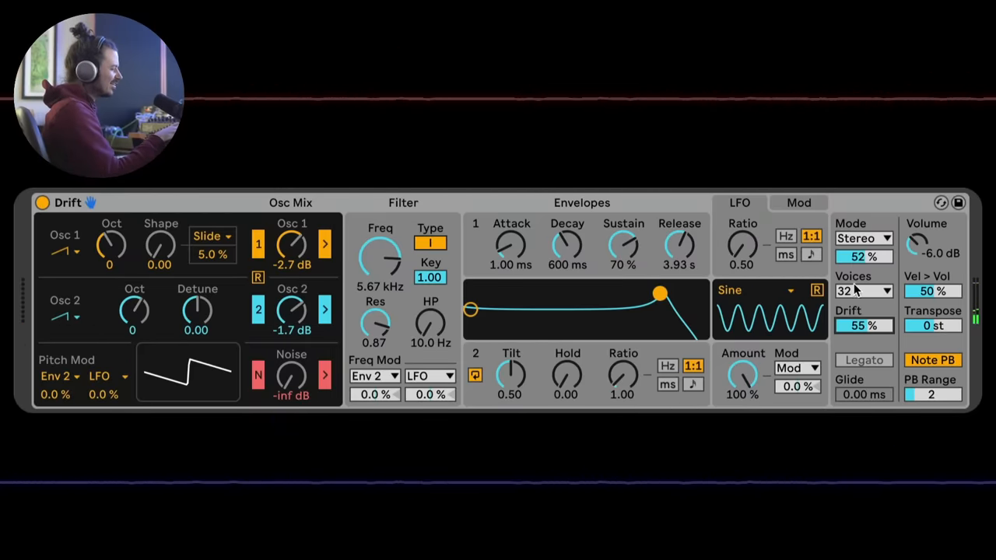
{"action": "mouse_move", "coordinate": [202, 321]}
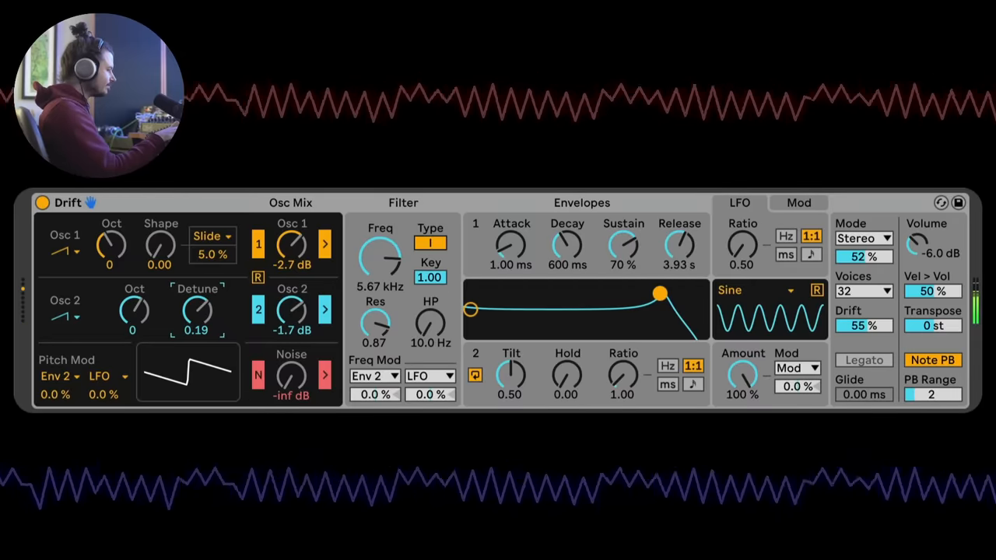
Step: Settle Osc 2's detune at a small positive 0.26 and widen the stereo spread to 59%
{"action": "left_click_drag", "start_coordinate": [196, 311], "coordinate": [196, 280]}
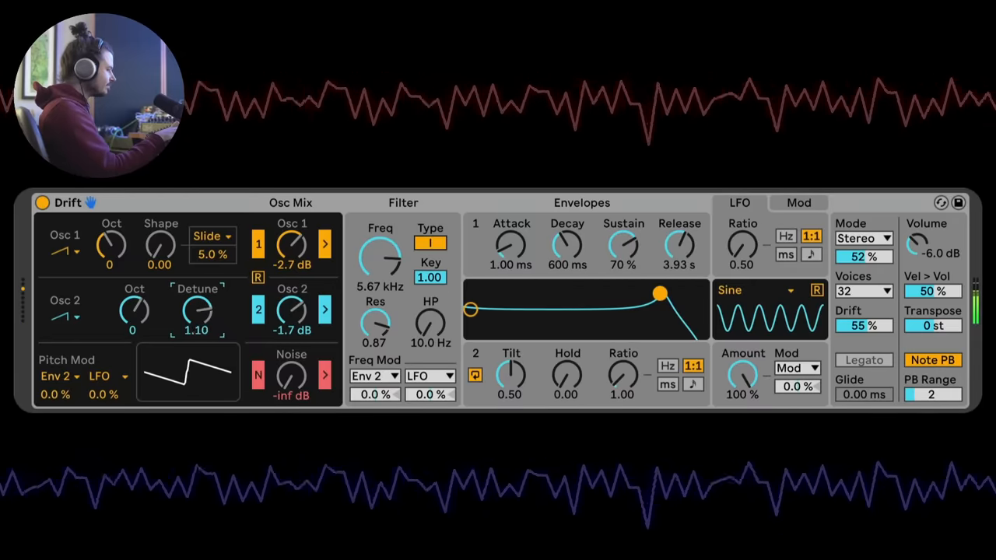
{"action": "left_click_drag", "start_coordinate": [196, 312], "coordinate": [196, 342]}
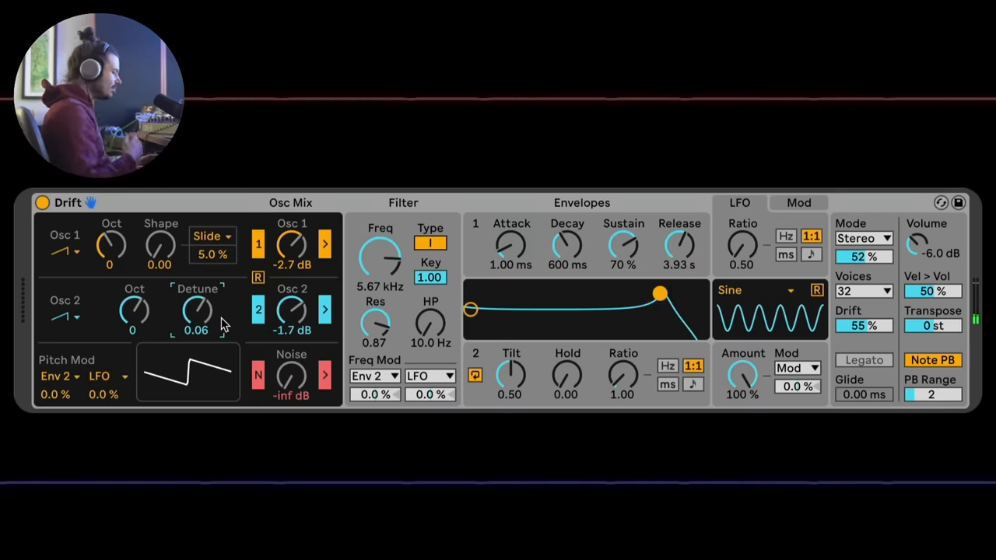
{"action": "mouse_move", "coordinate": [693, 246]}
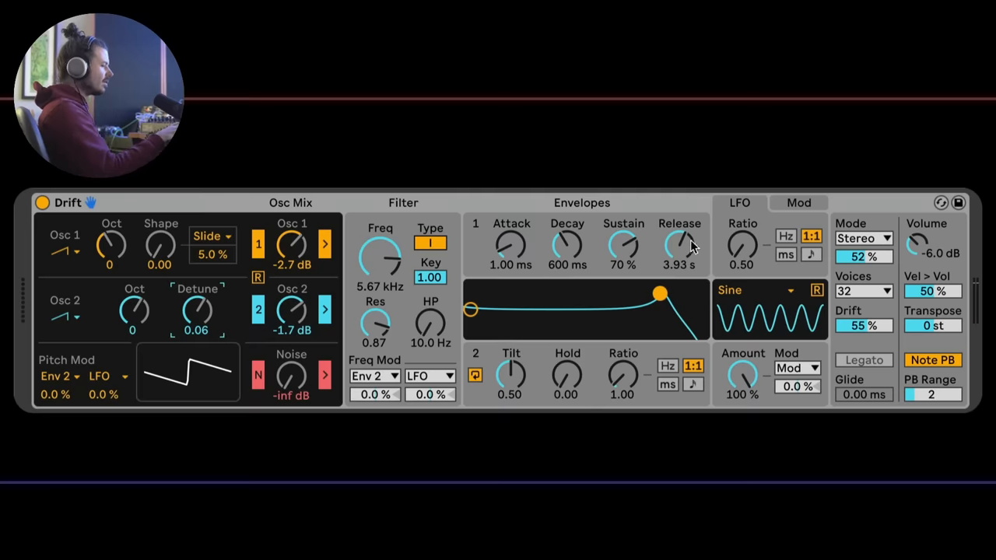
{"action": "left_click_drag", "start_coordinate": [864, 325], "coordinate": [859, 327]}
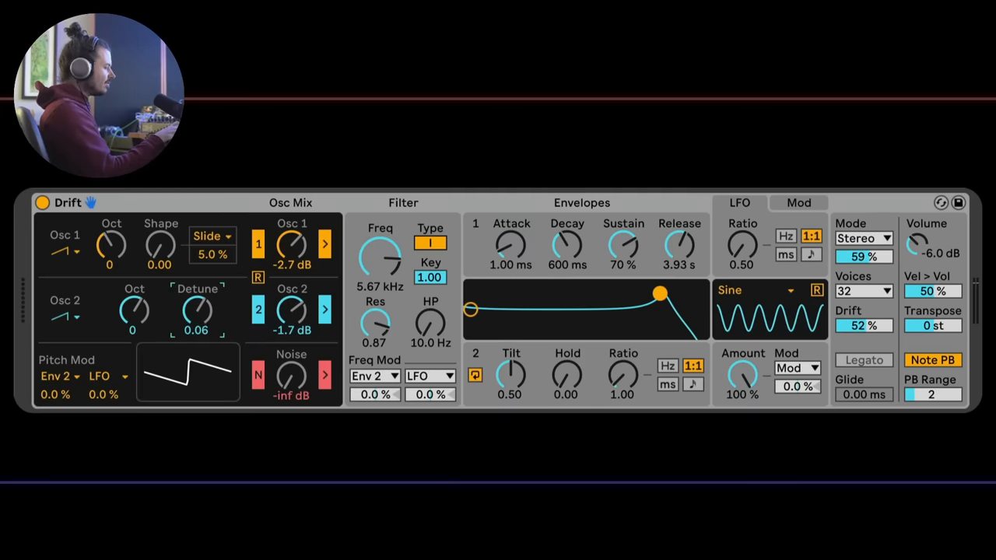
{"action": "left_click_drag", "start_coordinate": [196, 312], "coordinate": [196, 327]}
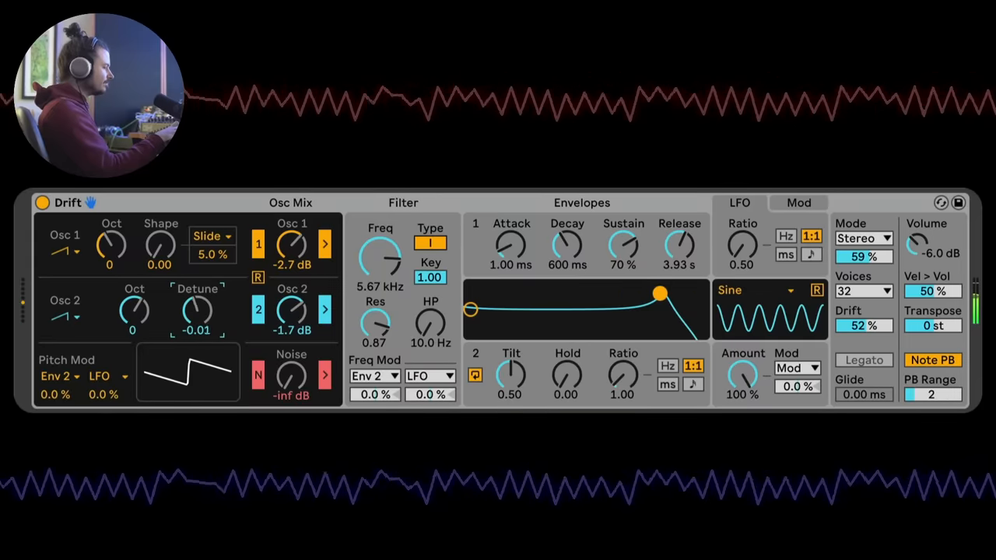
{"action": "left_click_drag", "start_coordinate": [196, 311], "coordinate": [196, 308]}
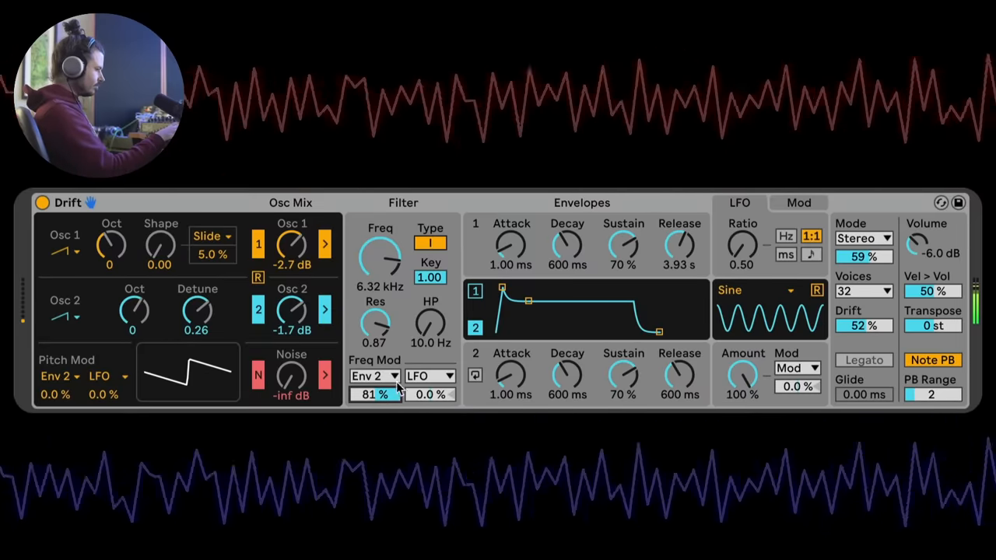
Step: Set Envelope 2's filter cutoff modulation amount to 81%
{"action": "left_click_drag", "start_coordinate": [679, 375], "coordinate": [679, 352]}
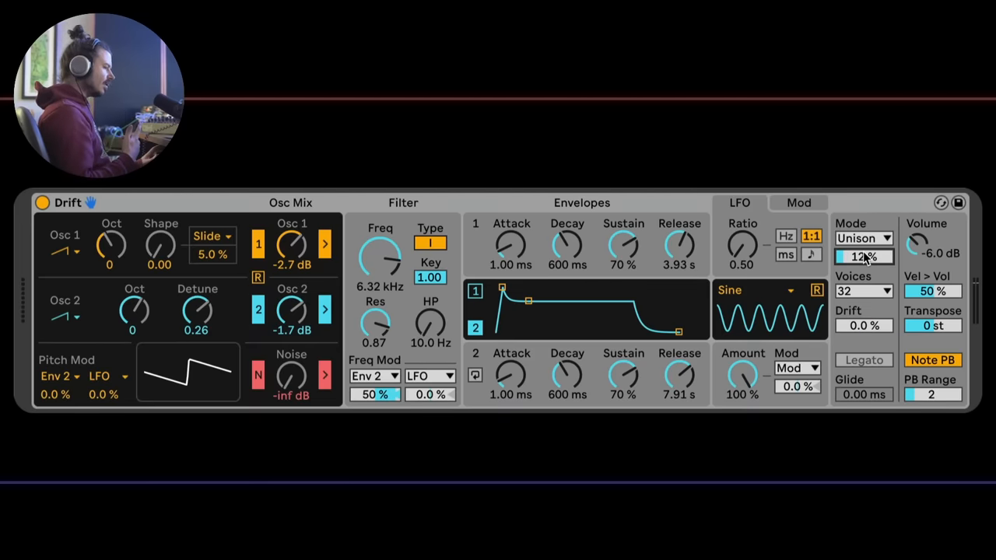
Step: Set the unison amount to 40% and reduce the voice count to 4
{"action": "left_click_drag", "start_coordinate": [864, 255], "coordinate": [863, 280]}
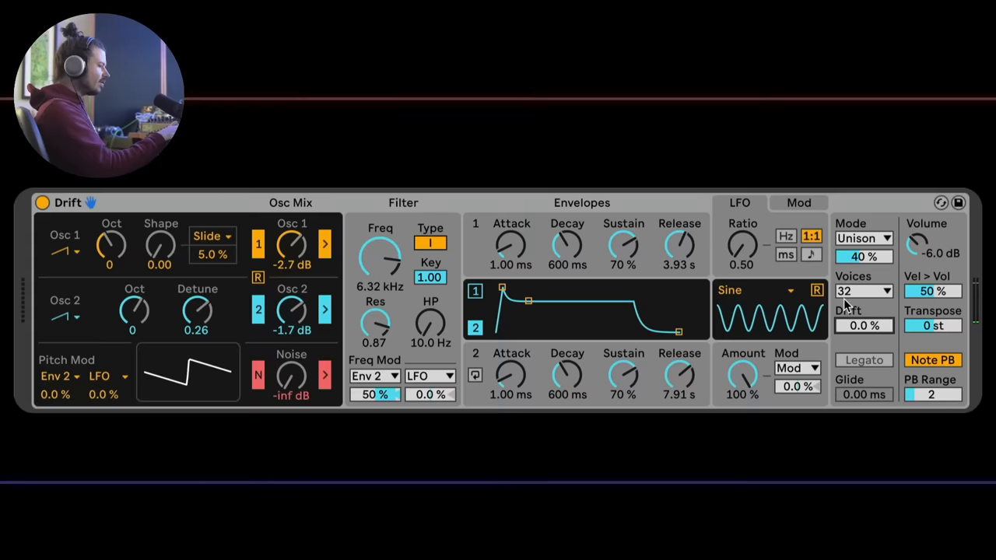
{"action": "left_click_drag", "start_coordinate": [856, 325], "coordinate": [856, 312]}
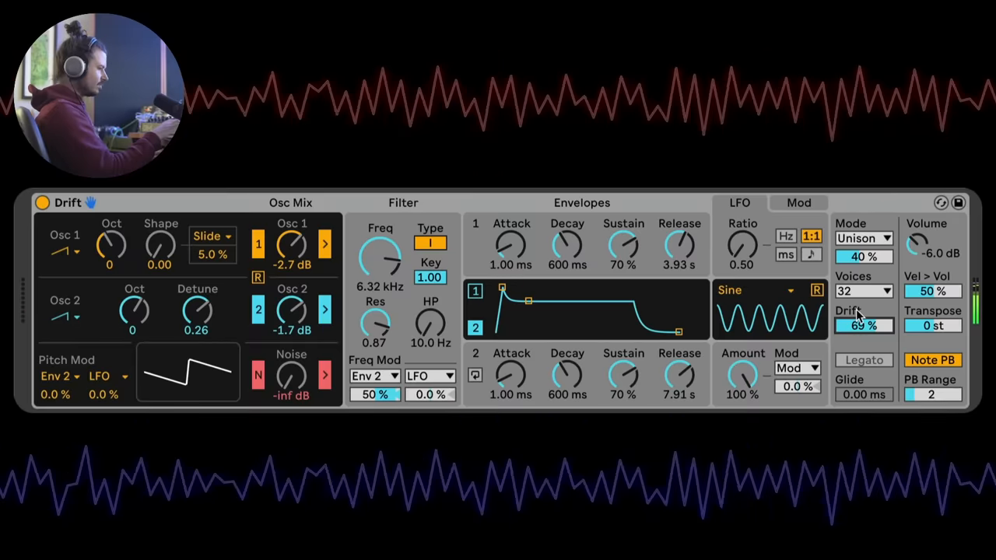
{"action": "left_click", "coordinate": [862, 291]}
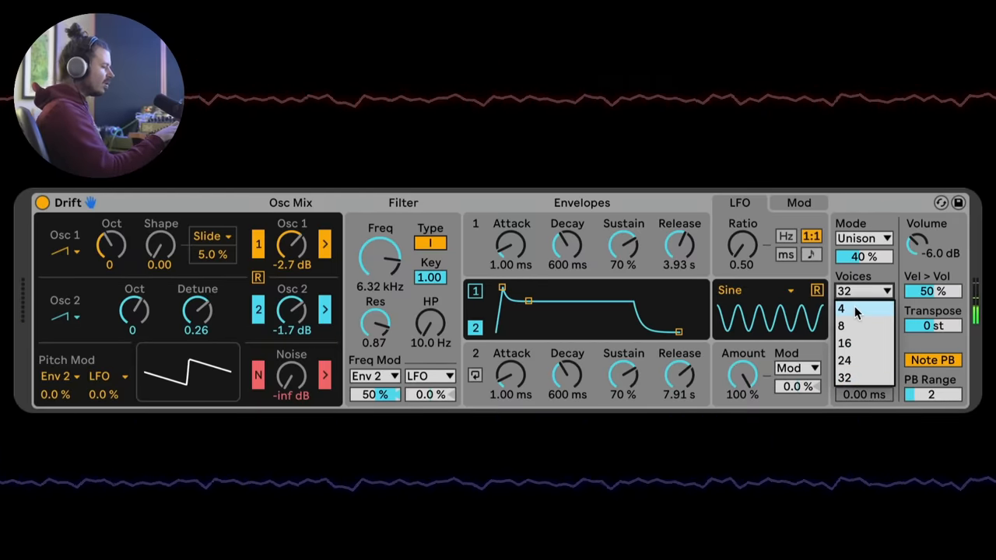
{"action": "left_click", "coordinate": [840, 308]}
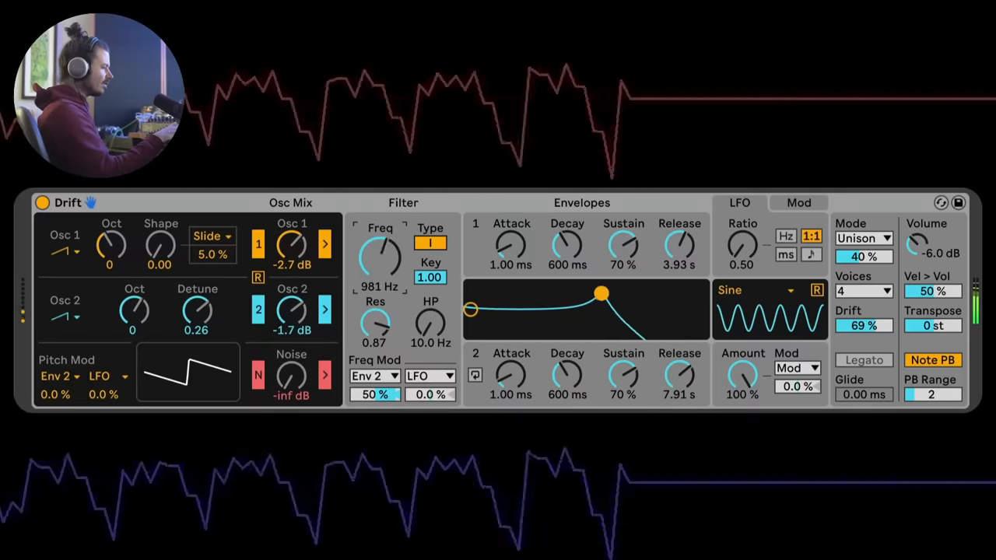
Step: Sweep the filter cutoff down, up and down again, ending near 1.36 kHz
{"action": "left_click_drag", "start_coordinate": [600, 294], "coordinate": [537, 295]}
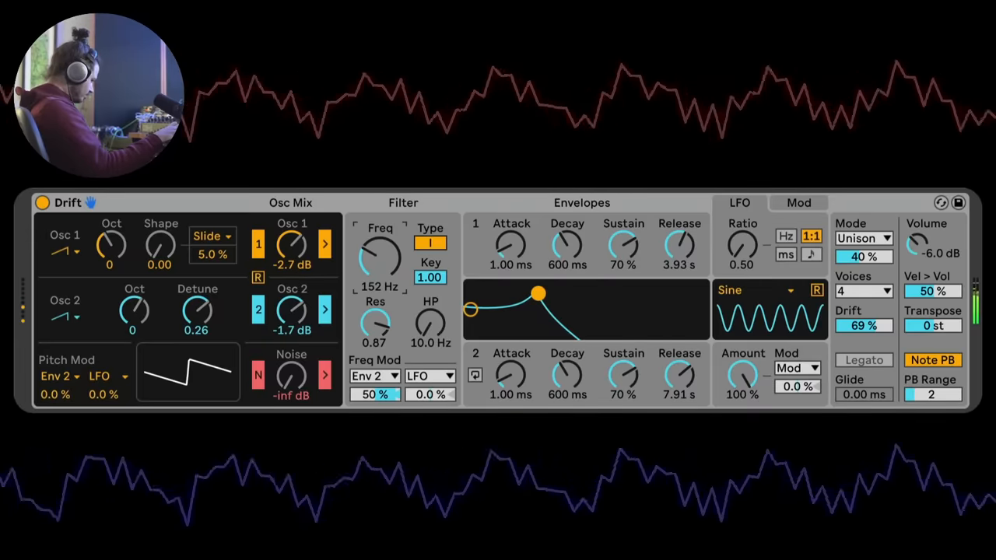
{"action": "left_click_drag", "start_coordinate": [381, 252], "coordinate": [381, 233]}
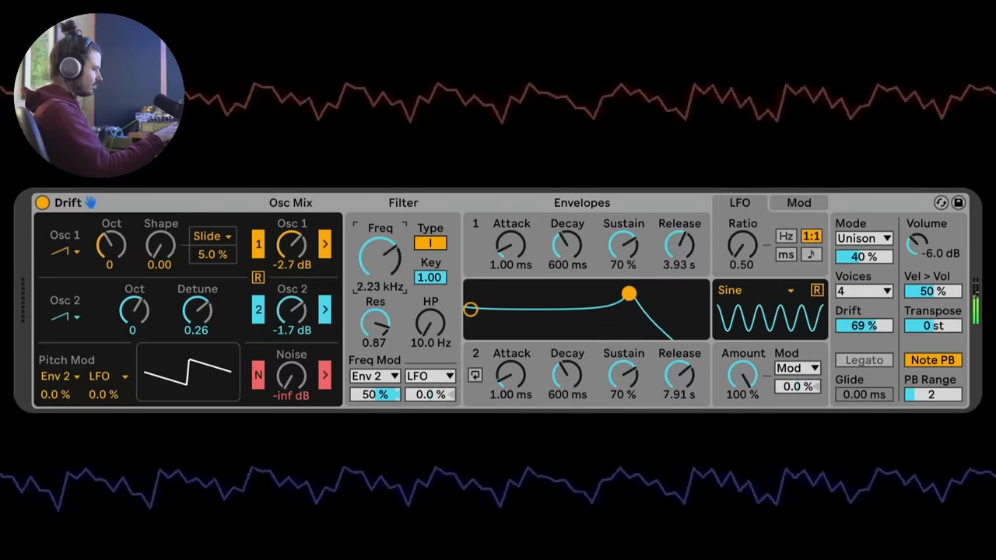
{"action": "left_click_drag", "start_coordinate": [380, 256], "coordinate": [380, 295]}
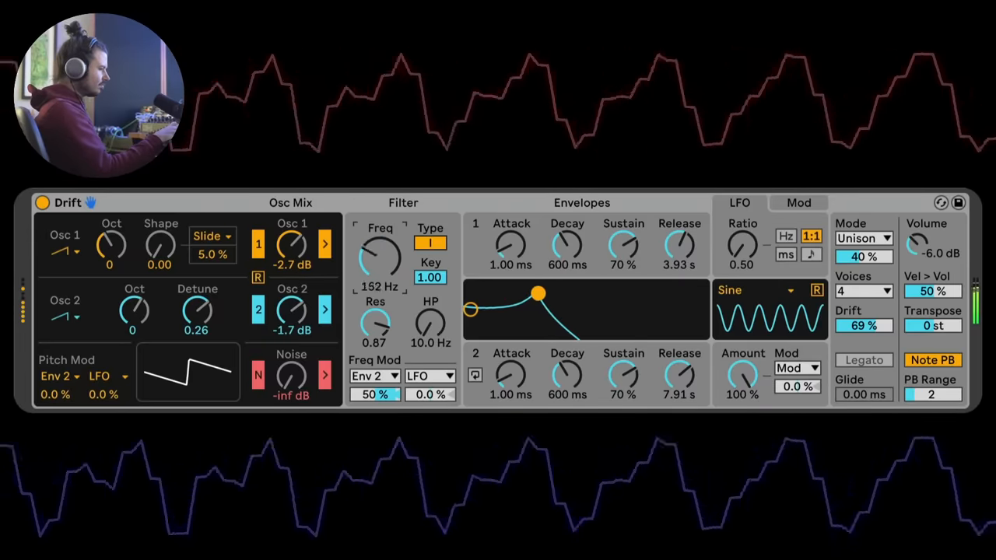
{"action": "left_click_drag", "start_coordinate": [381, 257], "coordinate": [382, 234]}
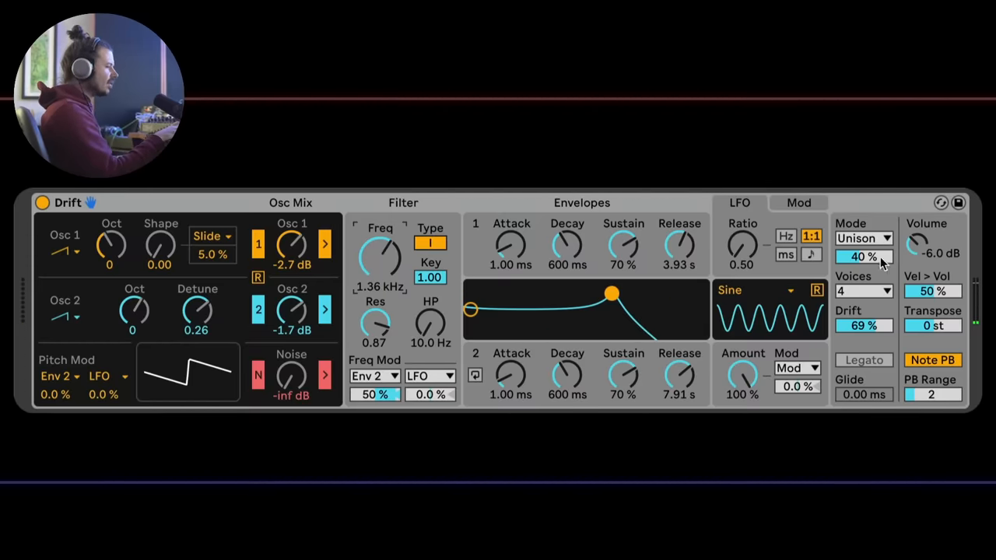
{"action": "mouse_move", "coordinate": [875, 277]}
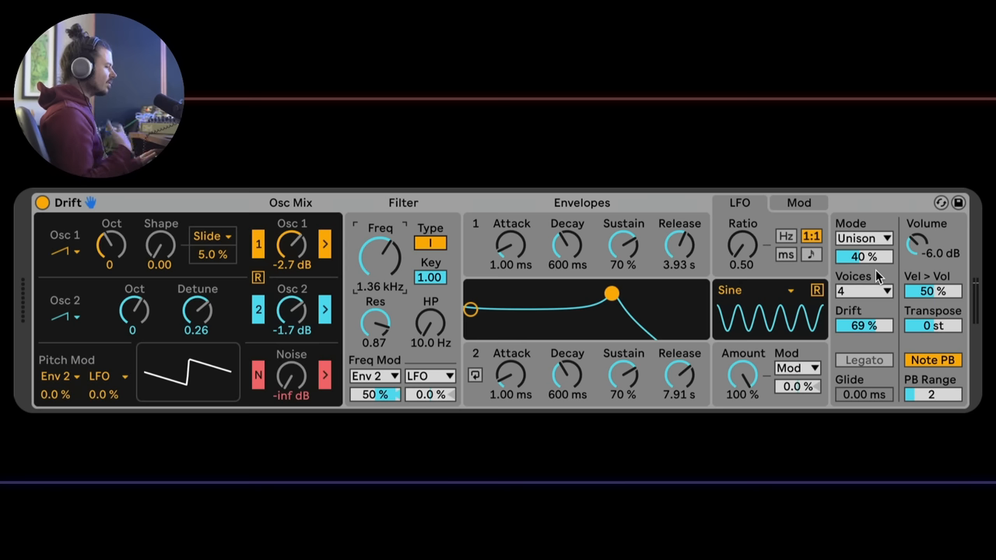
{"action": "mouse_move", "coordinate": [786, 280]}
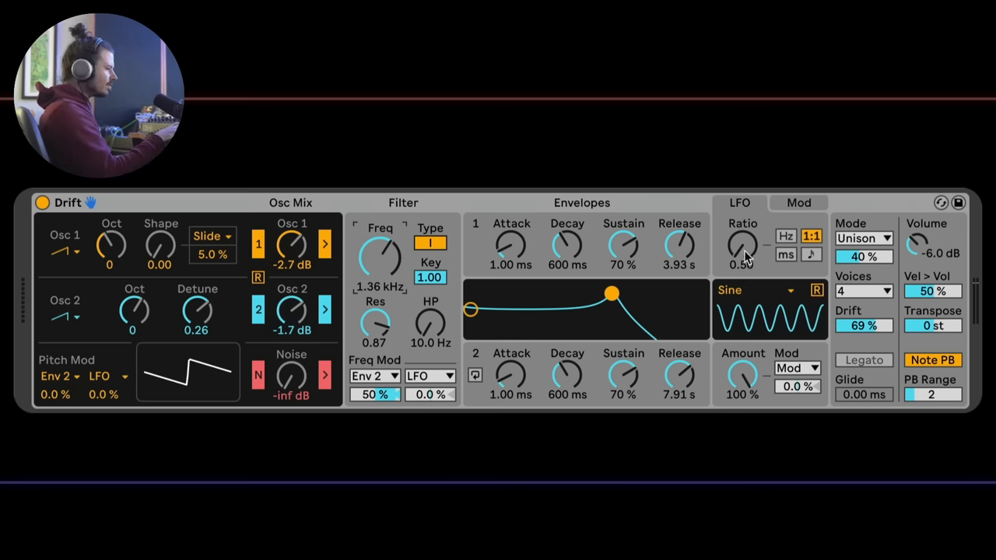
{"action": "mouse_move", "coordinate": [748, 250]}
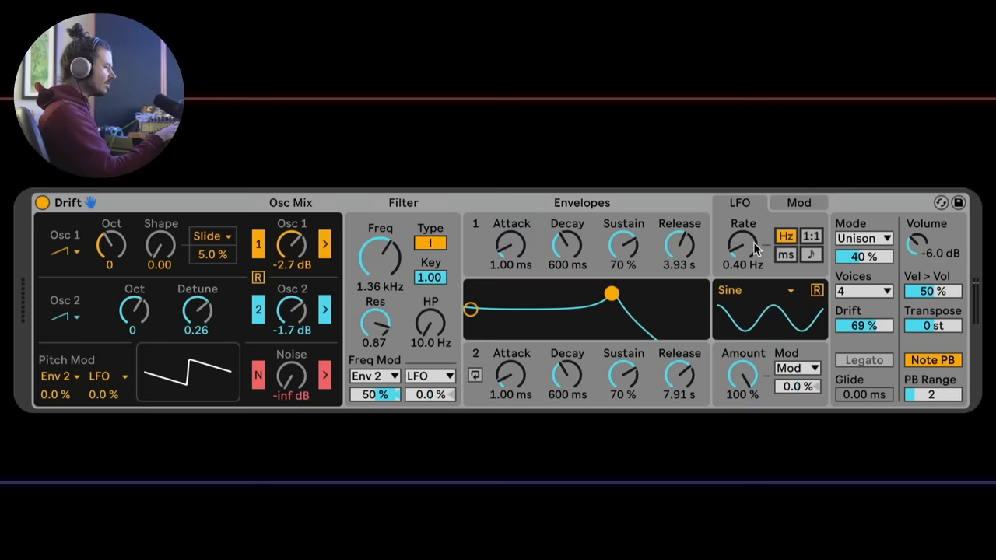
Step: Set the LFO to a free 1.01 Hz square wave and reduce its pitch modulation to 0%
{"action": "left_click_drag", "start_coordinate": [744, 248], "coordinate": [744, 234]}
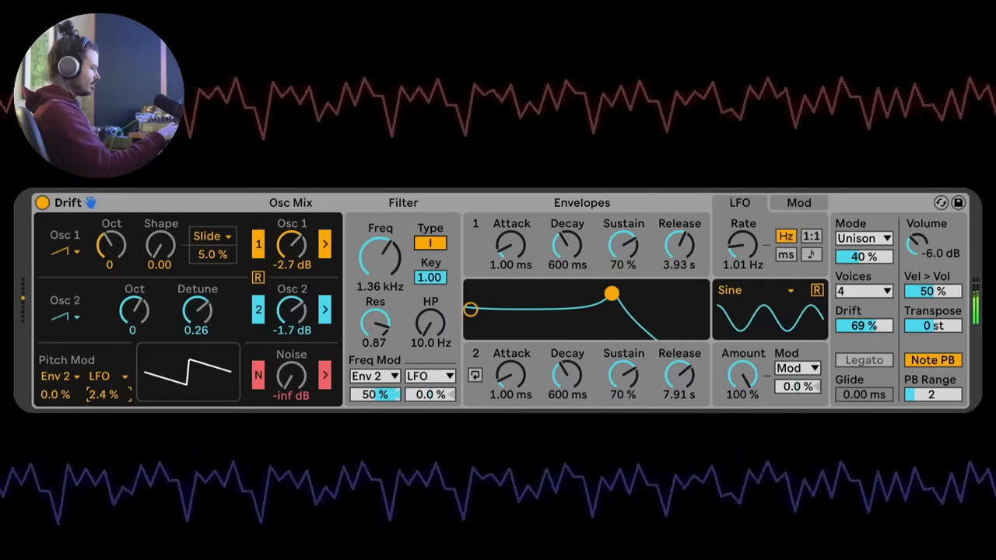
{"action": "left_click_drag", "start_coordinate": [106, 393], "coordinate": [106, 402]}
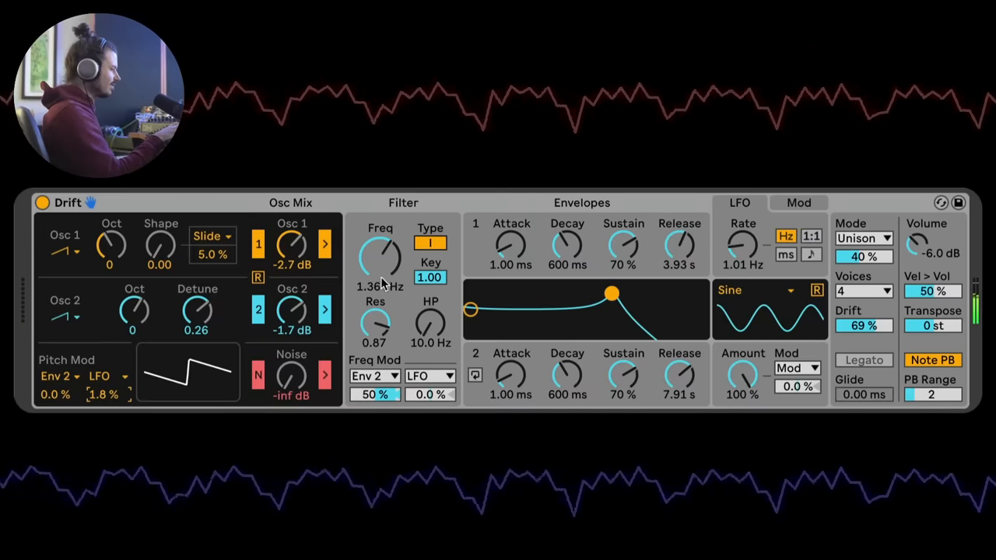
{"action": "left_click_drag", "start_coordinate": [380, 249], "coordinate": [380, 280]}
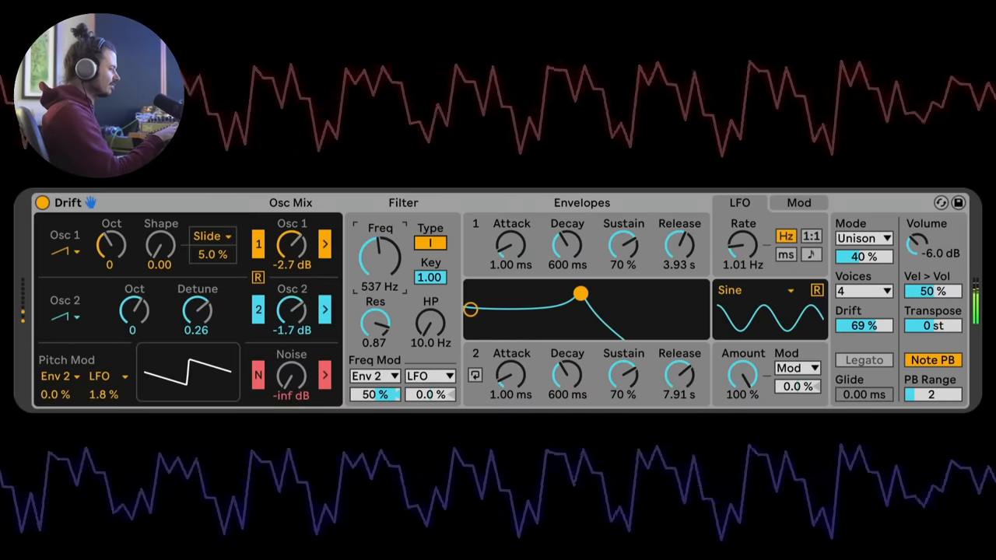
{"action": "left_click", "coordinate": [755, 290]}
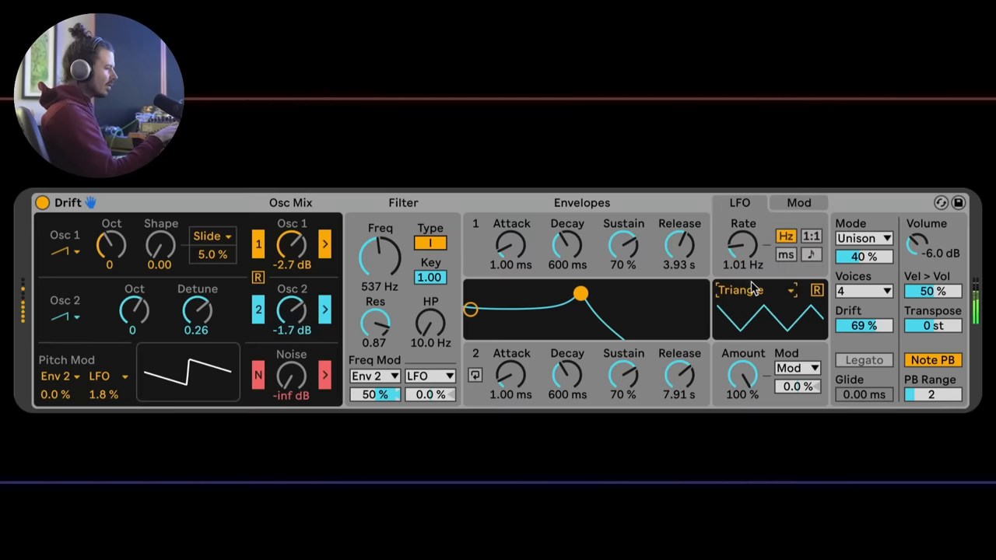
{"action": "left_click", "coordinate": [750, 289]}
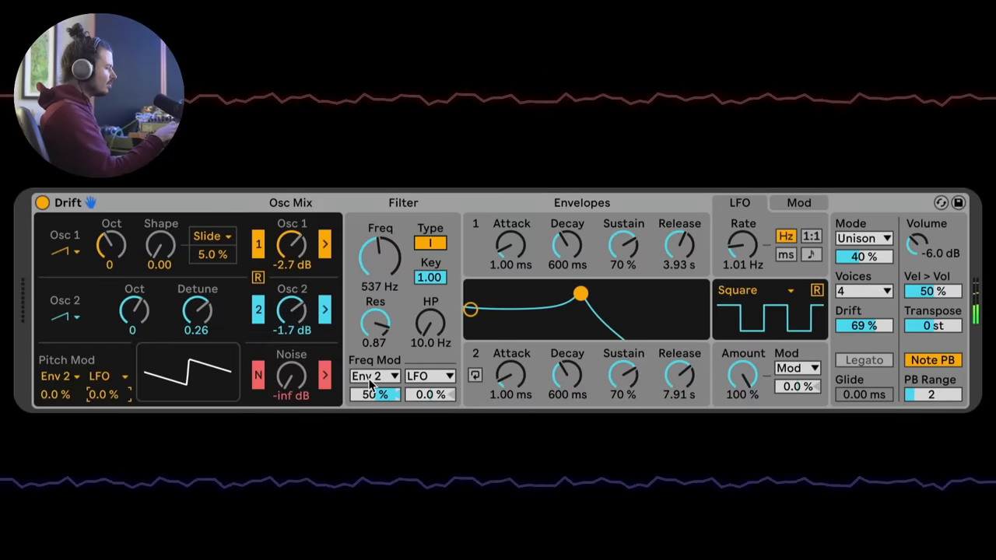
Step: Set filter modulation to 13% LFO and 27% Env 2, with a triangle LFO at 10.7 Hz
{"action": "left_click_drag", "start_coordinate": [429, 394], "coordinate": [430, 381]}
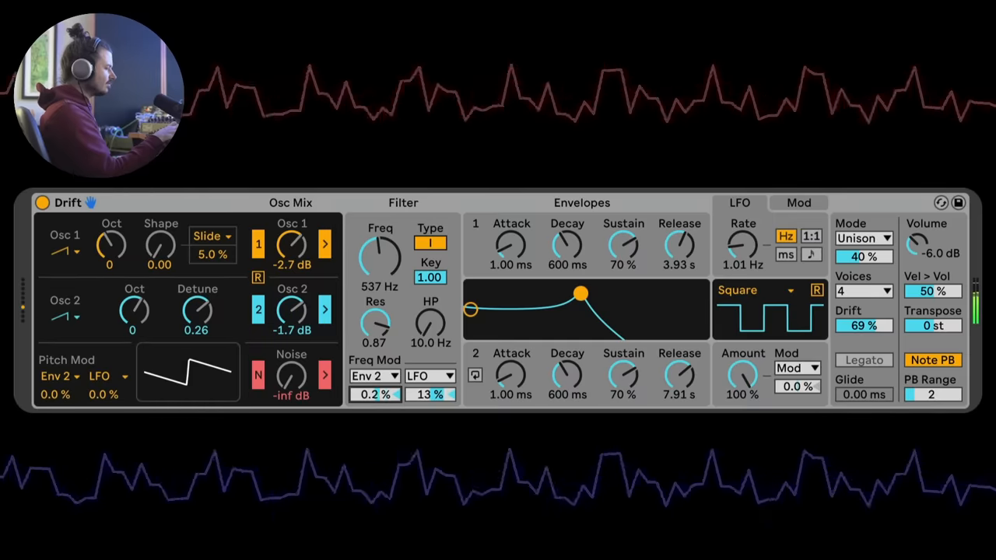
{"action": "left_click_drag", "start_coordinate": [373, 395], "coordinate": [374, 373]}
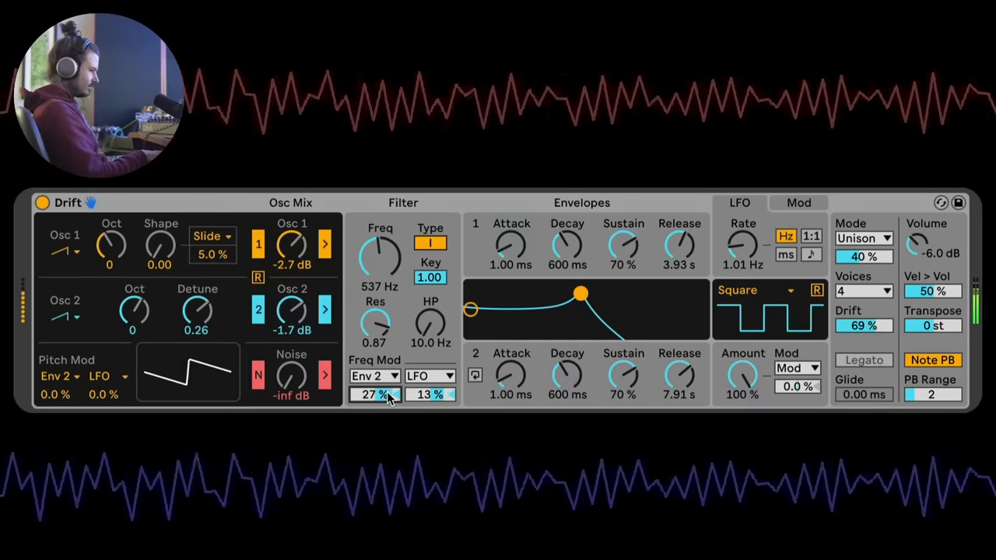
{"action": "left_click", "coordinate": [755, 289]}
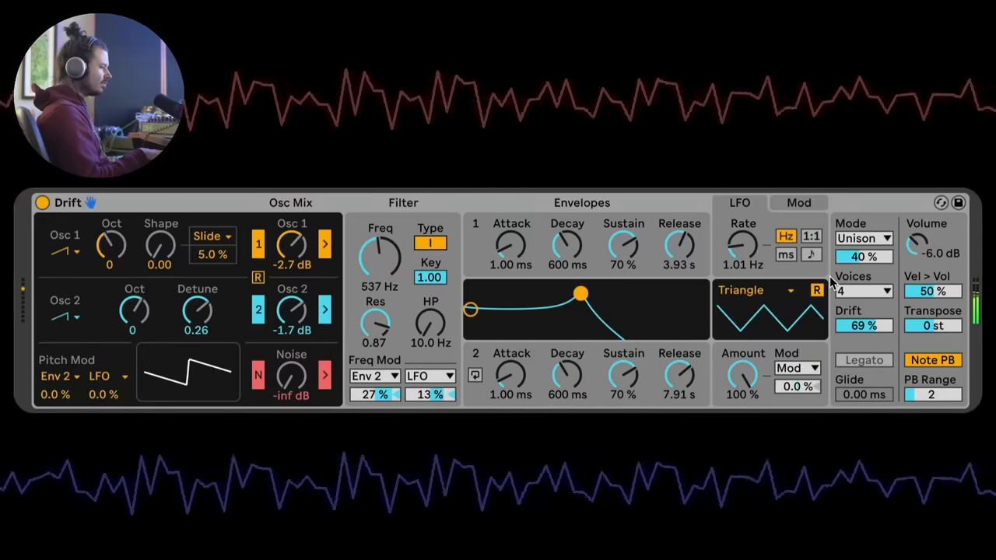
{"action": "left_click_drag", "start_coordinate": [744, 246], "coordinate": [744, 218]}
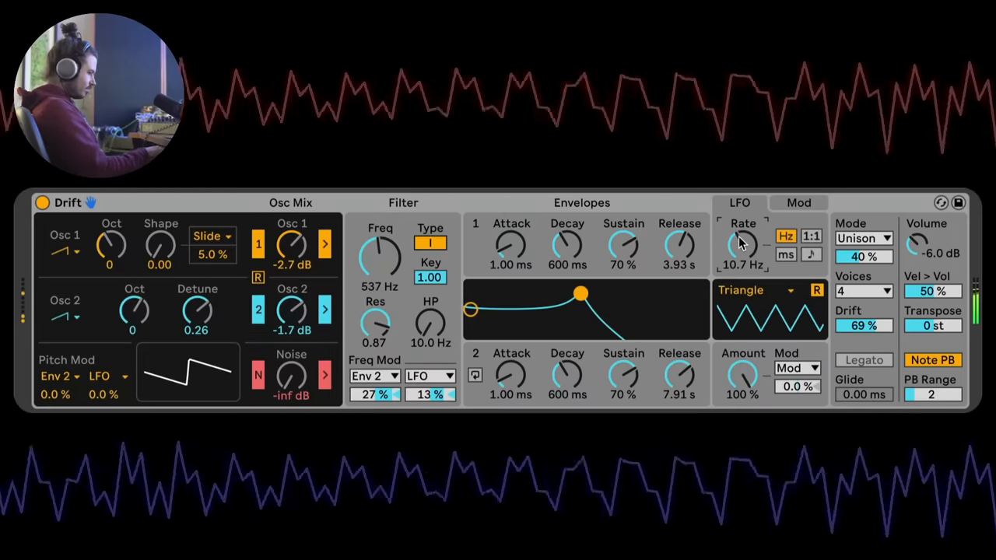
Step: Switch the LFO to sample-and-hold at 1.91 Hz and raise the voice count to 32
{"action": "left_click", "coordinate": [750, 289]}
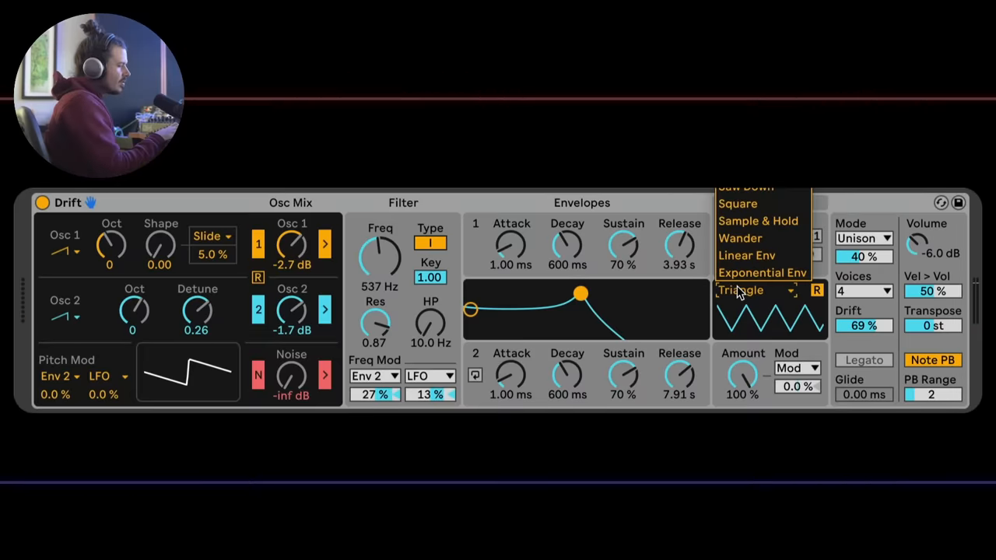
{"action": "mouse_move", "coordinate": [759, 221]}
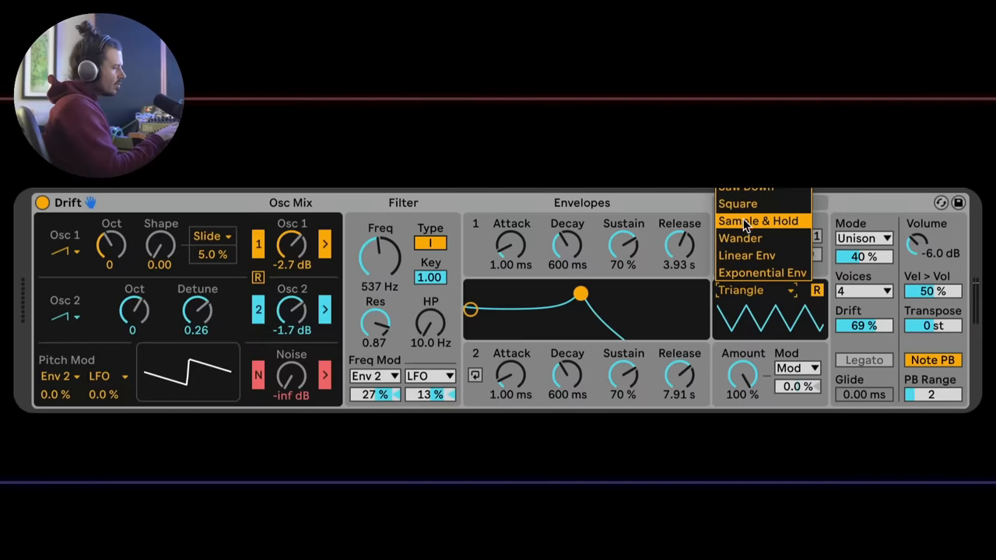
{"action": "left_click", "coordinate": [760, 221]}
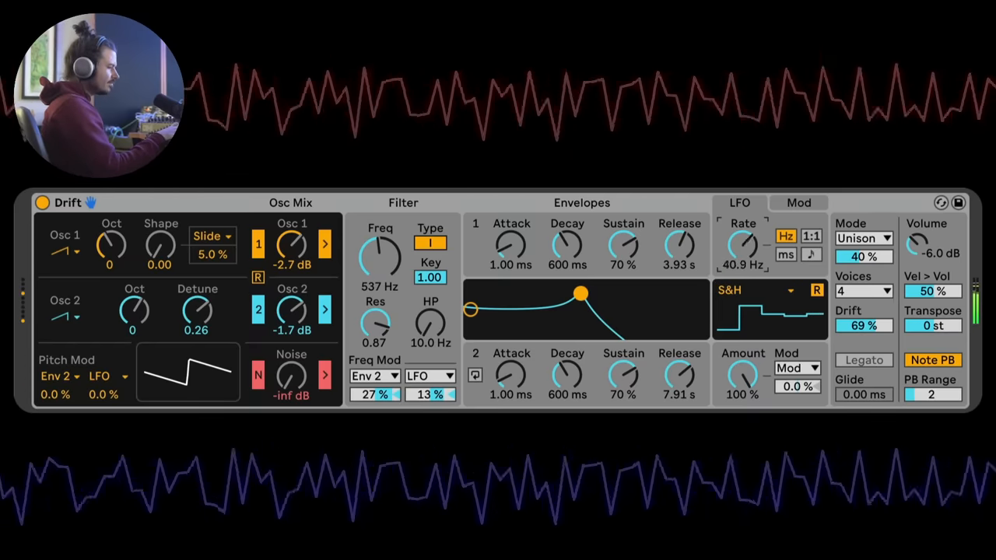
{"action": "left_click_drag", "start_coordinate": [741, 246], "coordinate": [741, 267]}
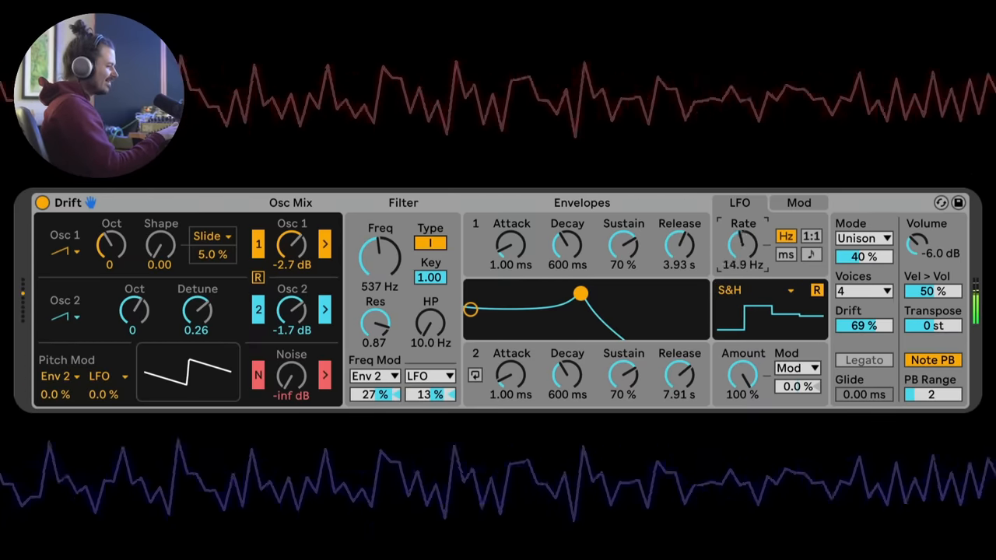
{"action": "left_click_drag", "start_coordinate": [744, 247], "coordinate": [744, 280]}
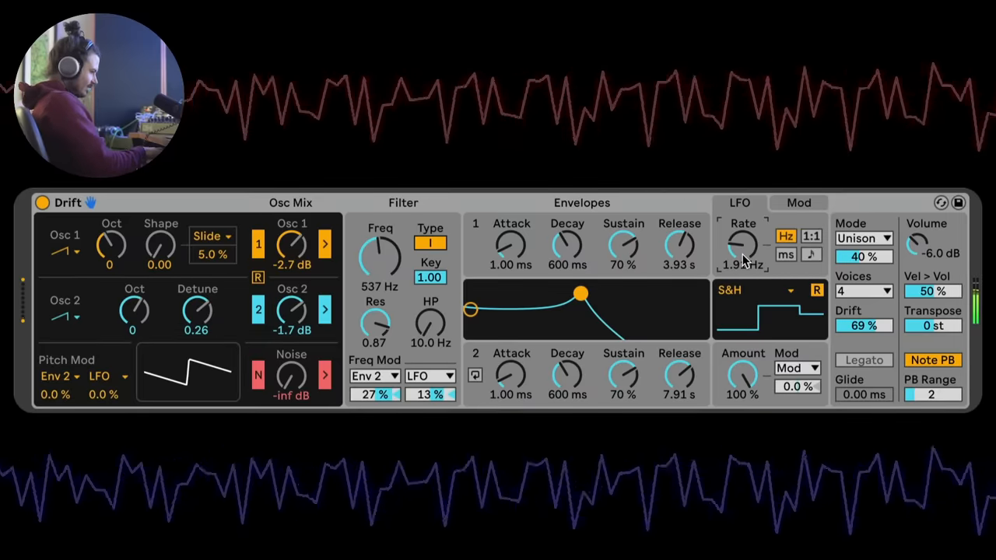
{"action": "left_click", "coordinate": [864, 291]}
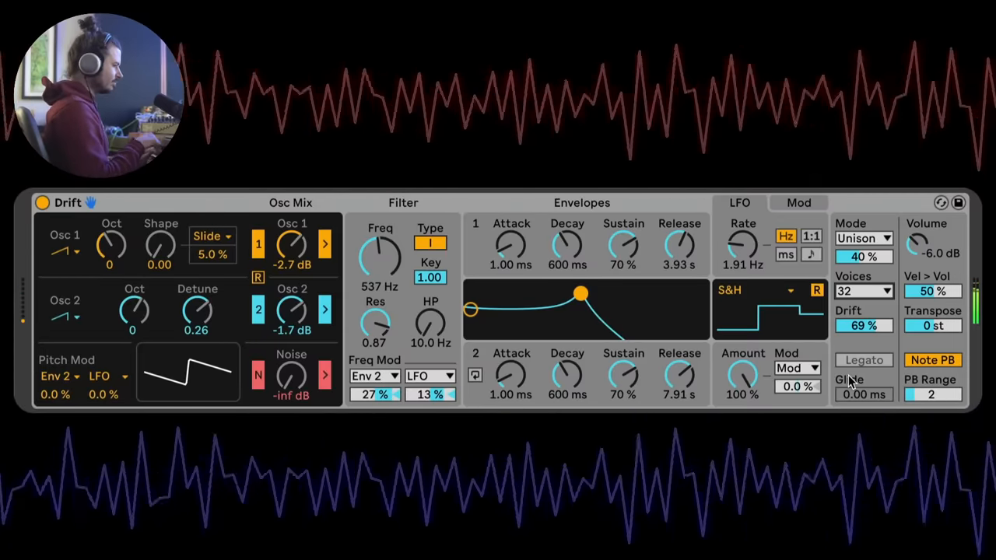
{"action": "mouse_move", "coordinate": [786, 255]}
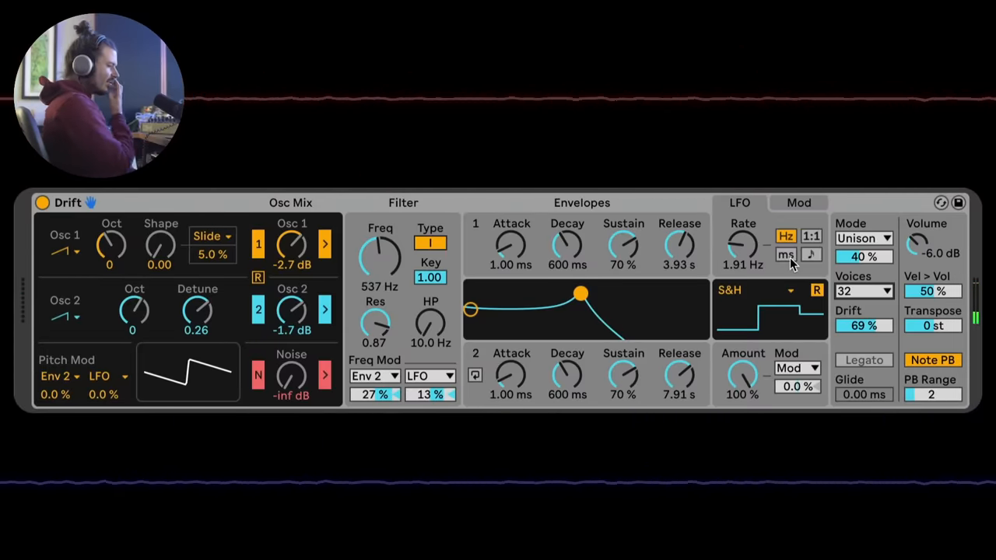
{"action": "mouse_move", "coordinate": [791, 311]}
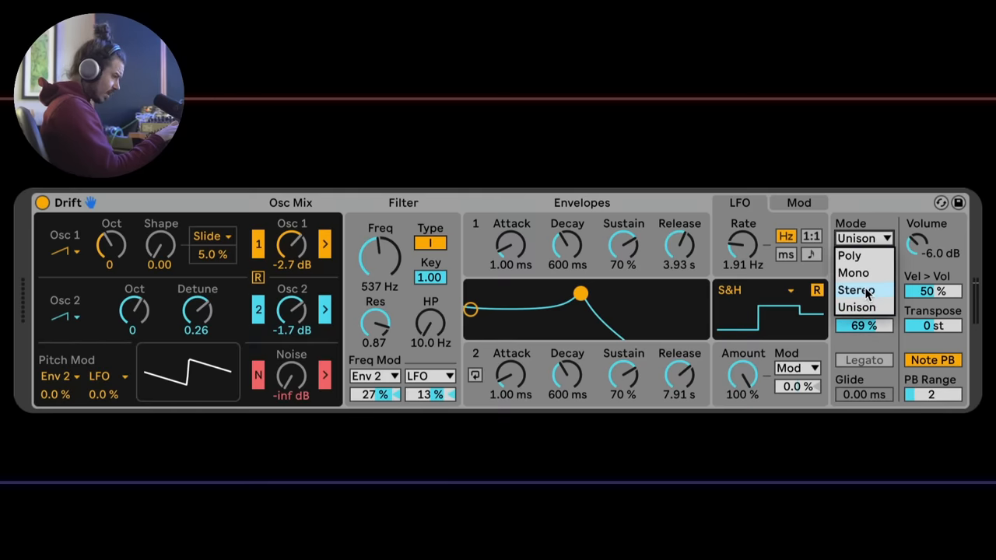
Step: Set voice mode to Stereo, push the LFO rate to 822 Hz and pitch modulation to 8.9%
{"action": "left_click", "coordinate": [856, 290]}
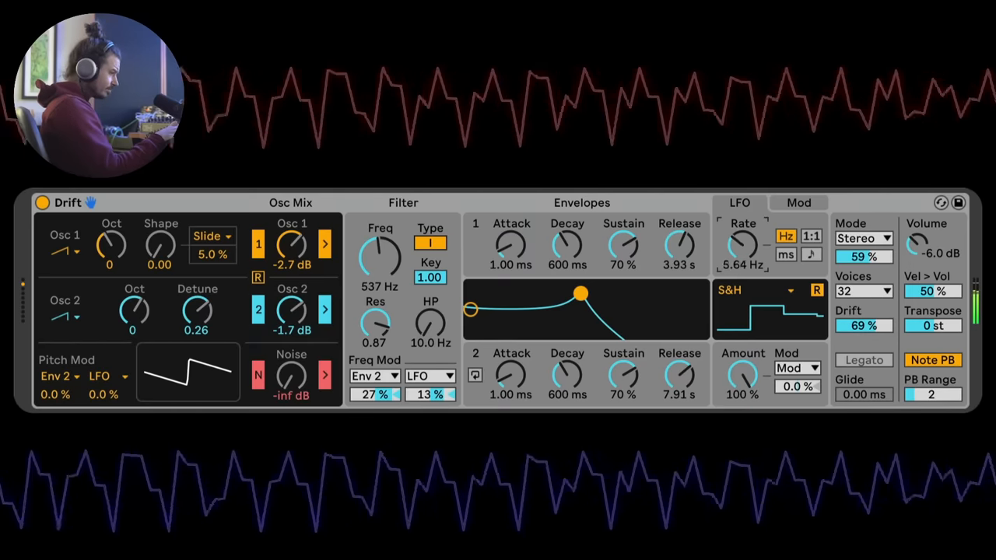
{"action": "left_click_drag", "start_coordinate": [744, 246], "coordinate": [744, 221]}
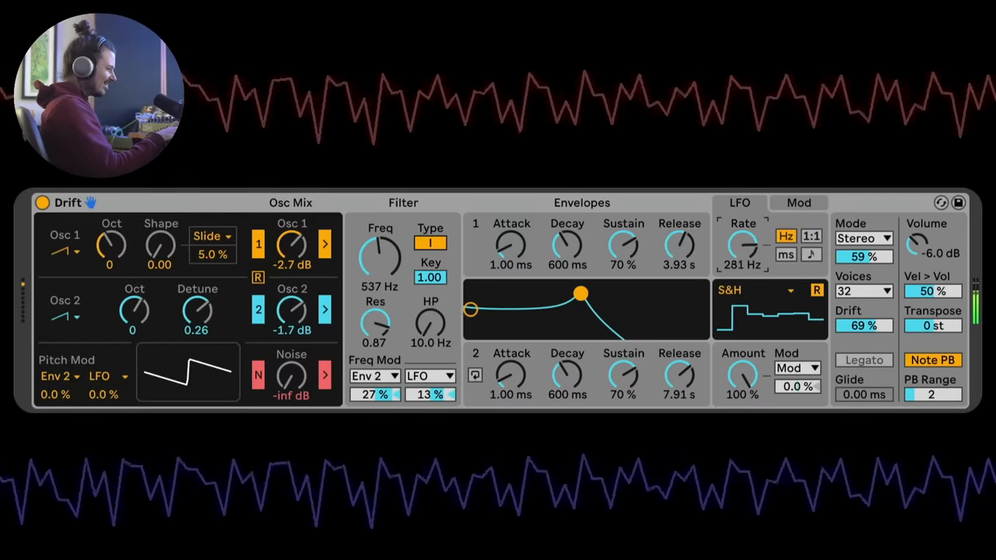
{"action": "left_click_drag", "start_coordinate": [744, 246], "coordinate": [744, 264]}
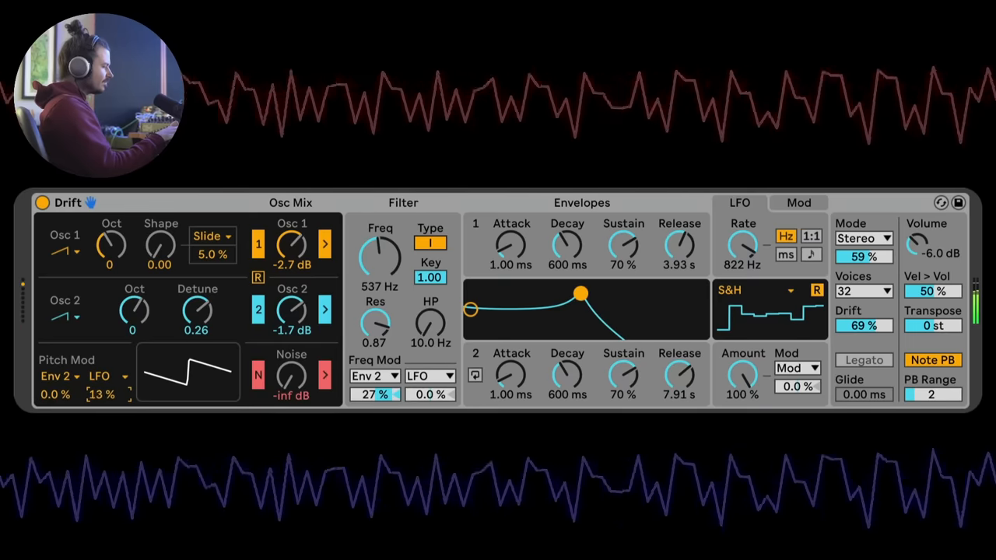
{"action": "left_click_drag", "start_coordinate": [105, 394], "coordinate": [106, 413]}
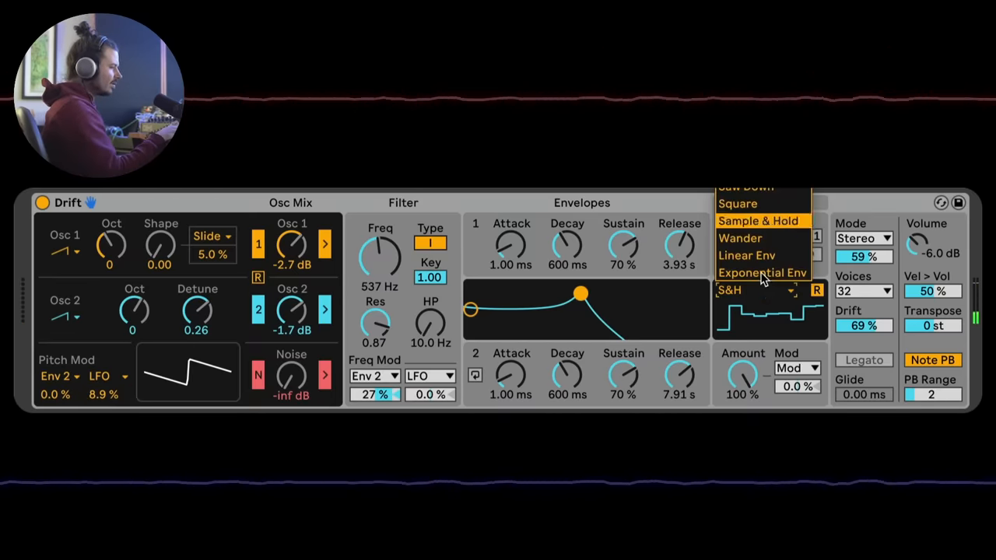
Step: Choose the Wander LFO shape and slow it to 9.50 Hz
{"action": "left_click", "coordinate": [741, 238]}
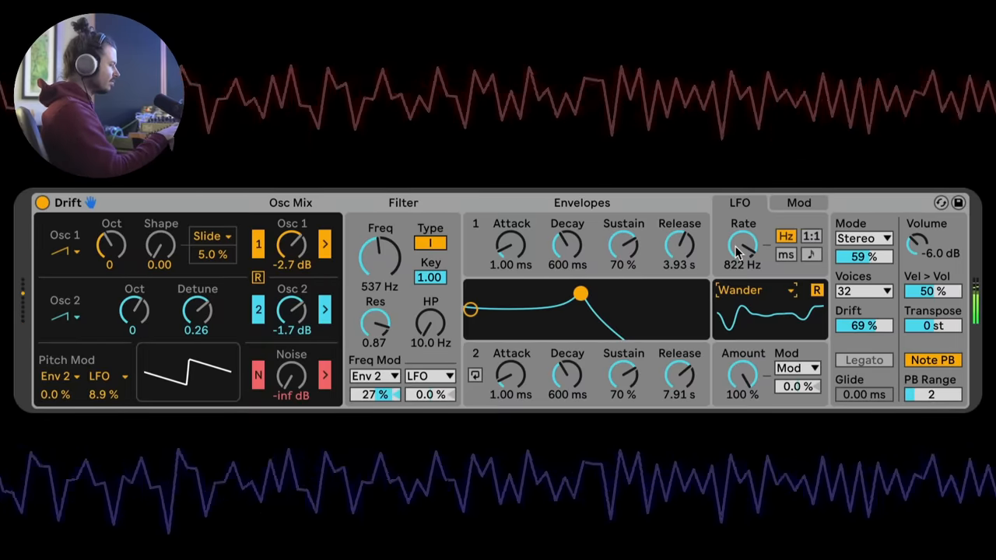
{"action": "left_click_drag", "start_coordinate": [741, 246], "coordinate": [741, 268]}
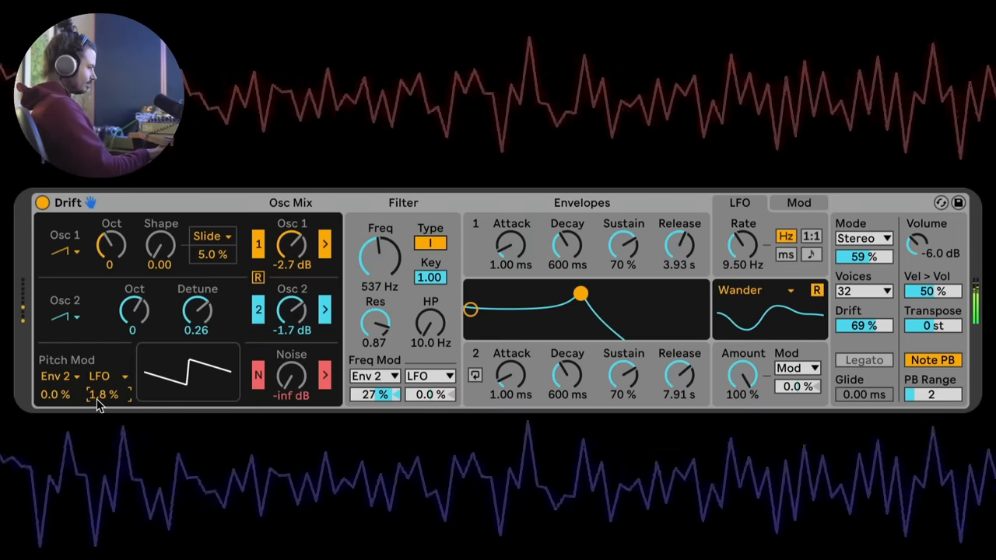
{"action": "mouse_move", "coordinate": [770, 327]}
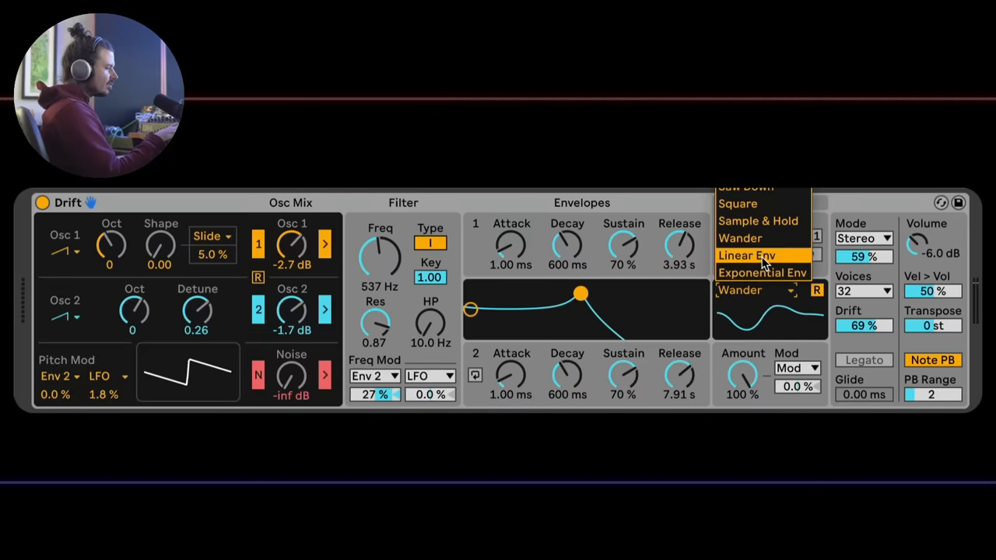
Step: Choose the linear envelope LFO shape, then bring up the modulation matrix
{"action": "left_click", "coordinate": [747, 255]}
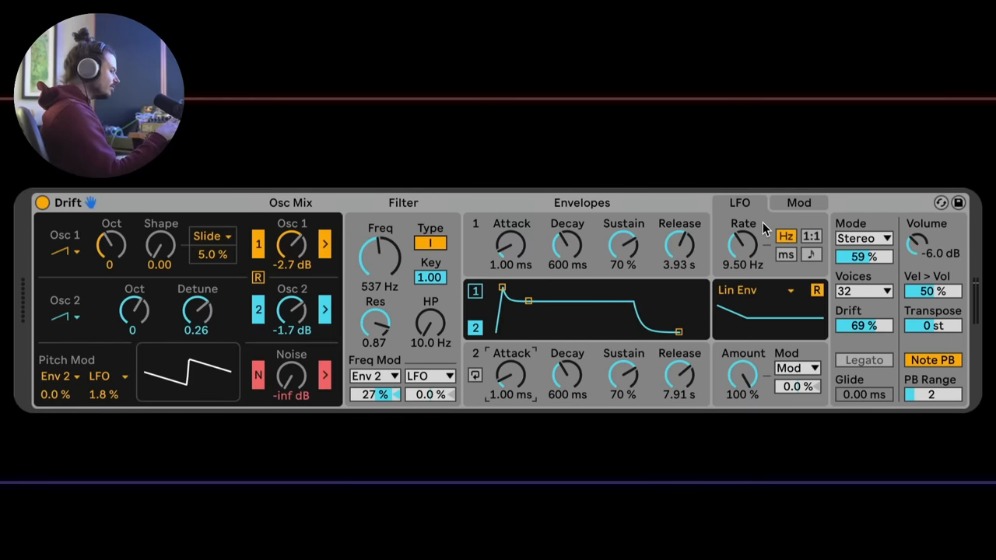
{"action": "mouse_move", "coordinate": [800, 349]}
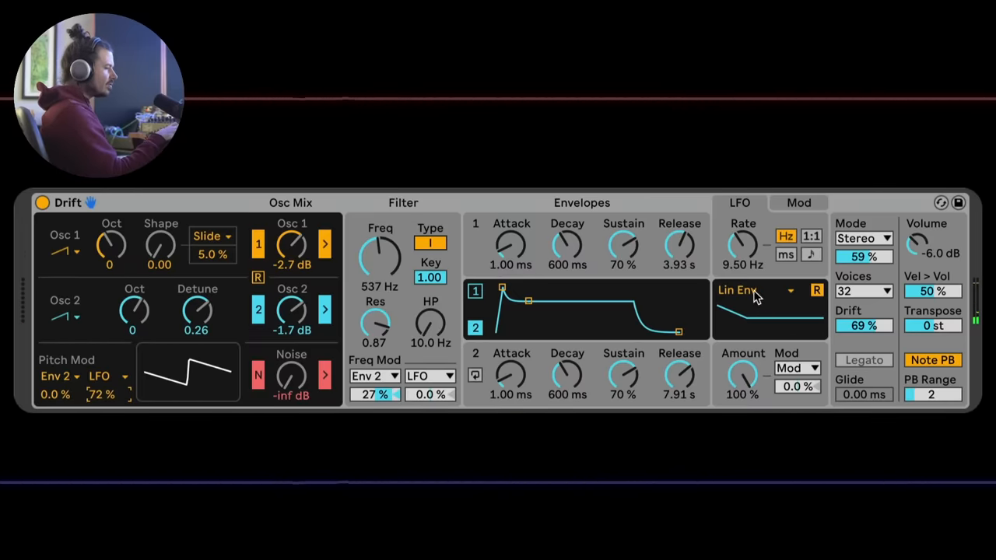
{"action": "left_click", "coordinate": [750, 289]}
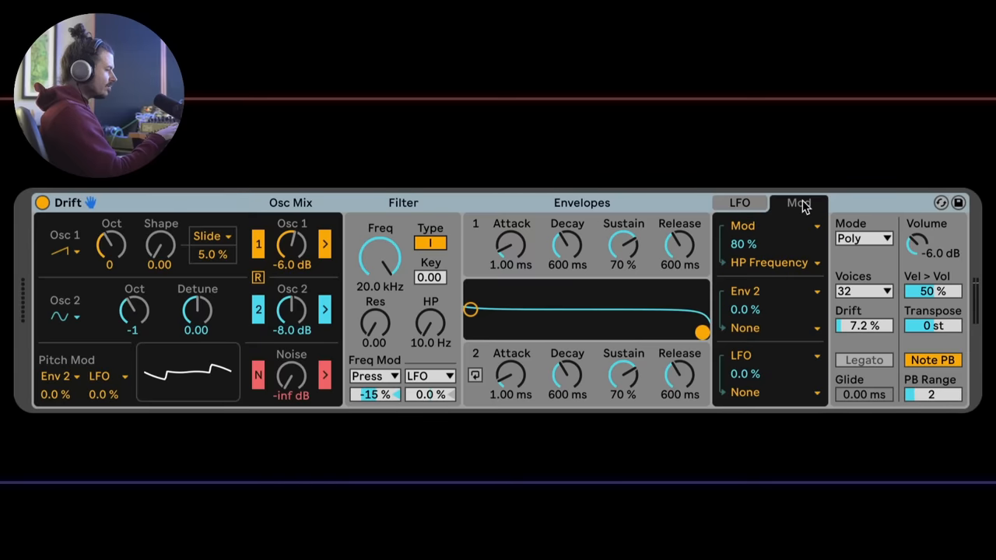
Step: Show the source list for the first Mod Matrix routing (envelopes, LFO, velocity, modwheel)
{"action": "left_click", "coordinate": [766, 225]}
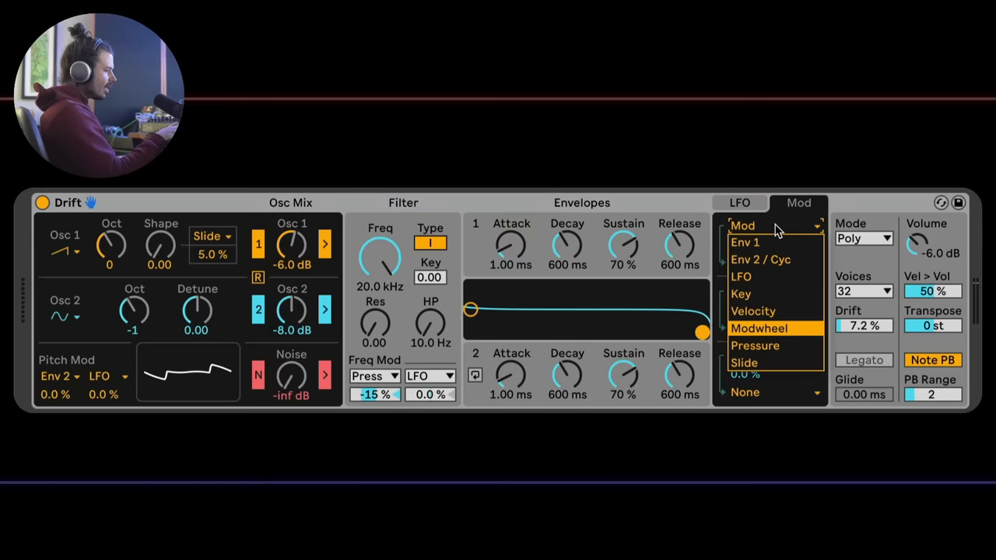
{"action": "mouse_move", "coordinate": [766, 345]}
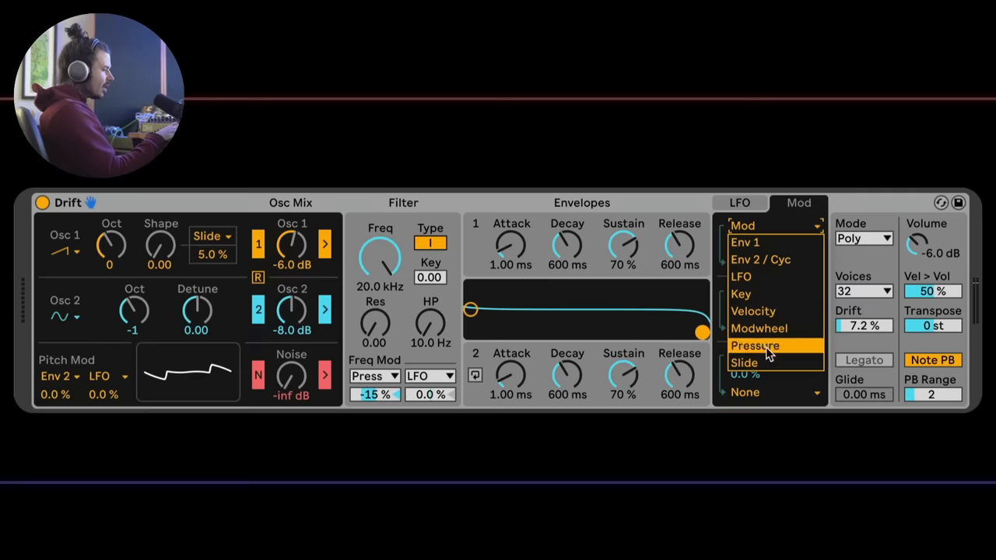